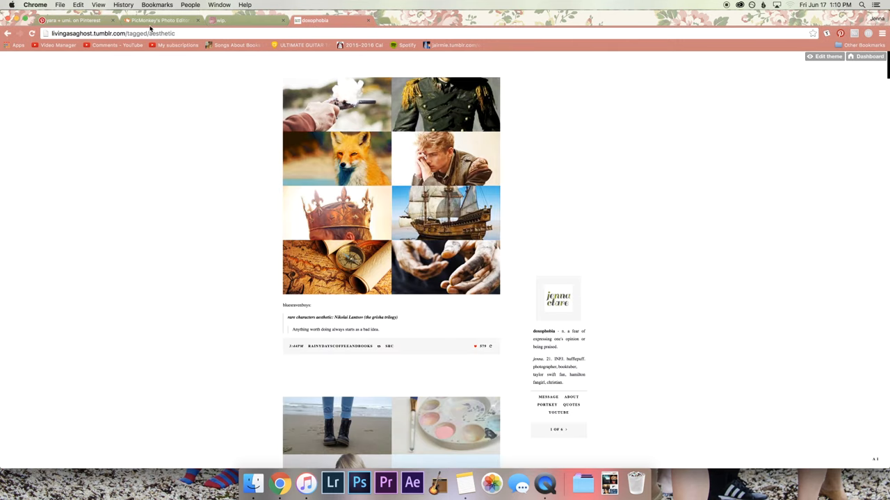
- Open the 'yara + umi.' Pinterest board and scroll through its 133 saved pins
{"action": "left_click", "coordinate": [77, 20]}
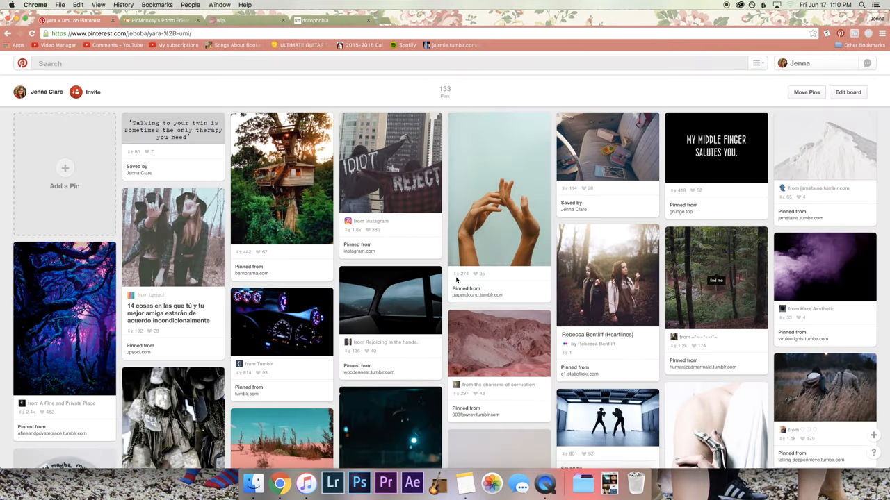
{"action": "scroll", "scroll_direction": "down", "scroll_amount": 3}
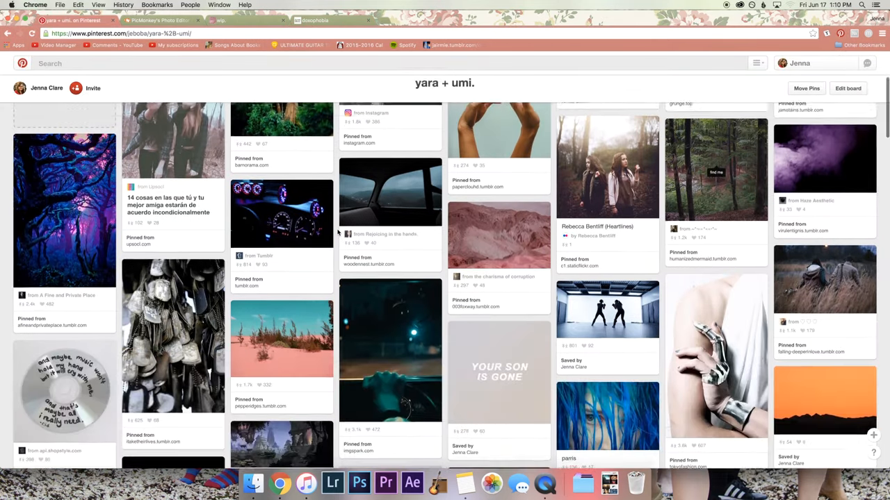
{"action": "scroll", "scroll_direction": "down", "scroll_amount": 3}
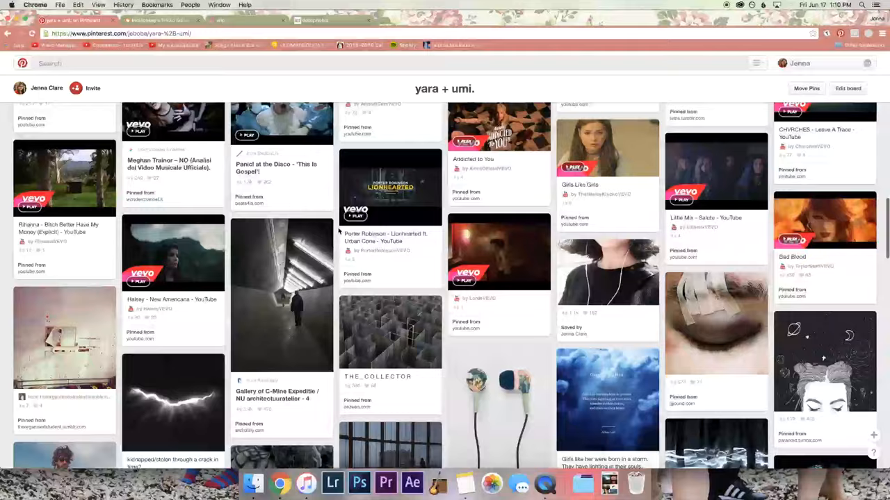
{"action": "scroll", "scroll_direction": "down", "scroll_amount": 3}
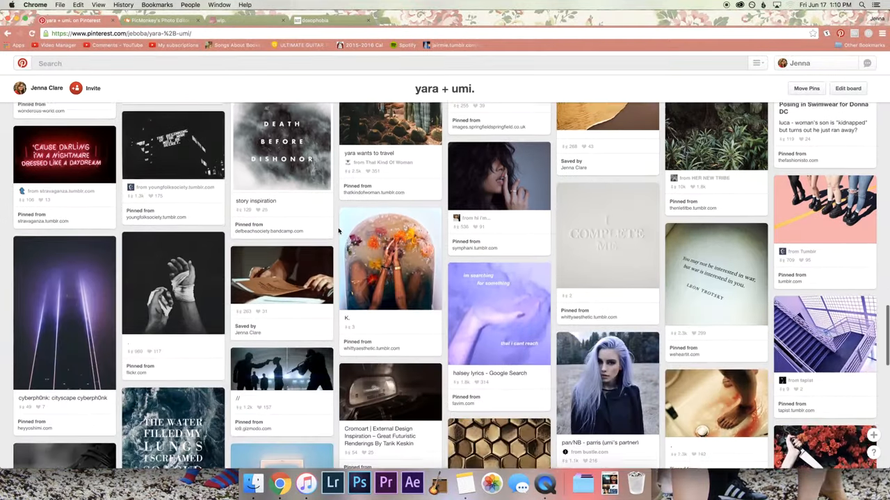
{"action": "scroll", "scroll_direction": "down", "scroll_amount": 3}
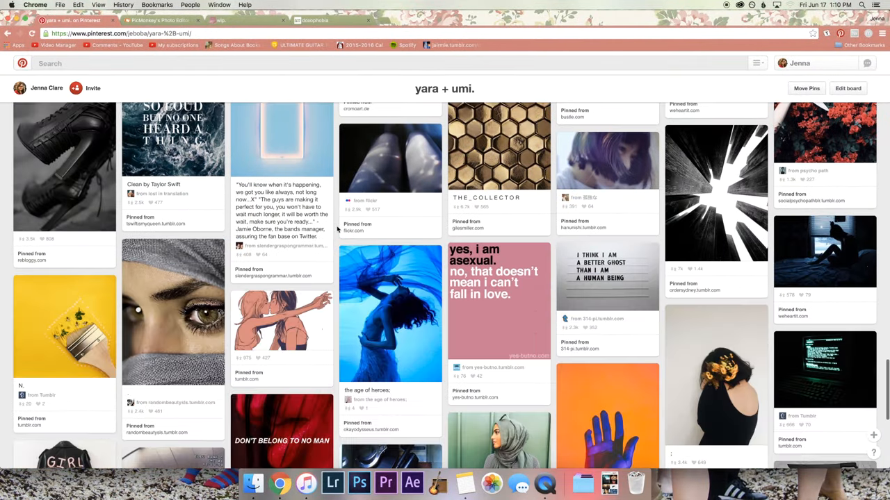
{"action": "scroll", "scroll_direction": "down", "scroll_amount": 3}
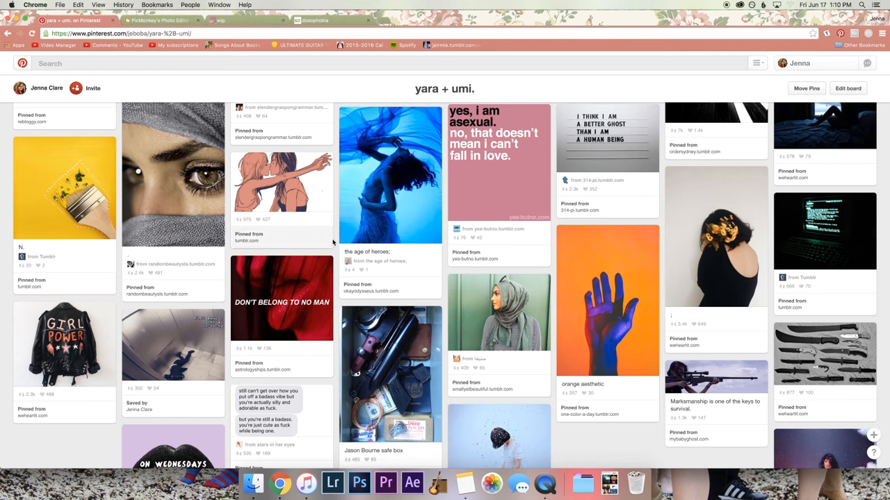
{"action": "scroll", "scroll_direction": "up", "scroll_amount": 3}
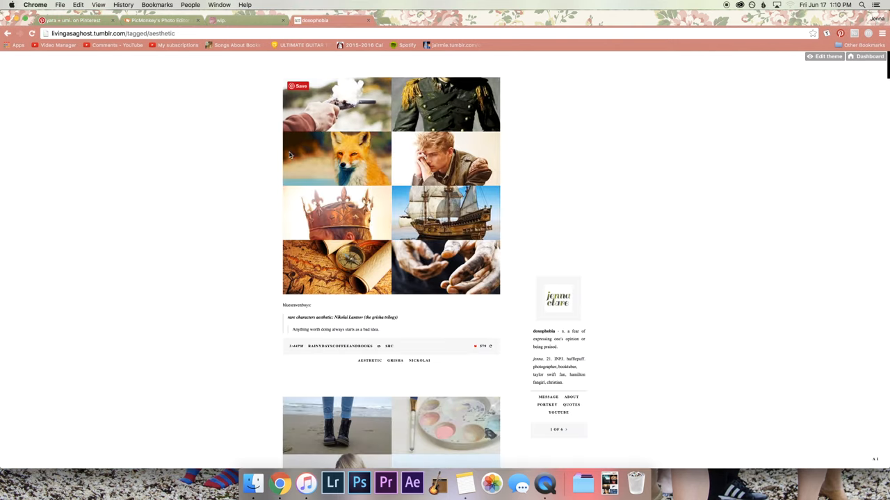
- Scroll the aesthetic-tagged Tumblr posts, glance back at the yara + umi. board, then return
{"action": "scroll", "scroll_direction": "down", "scroll_amount": 3}
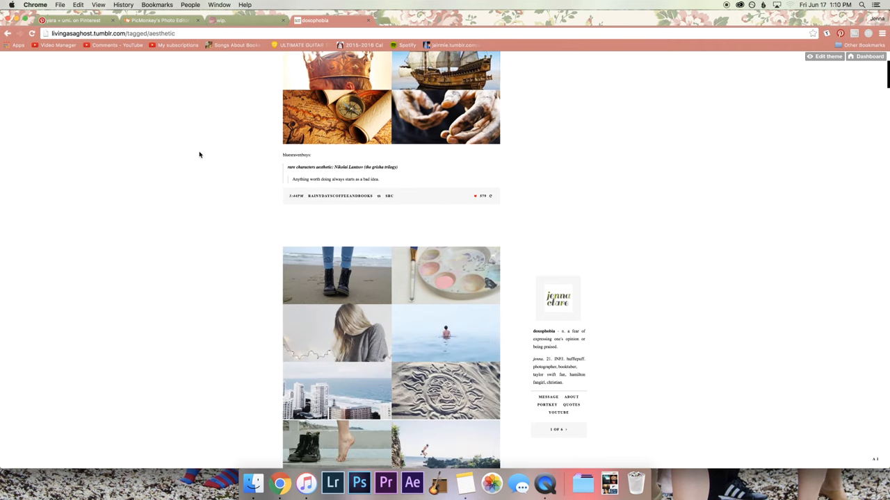
{"action": "scroll", "scroll_direction": "down", "scroll_amount": 3}
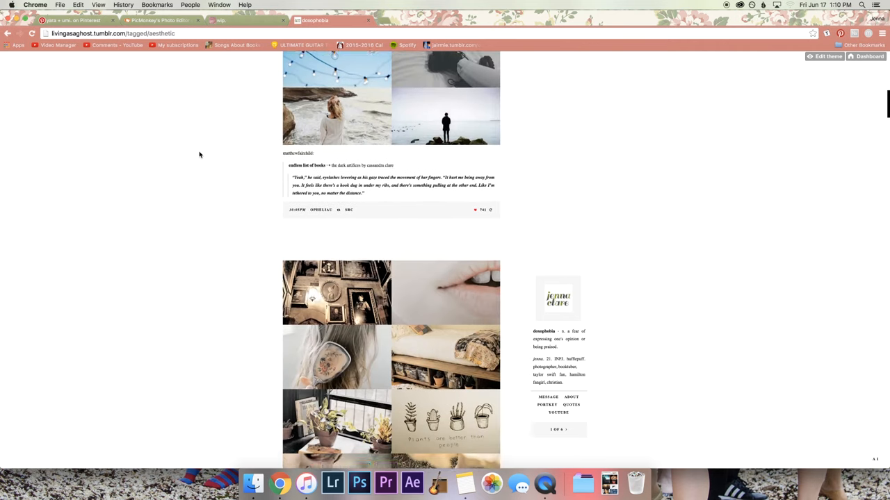
{"action": "scroll", "scroll_direction": "down", "scroll_amount": 3}
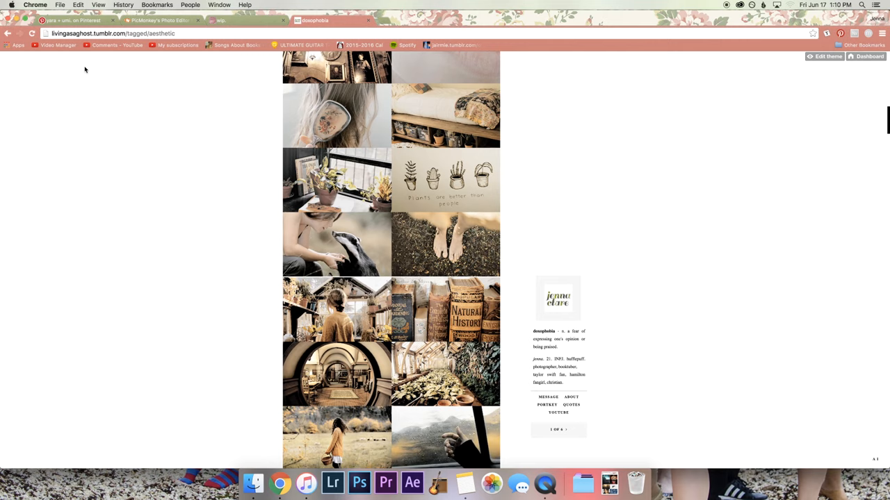
{"action": "left_click", "coordinate": [73, 20]}
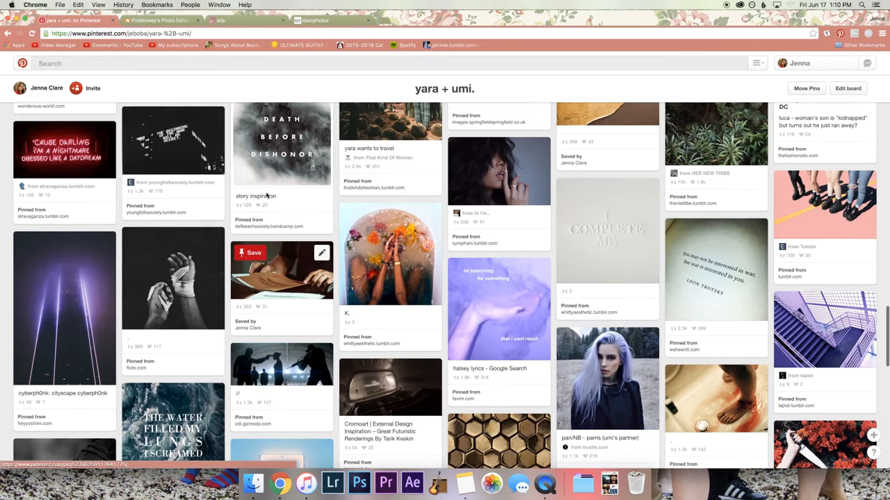
{"action": "left_click", "coordinate": [315, 20]}
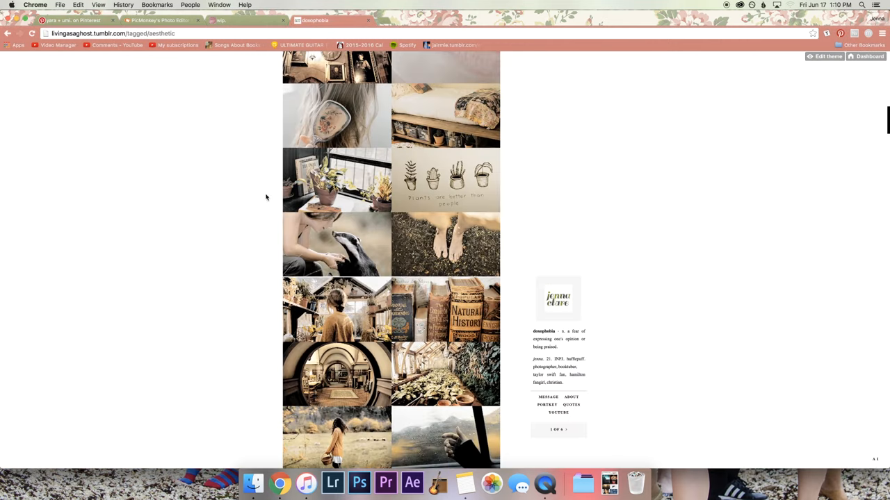
- Scroll up and down through the eight-photo book-character mood-board collages
{"action": "scroll", "scroll_direction": "down", "scroll_amount": 3}
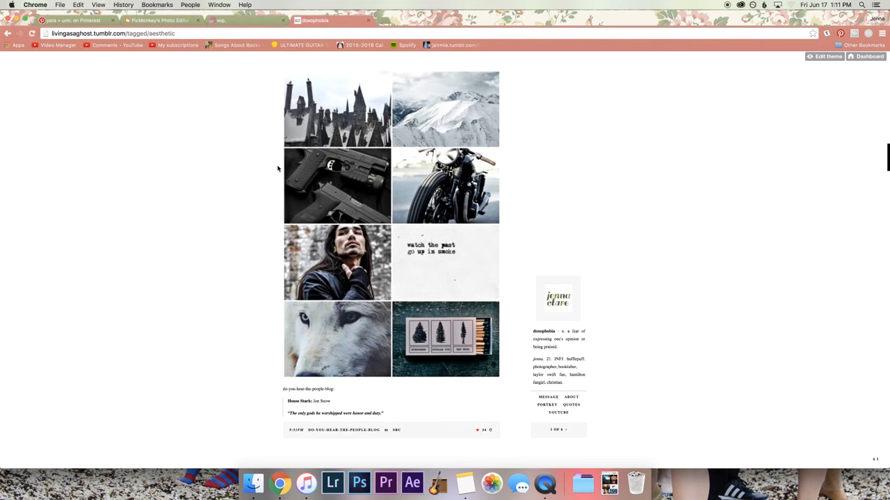
{"action": "scroll", "scroll_direction": "down", "scroll_amount": 3}
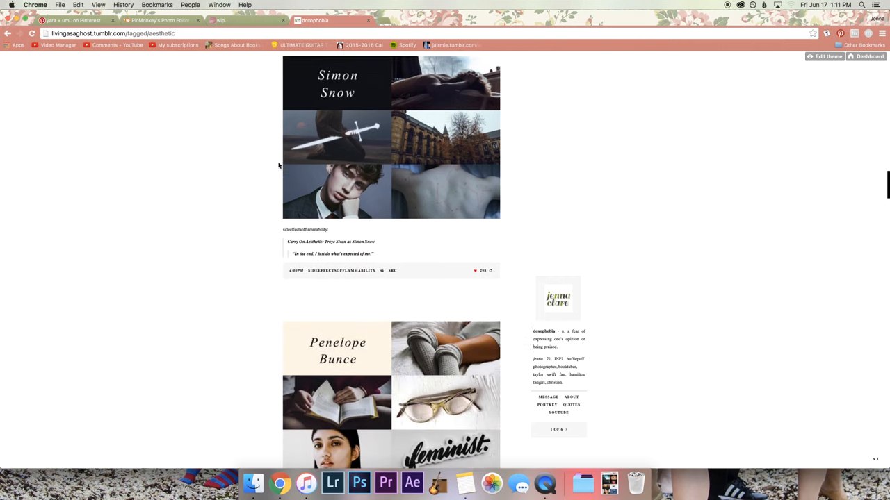
{"action": "scroll", "scroll_direction": "down", "scroll_amount": 3}
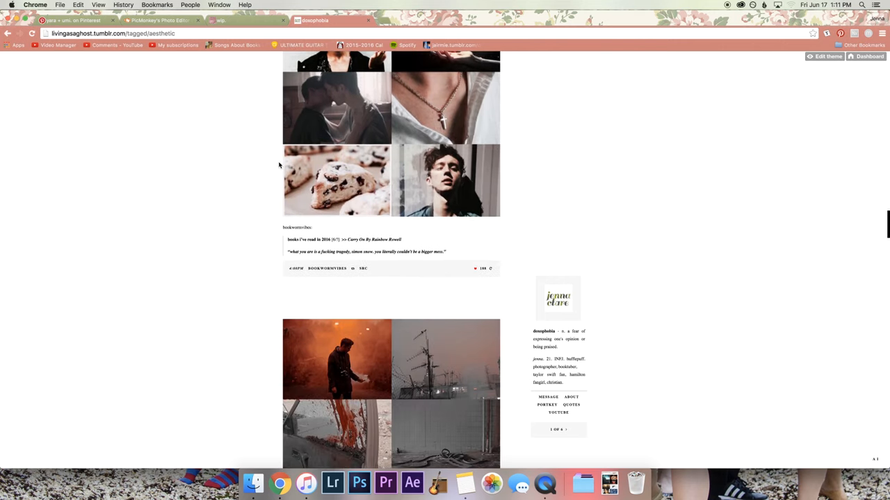
{"action": "scroll", "scroll_direction": "down", "scroll_amount": 3}
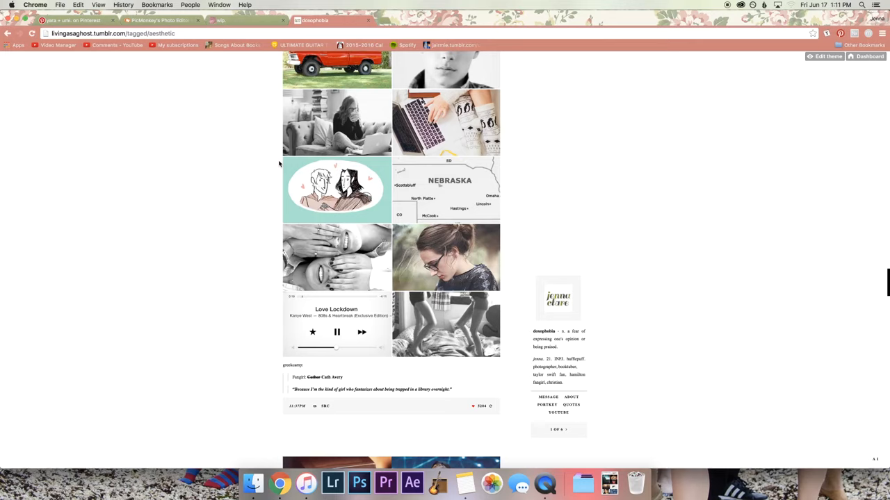
{"action": "scroll", "scroll_direction": "down", "scroll_amount": 3}
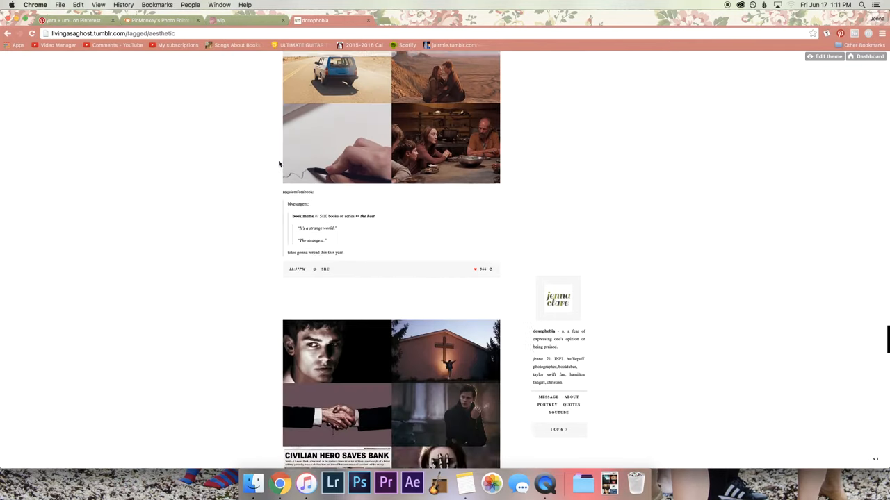
{"action": "scroll", "scroll_direction": "up", "scroll_amount": 3}
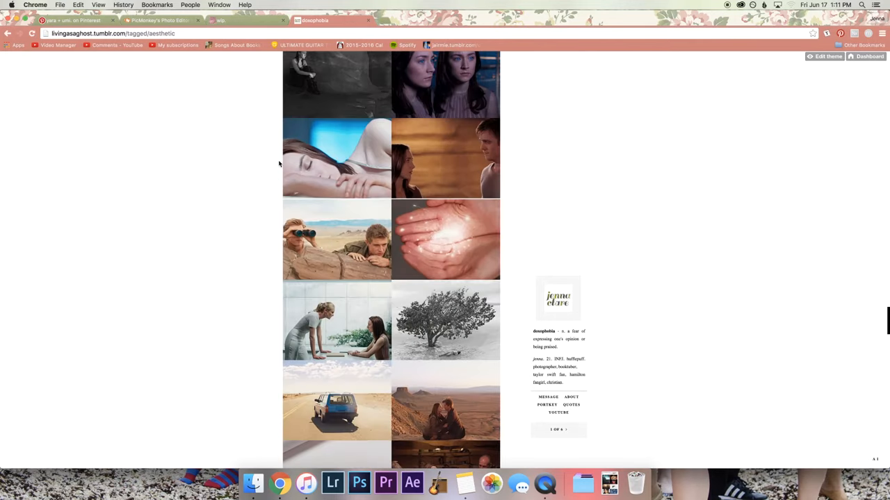
{"action": "scroll", "scroll_direction": "down", "scroll_amount": 3}
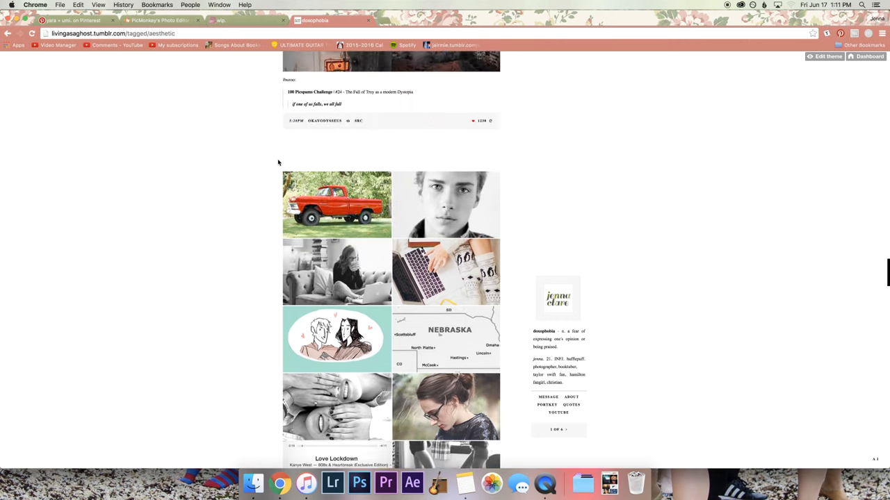
{"action": "scroll", "scroll_direction": "down", "scroll_amount": 3}
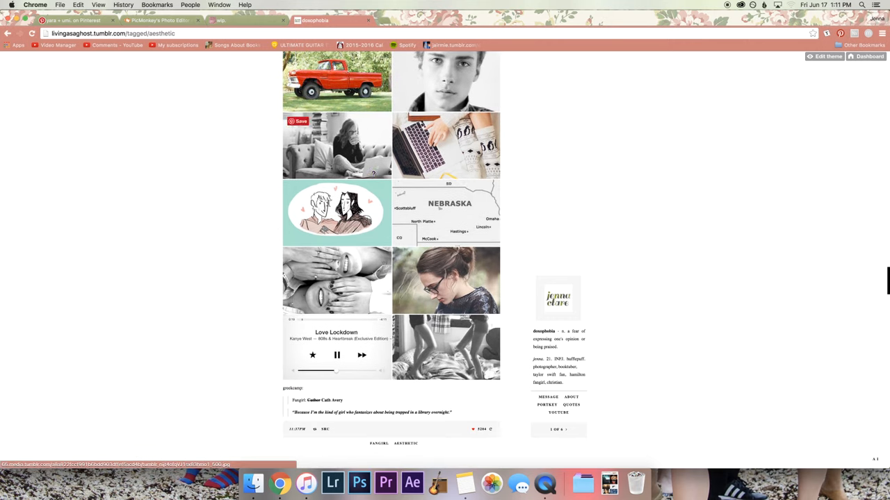
{"action": "scroll", "scroll_direction": "down", "scroll_amount": 3}
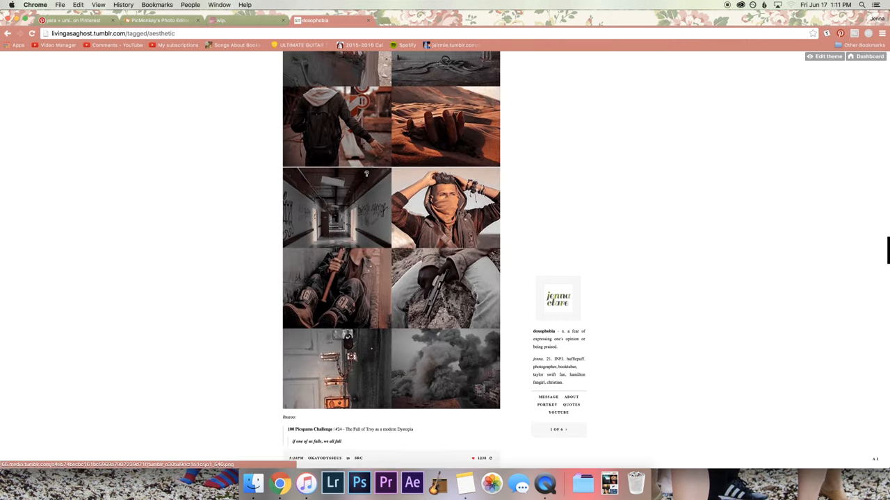
{"action": "scroll", "scroll_direction": "up", "scroll_amount": 3}
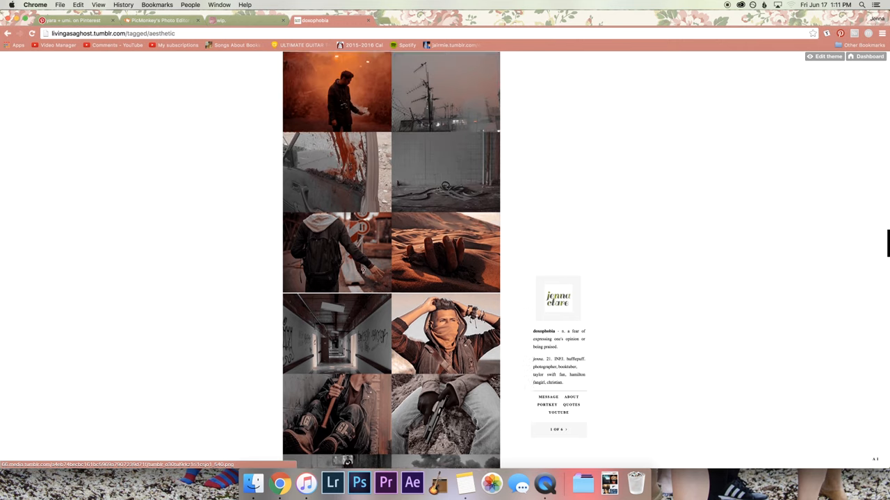
{"action": "scroll", "scroll_direction": "up", "scroll_amount": 3}
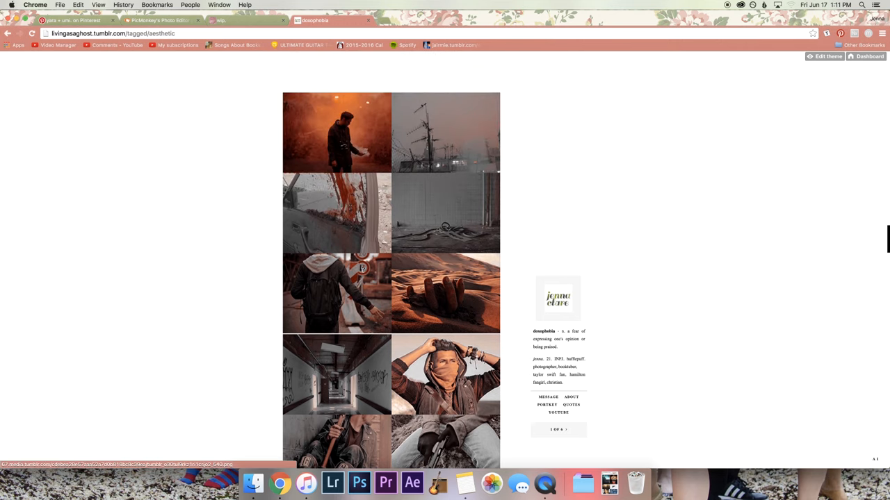
{"action": "scroll", "scroll_direction": "down", "scroll_amount": 3}
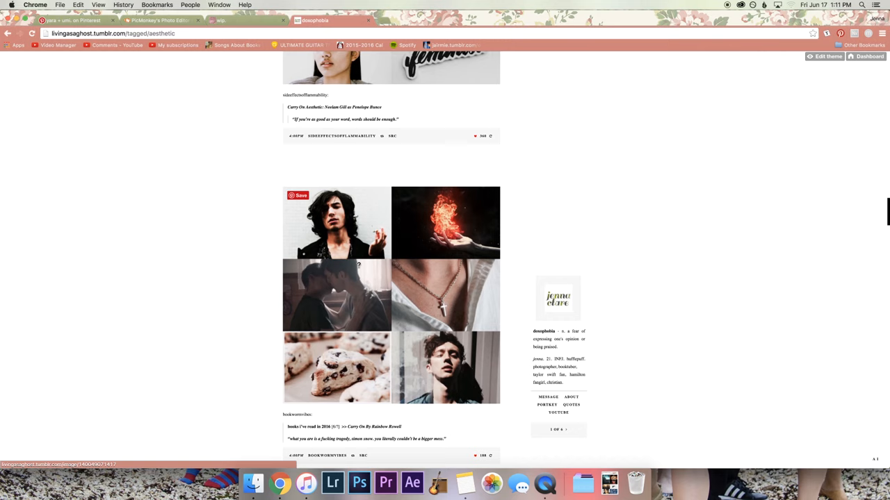
{"action": "scroll", "scroll_direction": "up", "scroll_amount": 3}
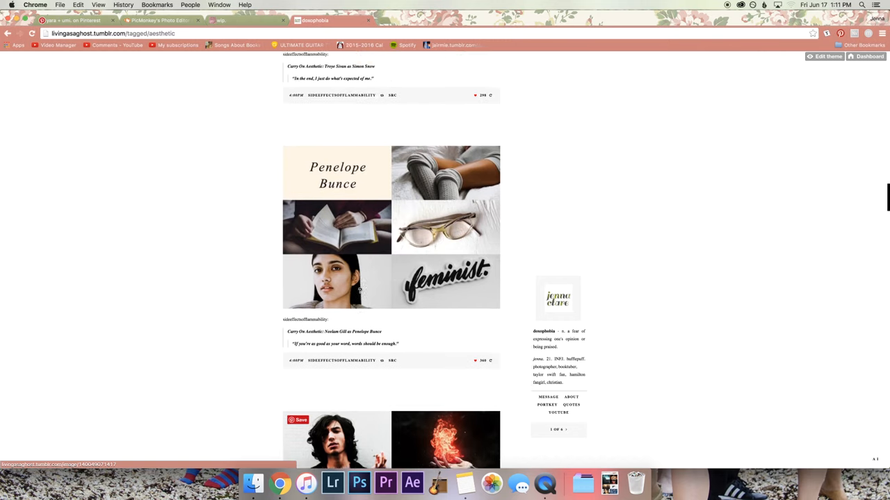
{"action": "scroll", "scroll_direction": "up", "scroll_amount": 3}
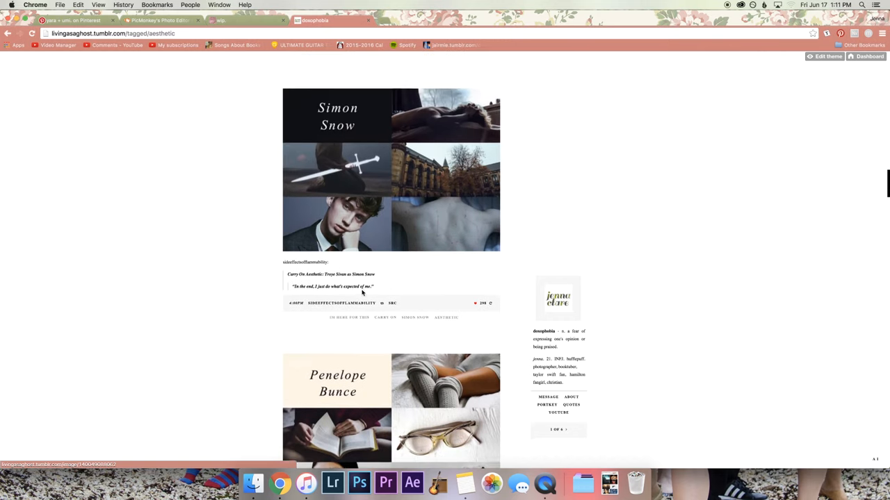
{"action": "scroll", "scroll_direction": "down", "scroll_amount": 3}
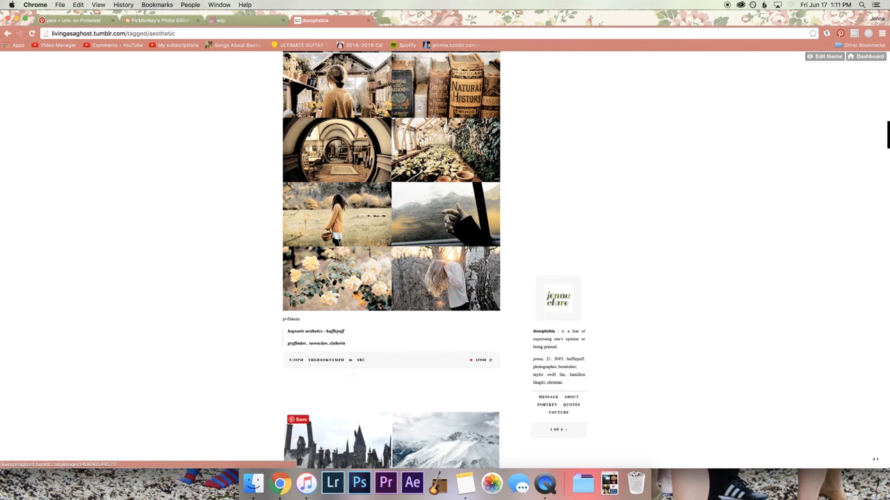
{"action": "scroll", "scroll_direction": "up", "scroll_amount": 3}
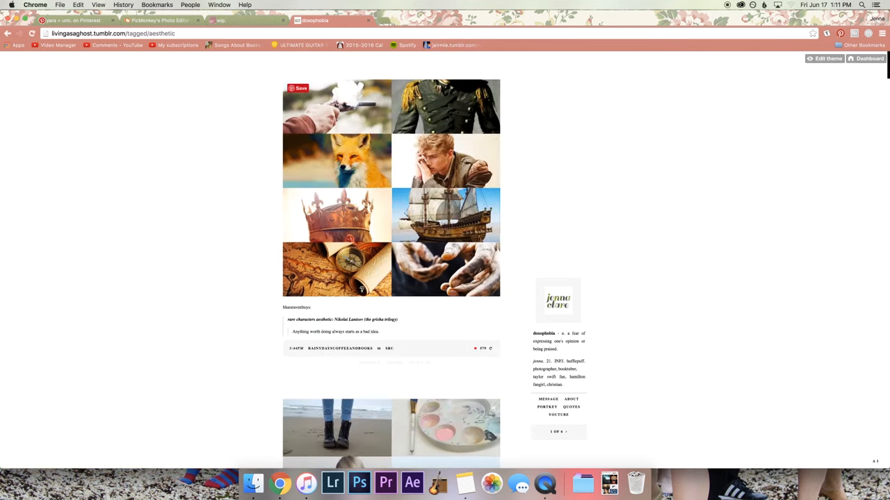
{"action": "scroll", "scroll_direction": "down", "scroll_amount": 3}
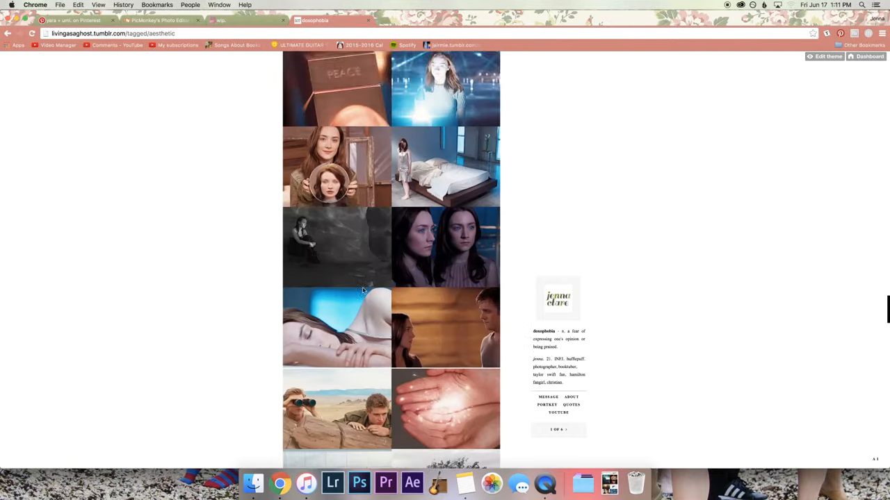
{"action": "scroll", "scroll_direction": "down", "scroll_amount": 3}
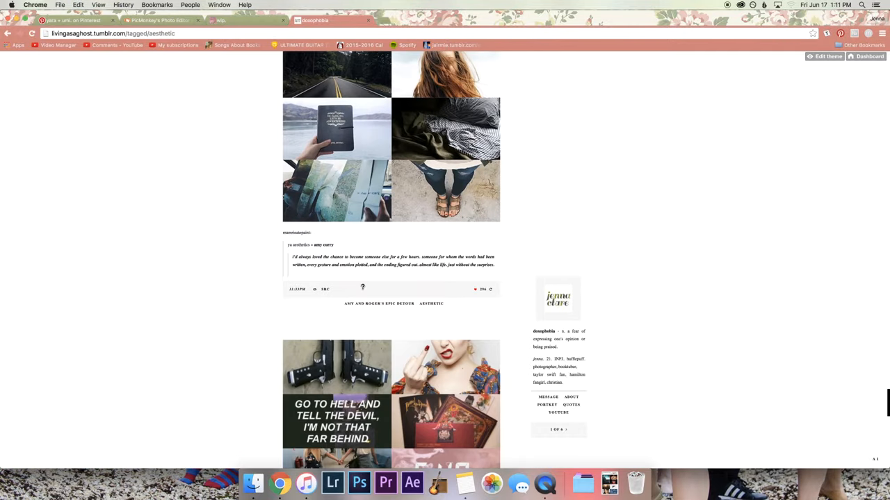
{"action": "scroll", "scroll_direction": "up", "scroll_amount": 3}
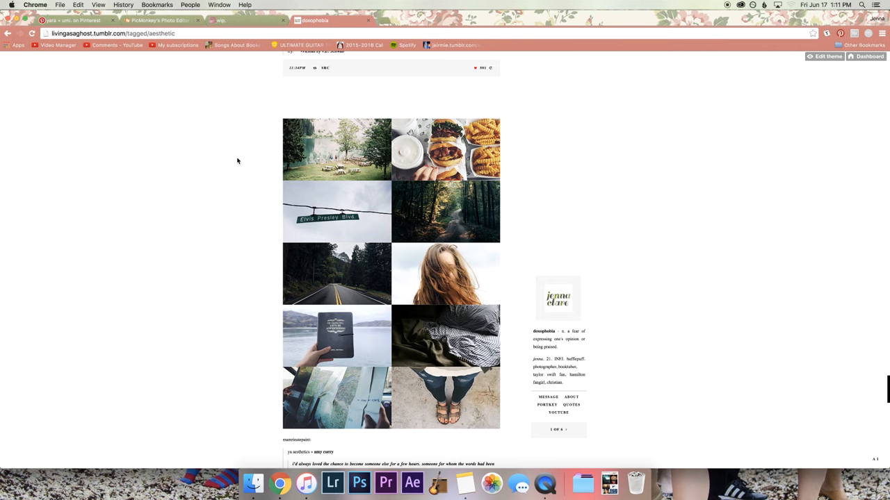
{"action": "mouse_move", "coordinate": [261, 174]}
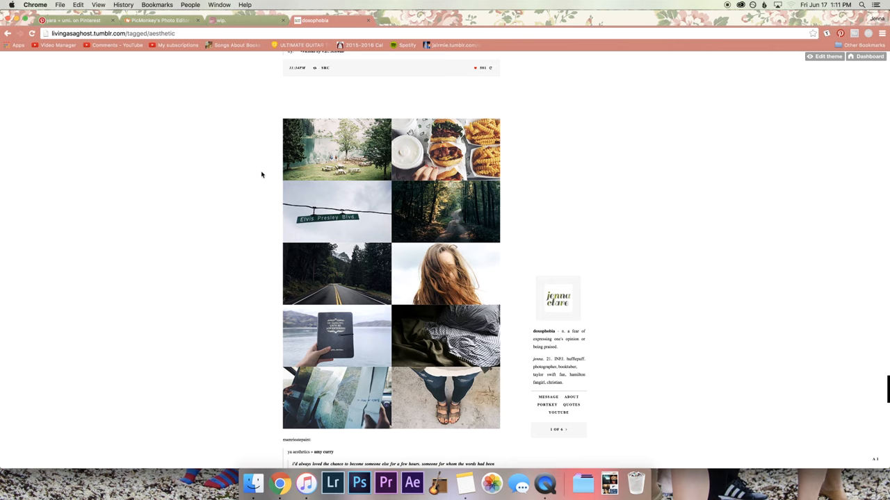
- Browse the wip. blog's NaNoWriMo character and location mood boards, ending back at the top
{"action": "left_click", "coordinate": [221, 21]}
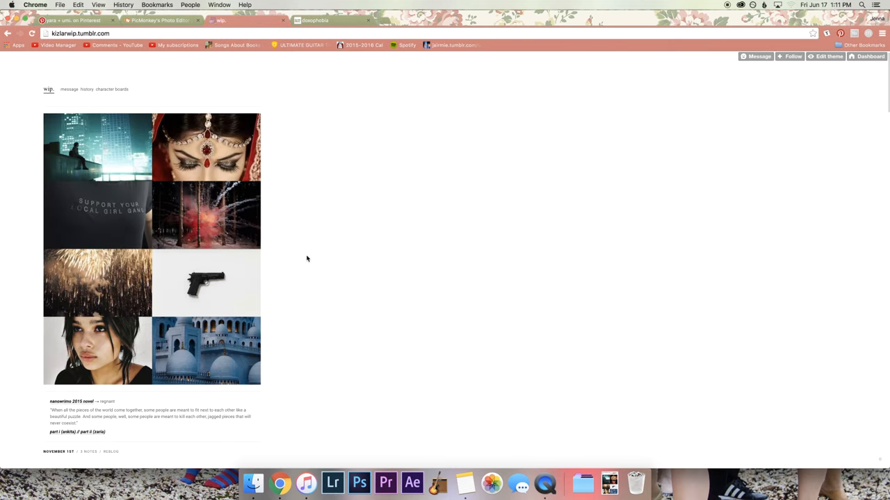
{"action": "scroll", "scroll_direction": "down", "scroll_amount": 3}
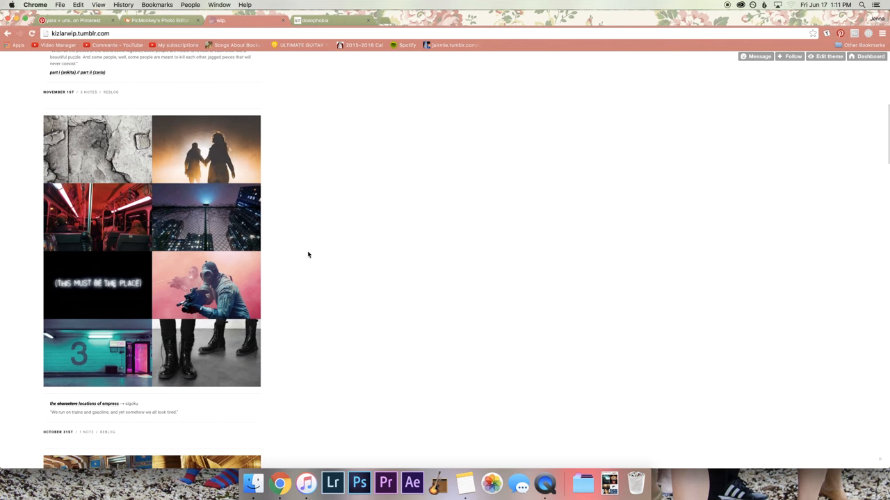
{"action": "scroll", "scroll_direction": "up", "scroll_amount": 3}
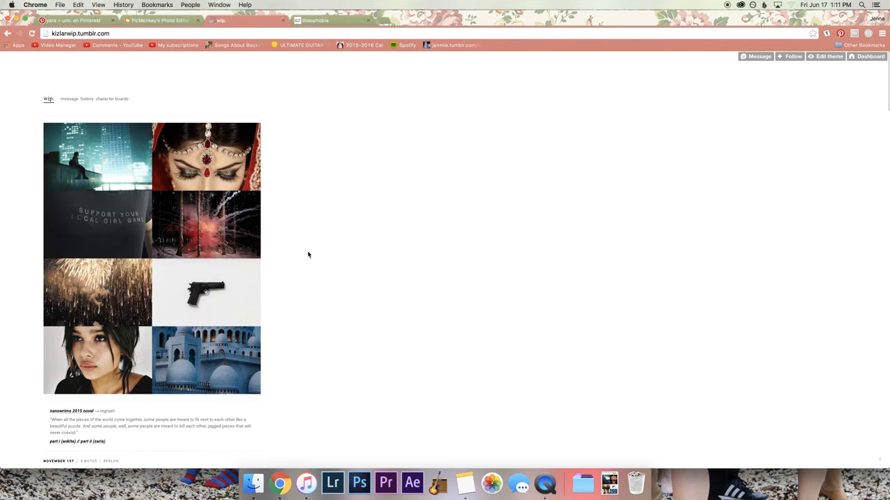
{"action": "scroll", "scroll_direction": "down", "scroll_amount": 3}
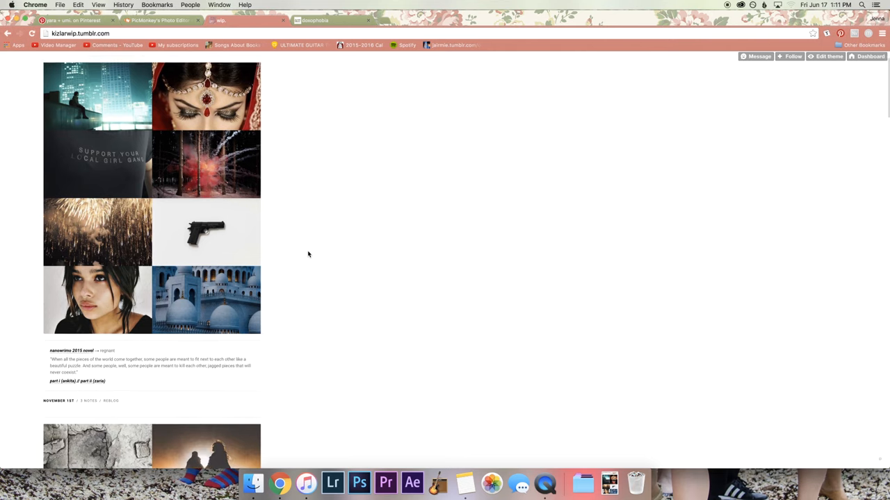
{"action": "scroll", "scroll_direction": "down", "scroll_amount": 3}
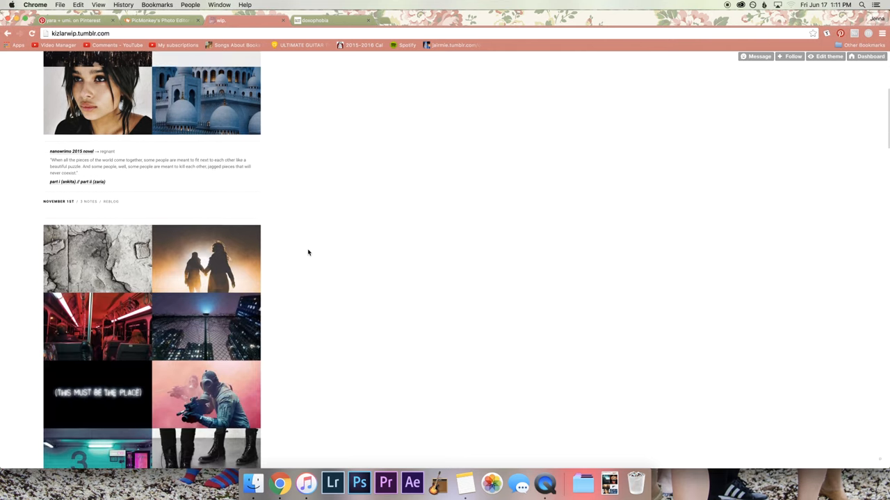
{"action": "scroll", "scroll_direction": "down", "scroll_amount": 3}
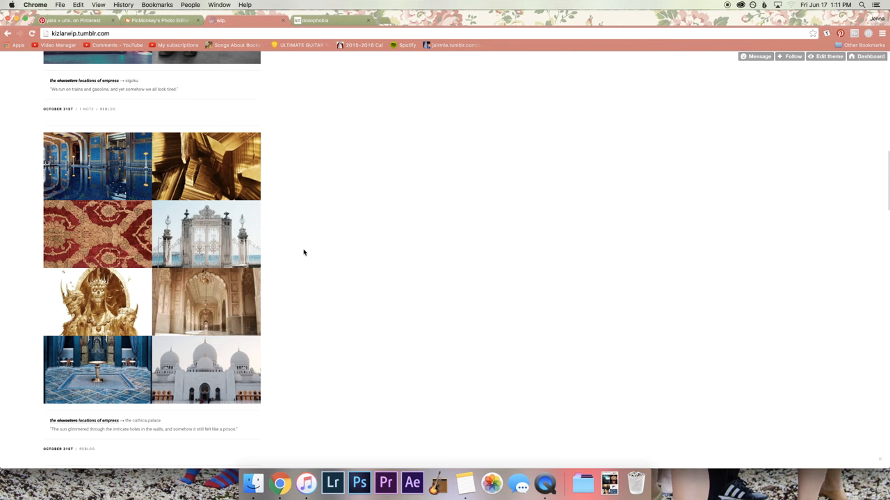
{"action": "scroll", "scroll_direction": "down", "scroll_amount": 3}
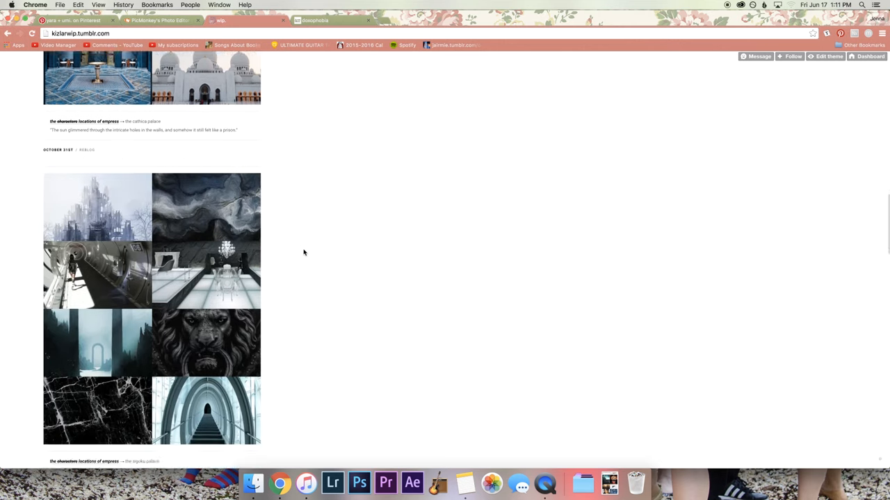
{"action": "scroll", "scroll_direction": "down", "scroll_amount": 3}
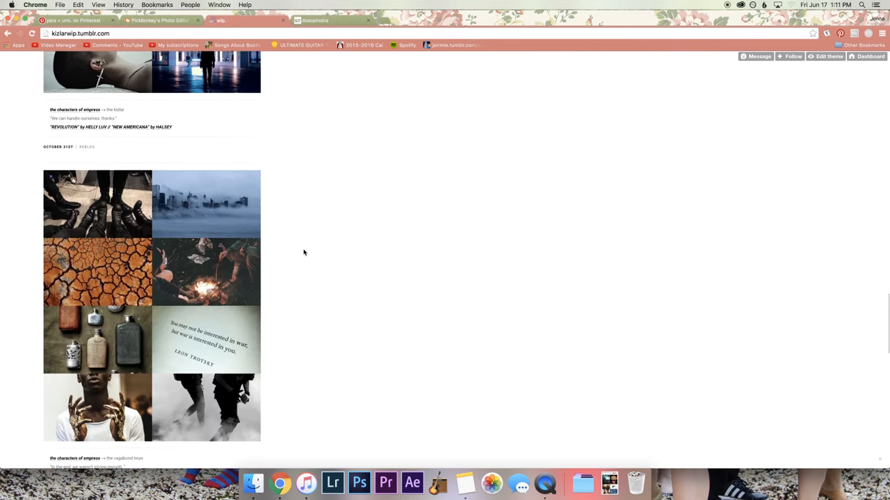
{"action": "scroll", "scroll_direction": "down", "scroll_amount": 3}
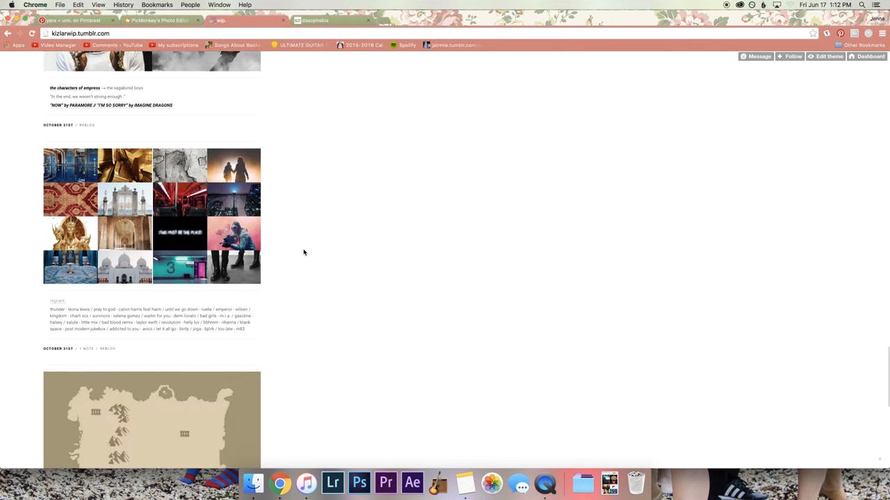
{"action": "scroll", "scroll_direction": "down", "scroll_amount": 3}
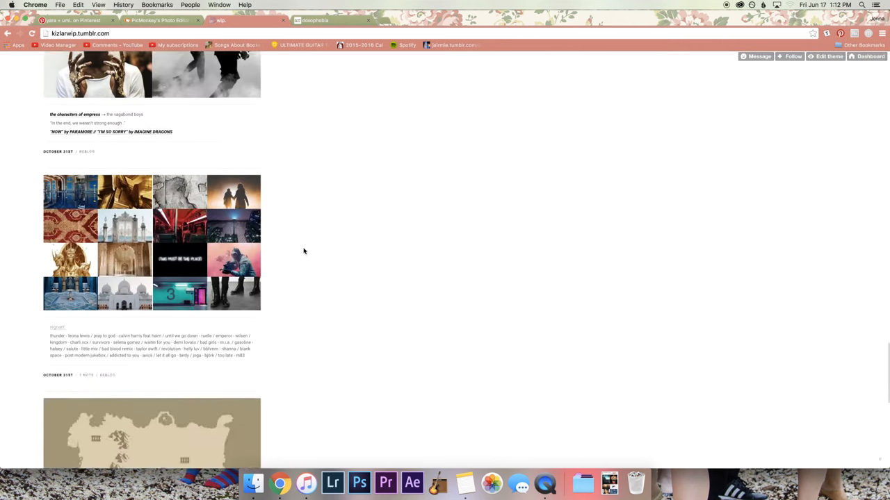
{"action": "scroll", "scroll_direction": "up", "scroll_amount": 3}
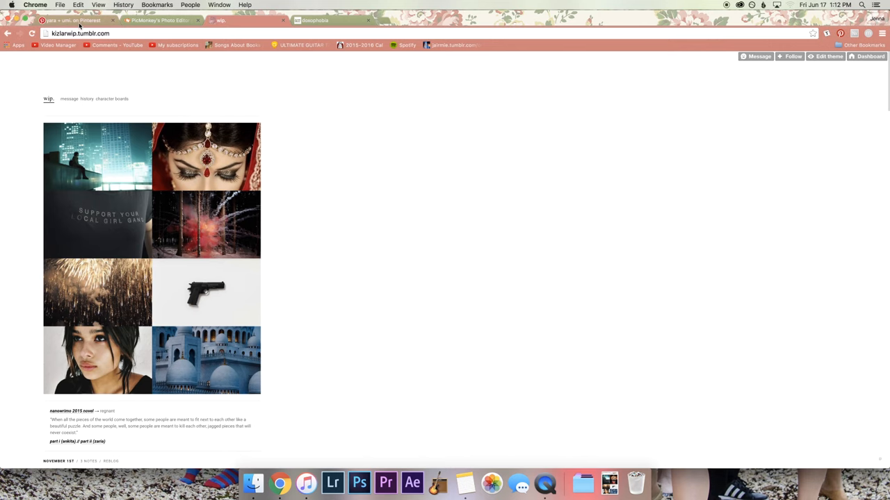
- Return to the 'yara + umi.' board and scroll through its pins
{"action": "left_click", "coordinate": [76, 20]}
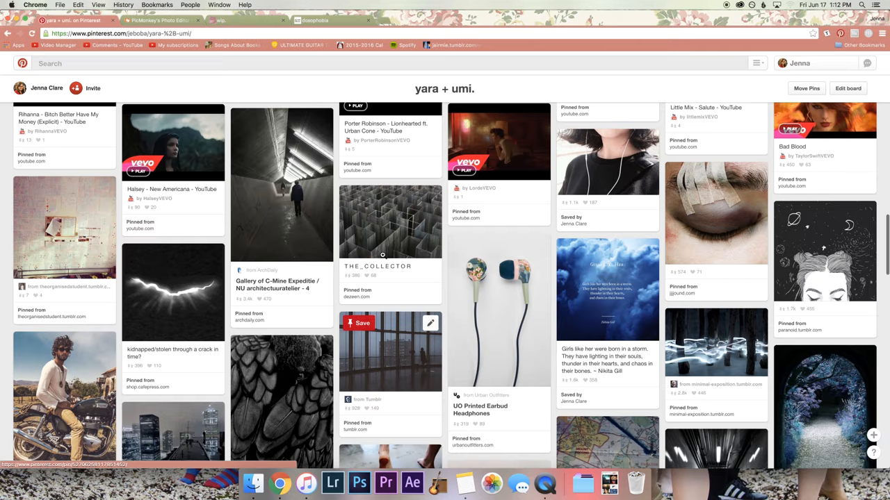
{"action": "scroll", "scroll_direction": "down", "scroll_amount": 3}
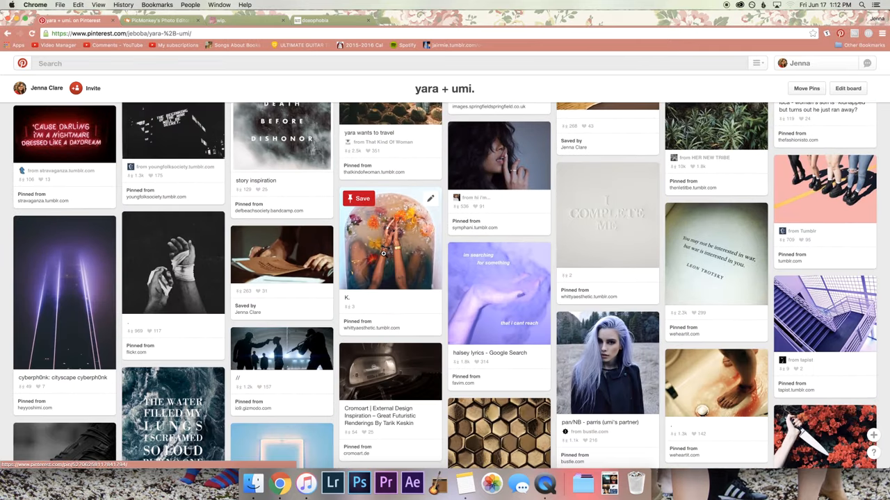
{"action": "scroll", "scroll_direction": "down", "scroll_amount": 3}
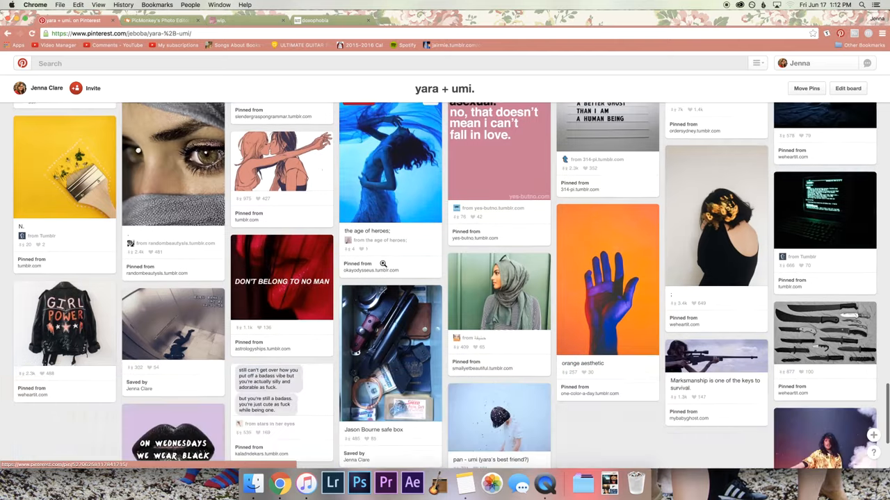
{"action": "scroll", "scroll_direction": "down", "scroll_amount": 3}
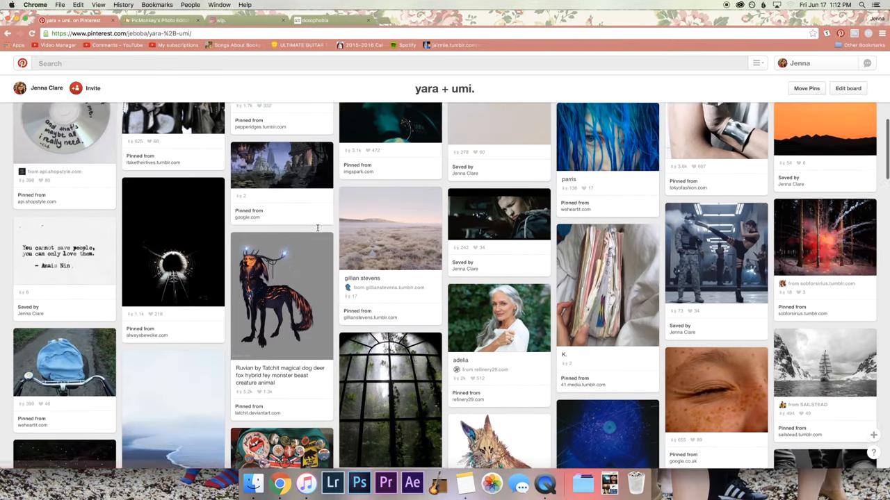
{"action": "scroll", "scroll_direction": "up", "scroll_amount": 3}
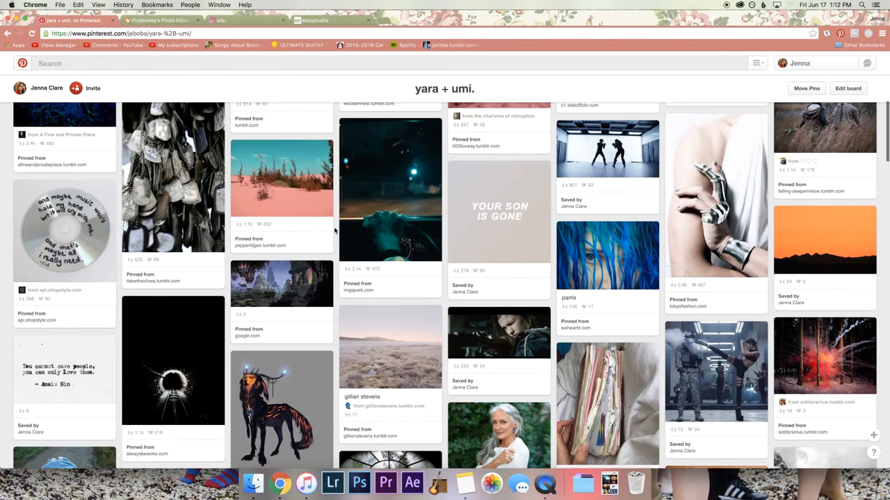
- Check PicMonkey briefly, then scroll well down the 'yara + umi.' board
{"action": "left_click", "coordinate": [160, 20]}
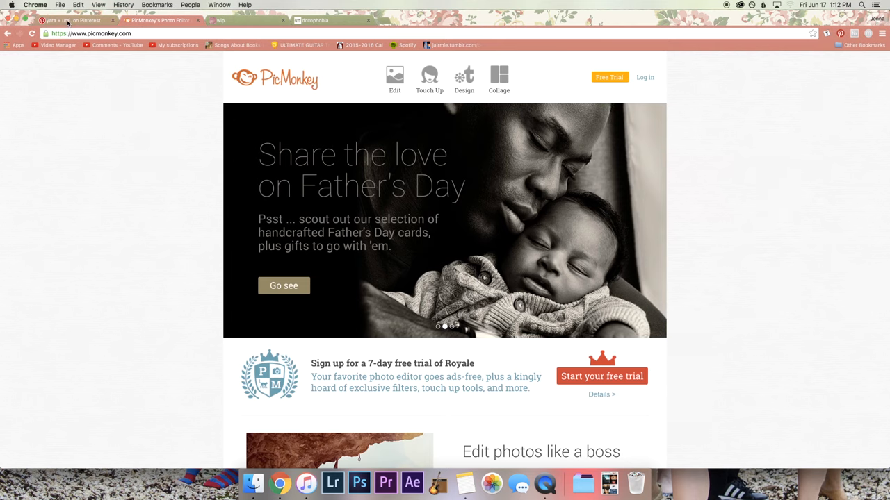
{"action": "left_click", "coordinate": [69, 20]}
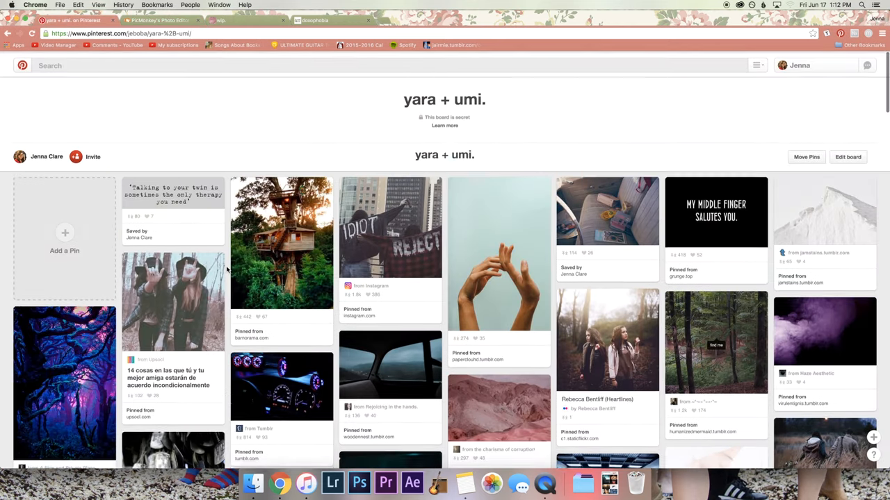
{"action": "scroll", "scroll_direction": "down", "scroll_amount": 3}
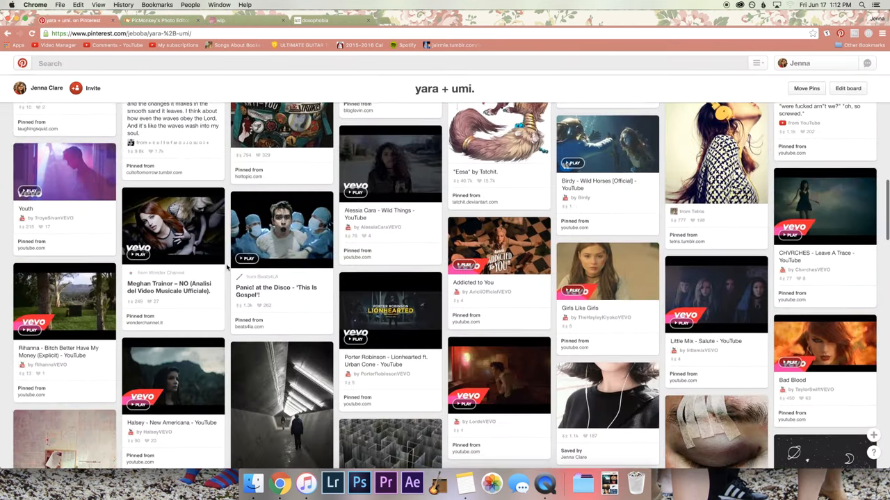
{"action": "scroll", "scroll_direction": "down", "scroll_amount": 3}
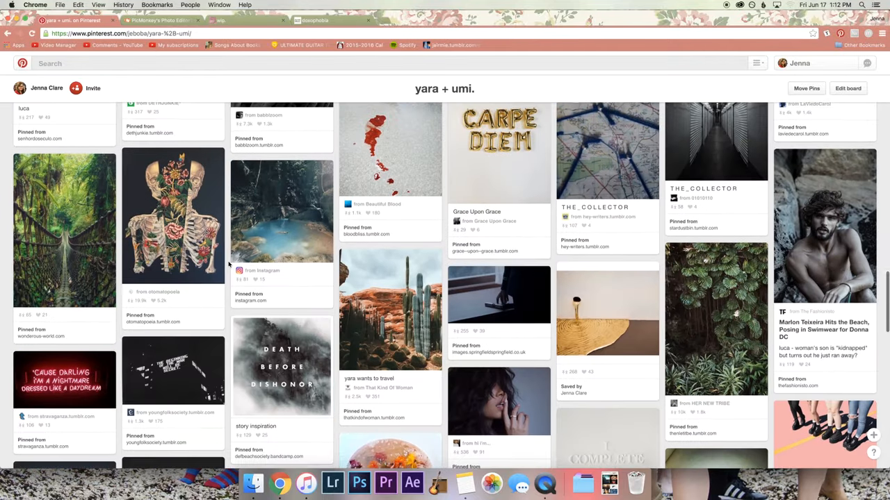
{"action": "scroll", "scroll_direction": "down", "scroll_amount": 3}
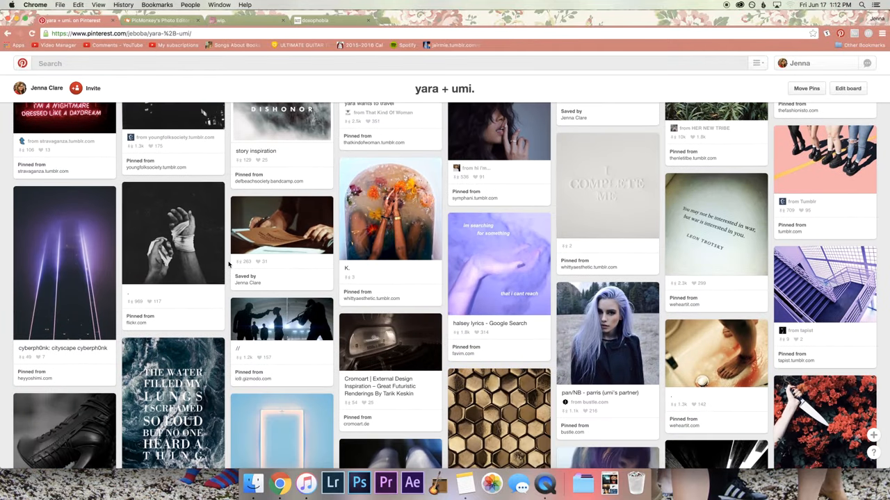
{"action": "scroll", "scroll_direction": "down", "scroll_amount": 3}
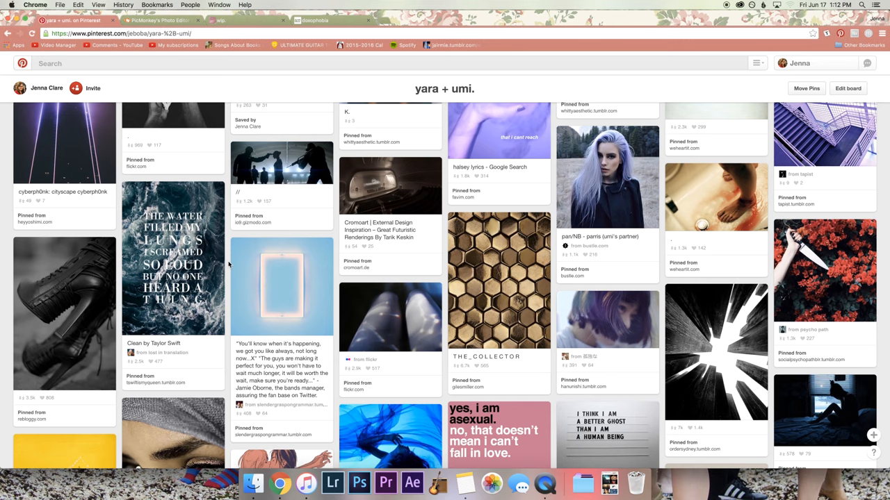
{"action": "mouse_move", "coordinate": [282, 285]}
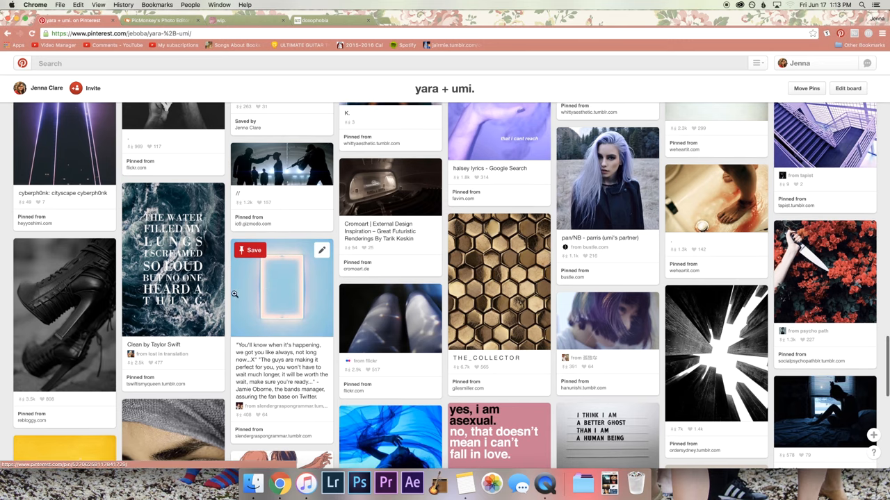
{"action": "scroll", "scroll_direction": "down", "scroll_amount": 3}
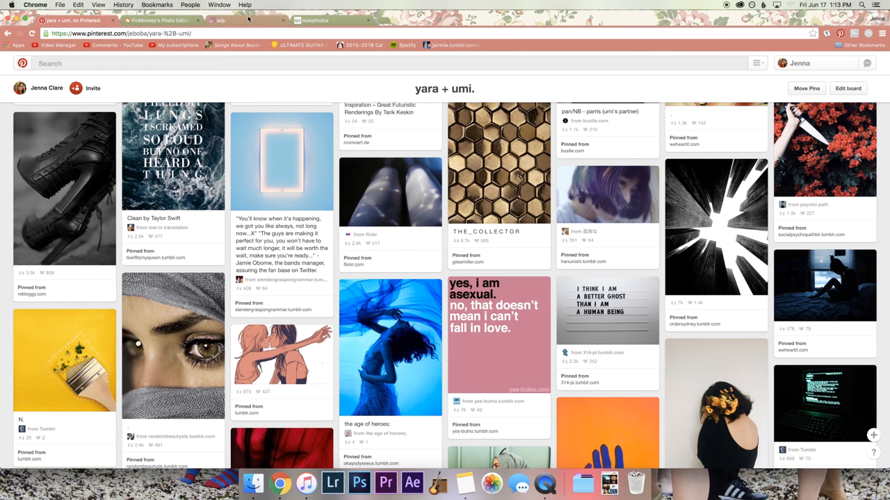
- Glance at the wip. blog's mood board, then scroll more aesthetic-tagged grid collages
{"action": "left_click", "coordinate": [221, 20]}
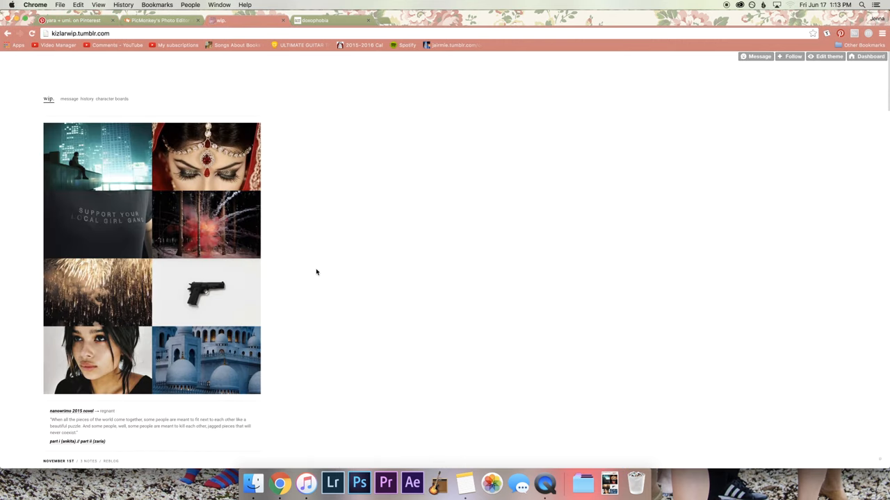
{"action": "mouse_move", "coordinate": [164, 319]}
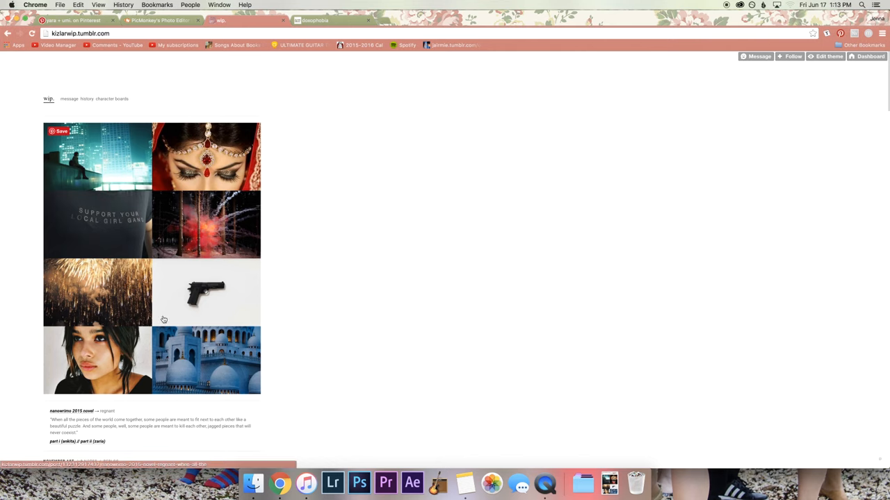
{"action": "mouse_move", "coordinate": [98, 160]}
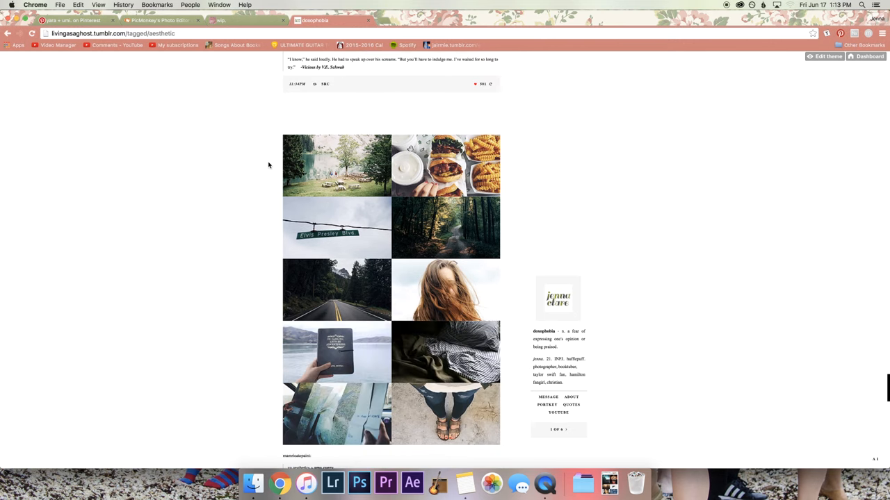
{"action": "scroll", "scroll_direction": "down", "scroll_amount": 3}
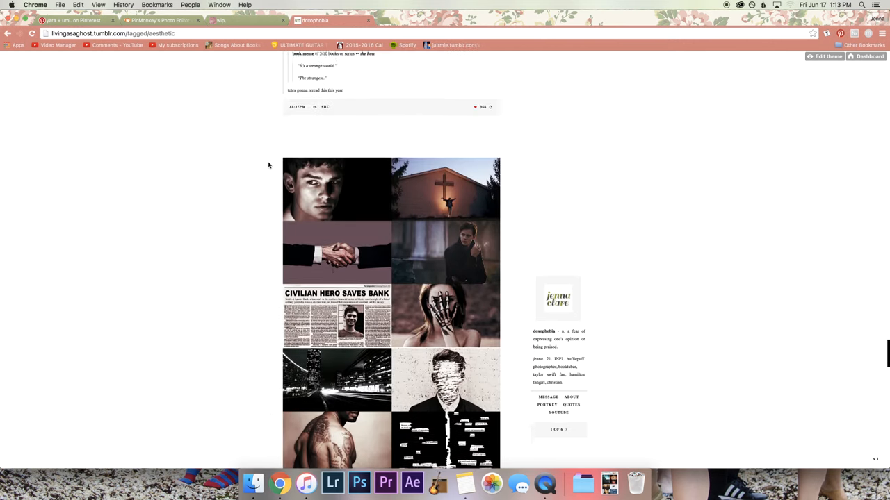
{"action": "scroll", "scroll_direction": "down", "scroll_amount": 3}
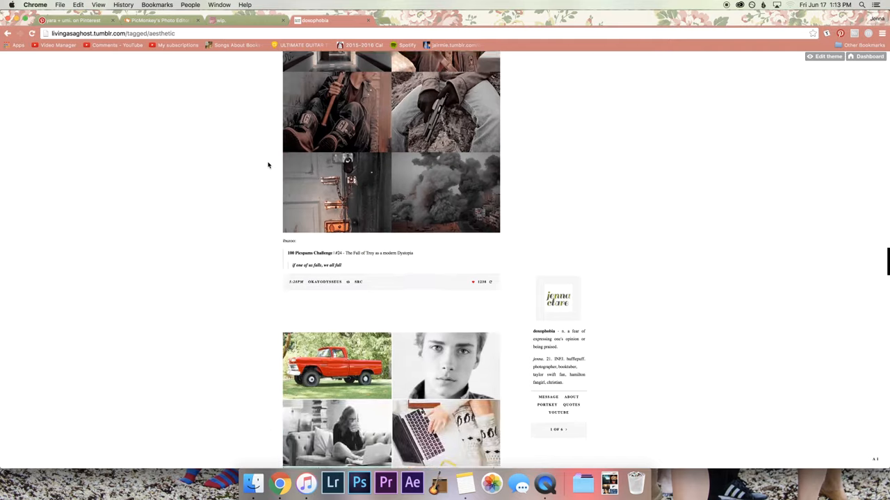
{"action": "scroll", "scroll_direction": "down", "scroll_amount": 3}
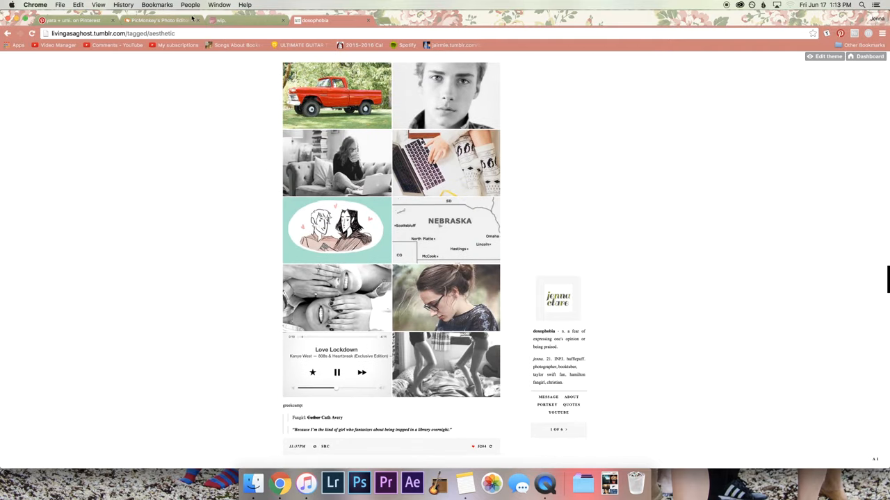
- Download the earphones girl photo from the 'yara + umi.' board
{"action": "left_click", "coordinate": [76, 19]}
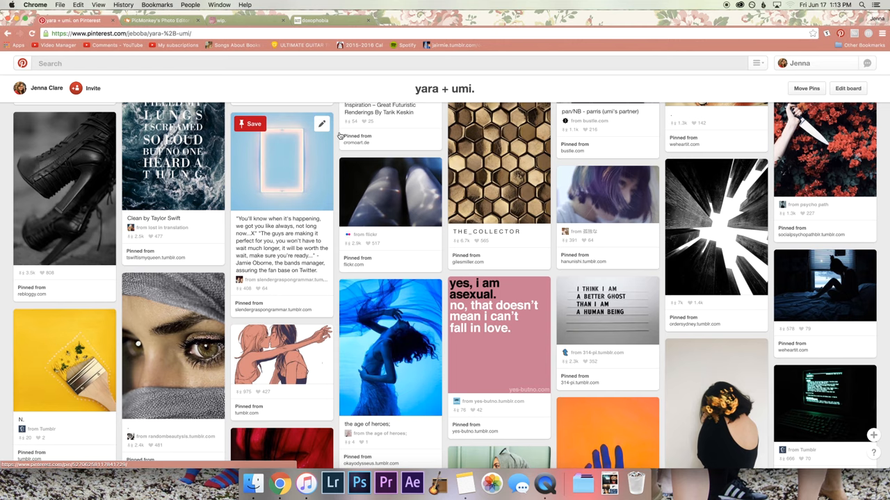
{"action": "mouse_move", "coordinate": [515, 212]}
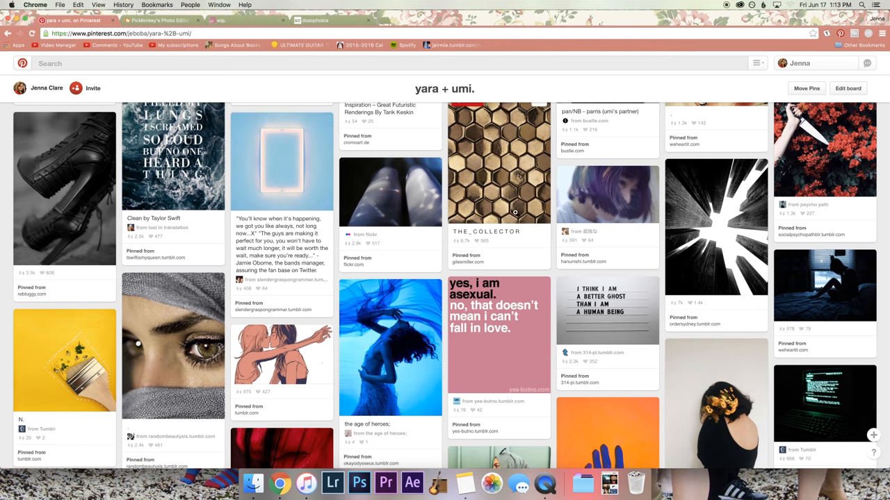
{"action": "scroll", "scroll_direction": "down", "scroll_amount": 3}
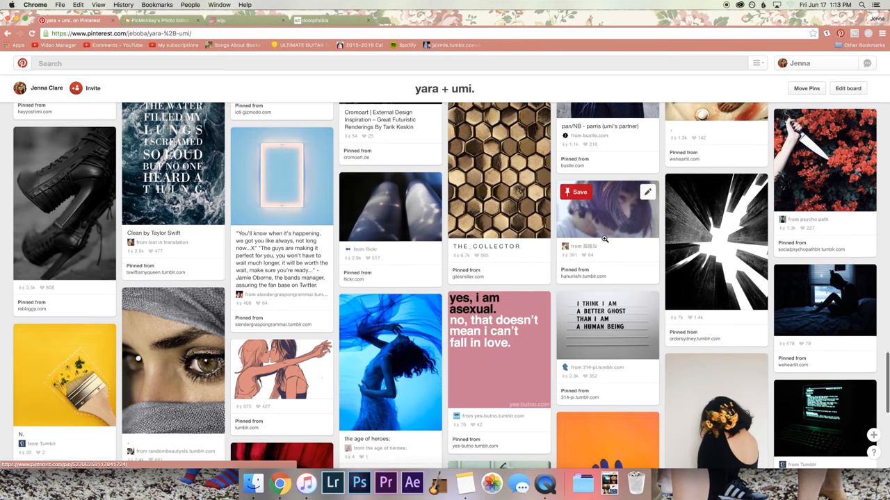
{"action": "scroll", "scroll_direction": "down", "scroll_amount": 3}
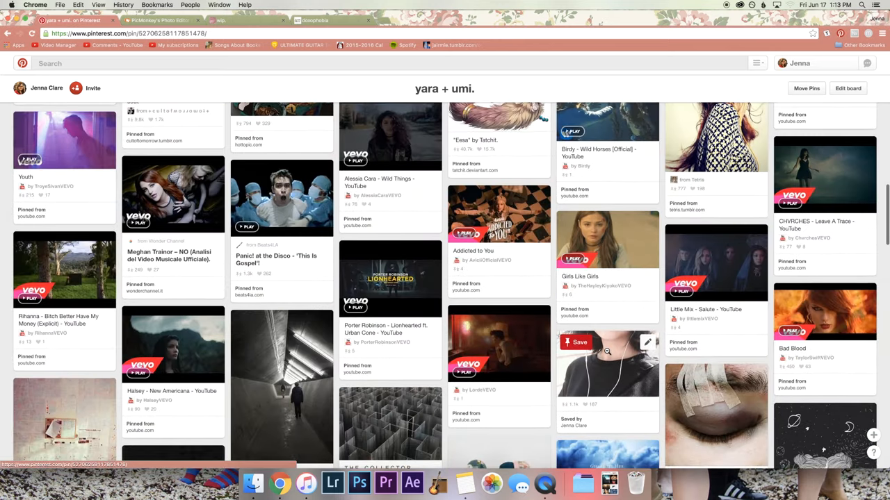
{"action": "left_click", "coordinate": [607, 362]}
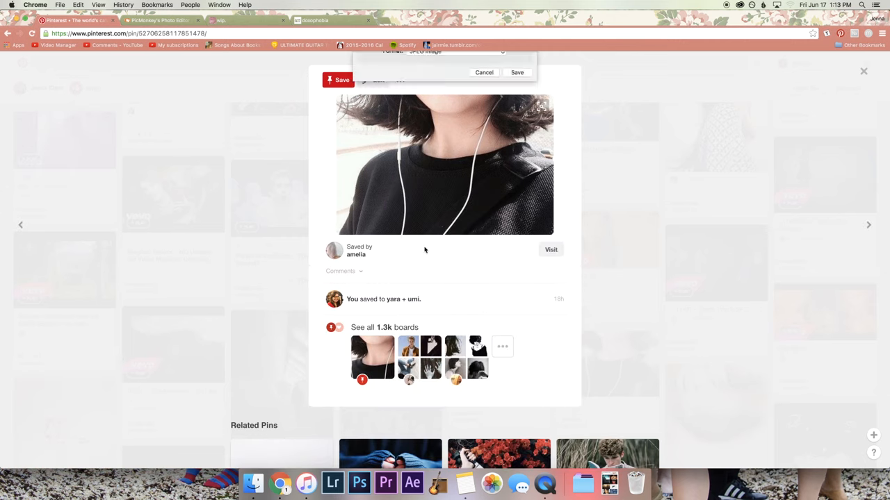
{"action": "left_click", "coordinate": [517, 73]}
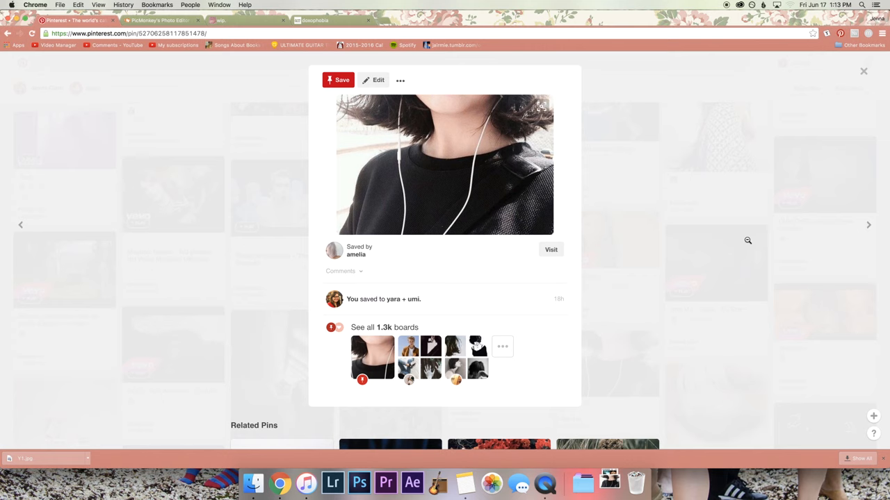
{"action": "mouse_move", "coordinate": [227, 367]}
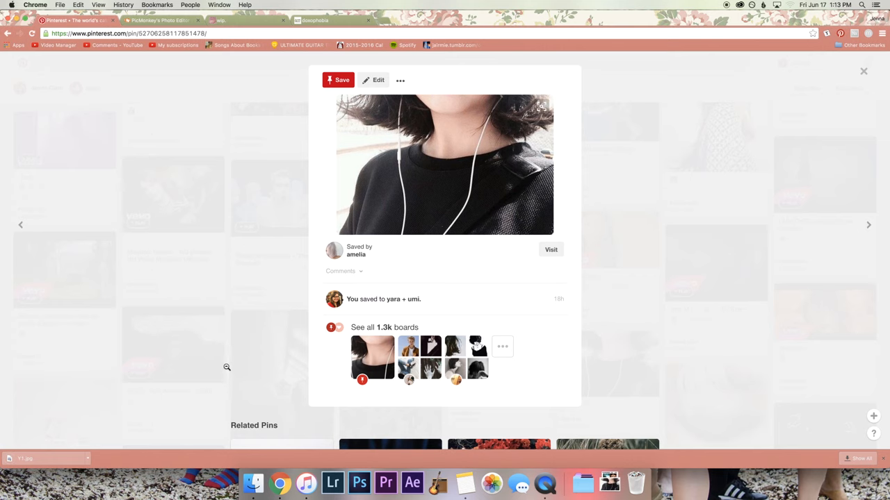
{"action": "left_click", "coordinate": [394, 299]}
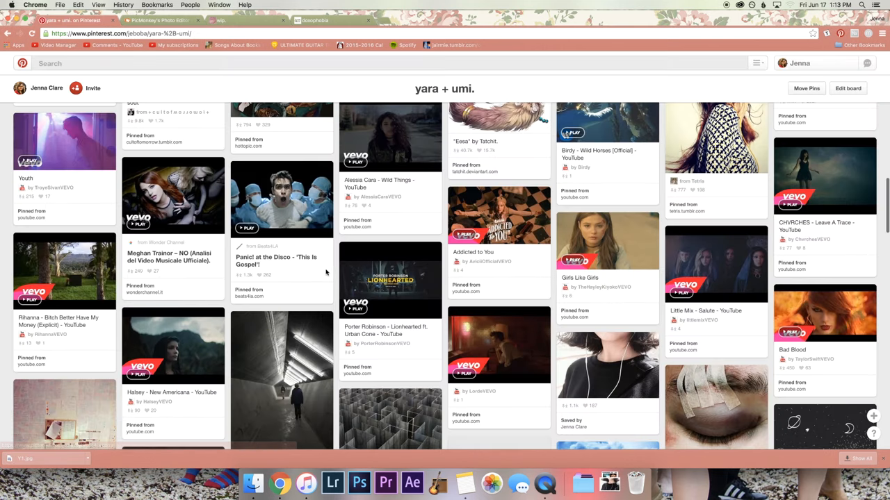
- Open the 'find me' forest pin and bring up its image save options
{"action": "scroll", "scroll_direction": "down", "scroll_amount": 3}
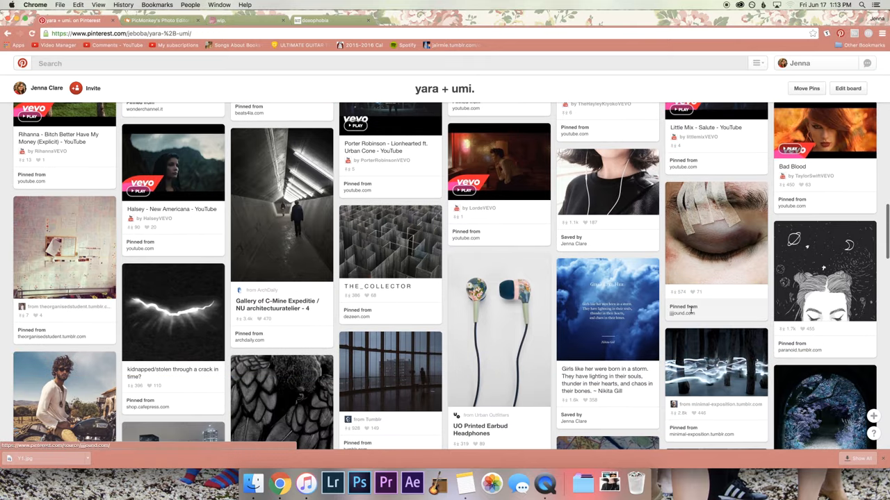
{"action": "scroll", "scroll_direction": "down", "scroll_amount": 3}
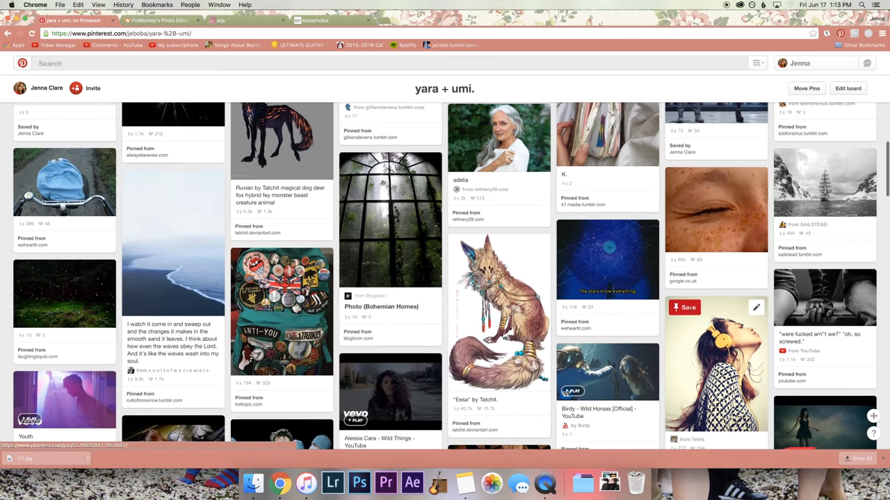
{"action": "scroll", "scroll_direction": "up", "scroll_amount": 3}
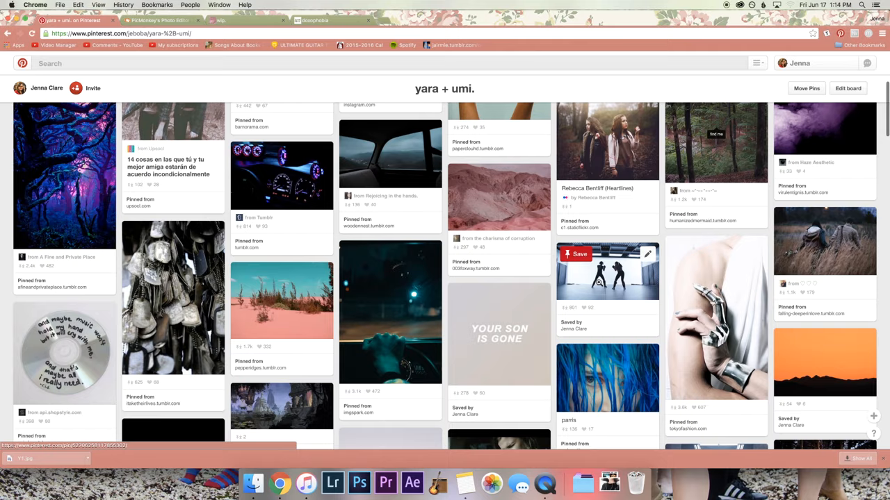
{"action": "scroll", "scroll_direction": "up", "scroll_amount": 3}
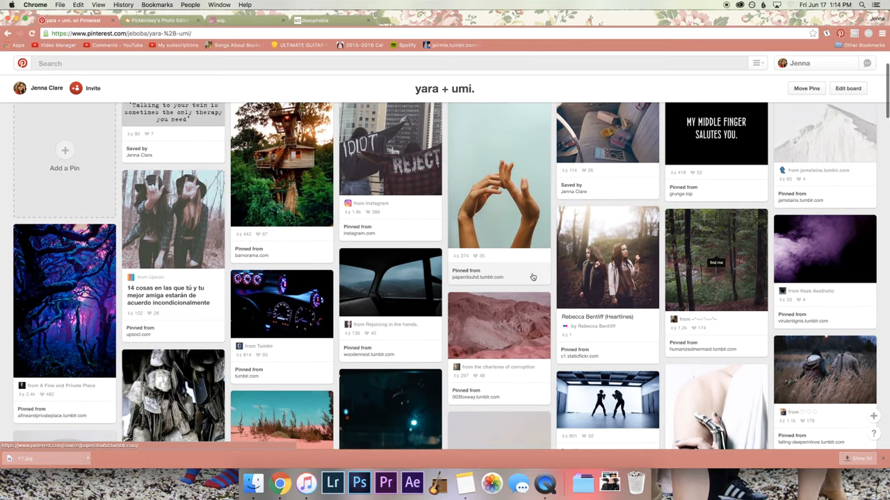
{"action": "mouse_move", "coordinate": [554, 278]}
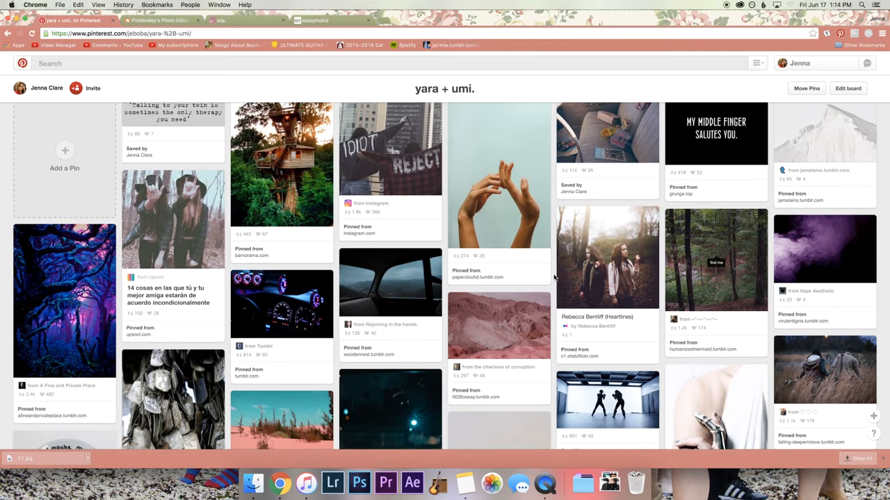
{"action": "scroll", "scroll_direction": "down", "scroll_amount": 3}
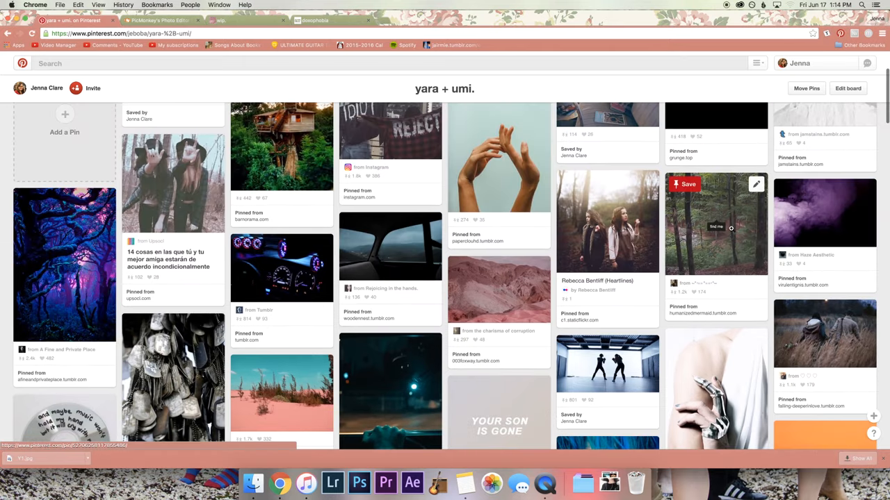
{"action": "left_click", "coordinate": [716, 222]}
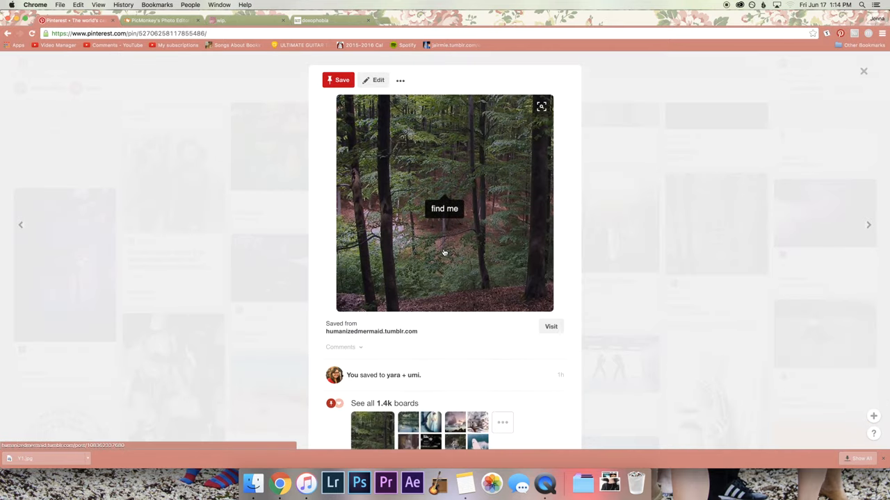
{"action": "right_click", "coordinate": [445, 252]}
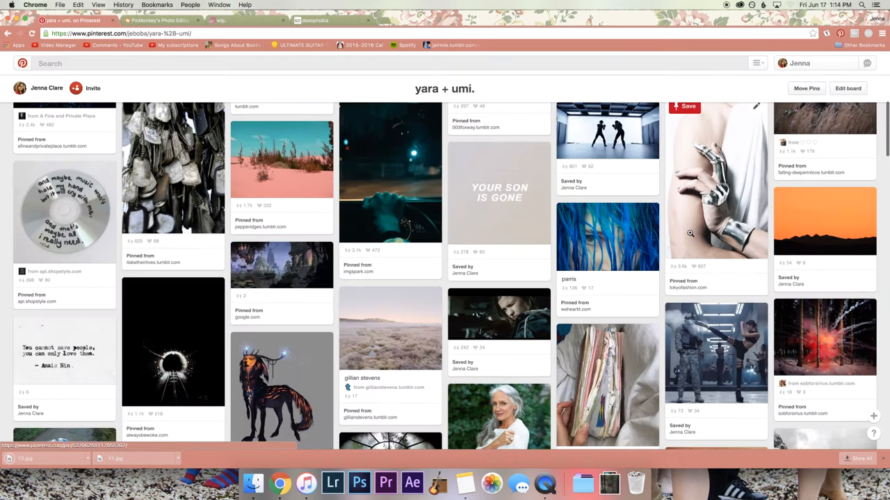
{"action": "scroll", "scroll_direction": "down", "scroll_amount": 3}
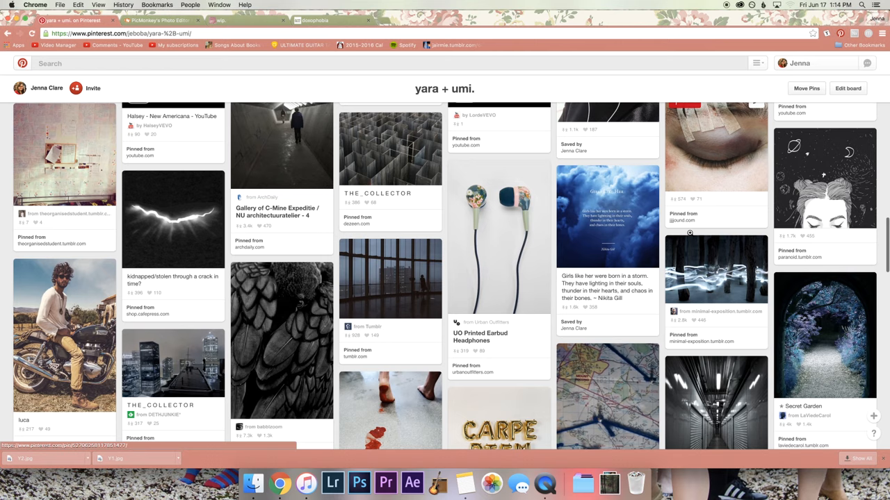
{"action": "scroll", "scroll_direction": "down", "scroll_amount": 3}
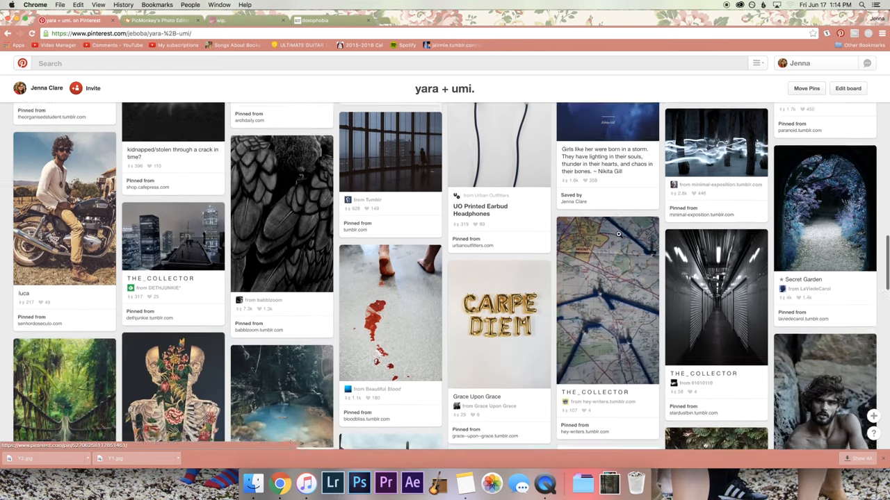
{"action": "scroll", "scroll_direction": "down", "scroll_amount": 3}
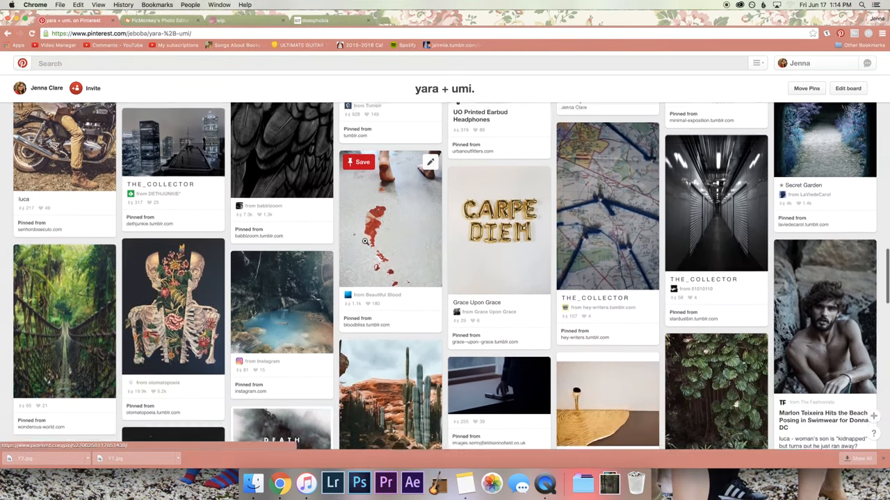
{"action": "scroll", "scroll_direction": "down", "scroll_amount": 3}
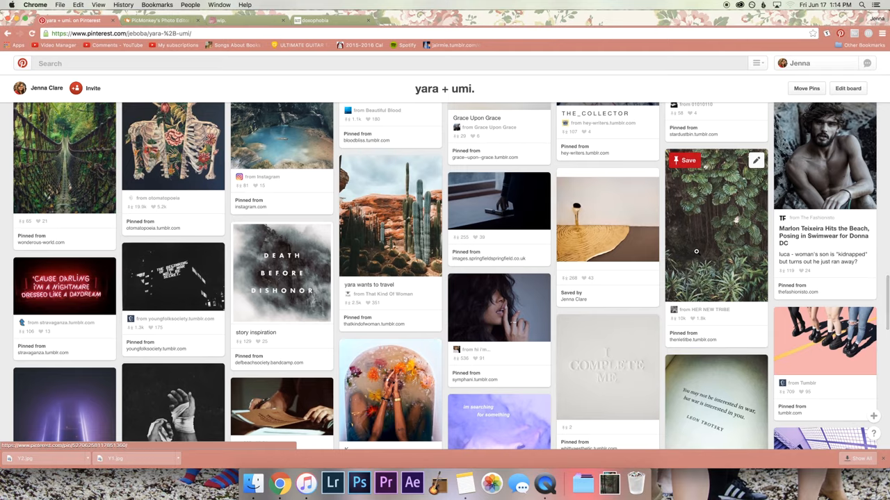
{"action": "scroll", "scroll_direction": "up", "scroll_amount": 3}
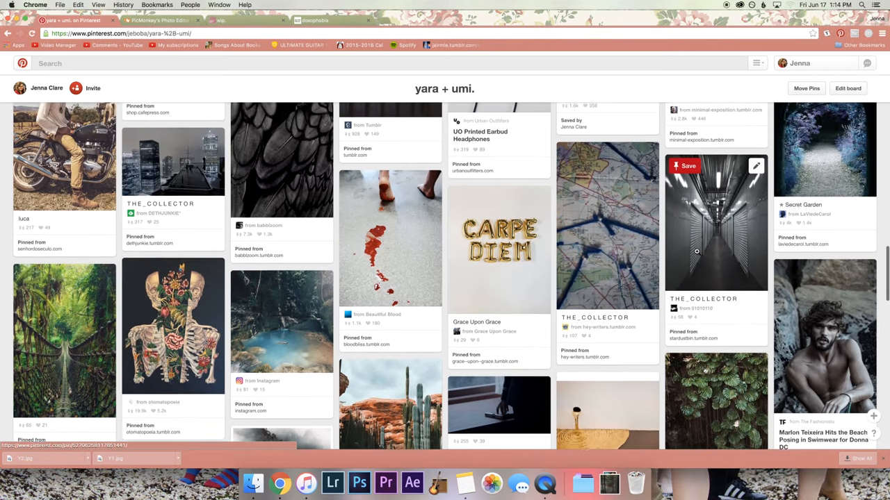
- Download the jungle rope bridge photo and close its pin
{"action": "left_click", "coordinate": [64, 341]}
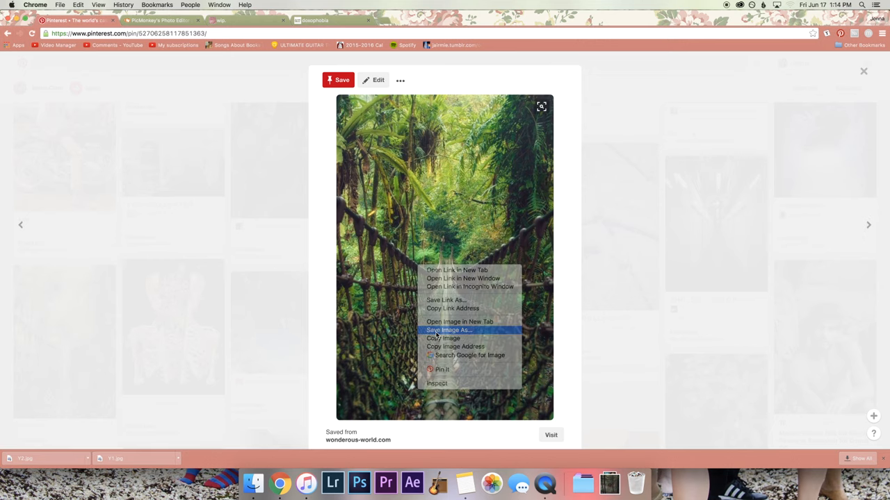
{"action": "left_click", "coordinate": [448, 330]}
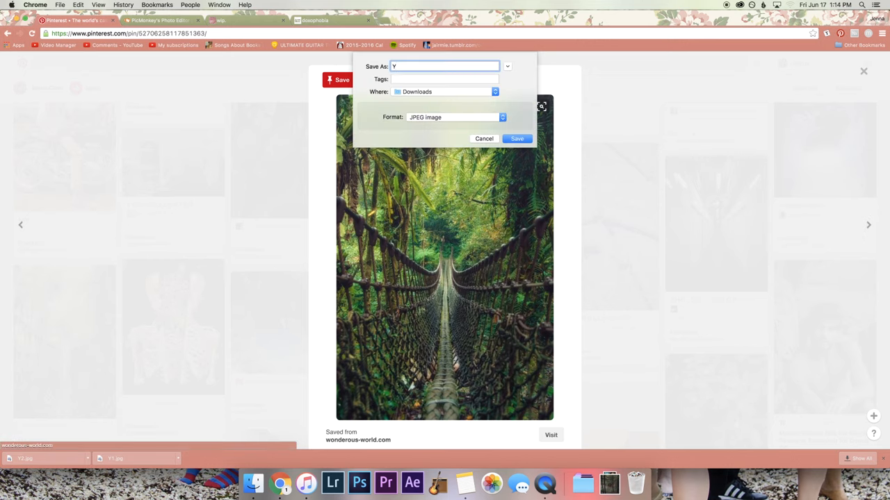
{"action": "left_click", "coordinate": [516, 138]}
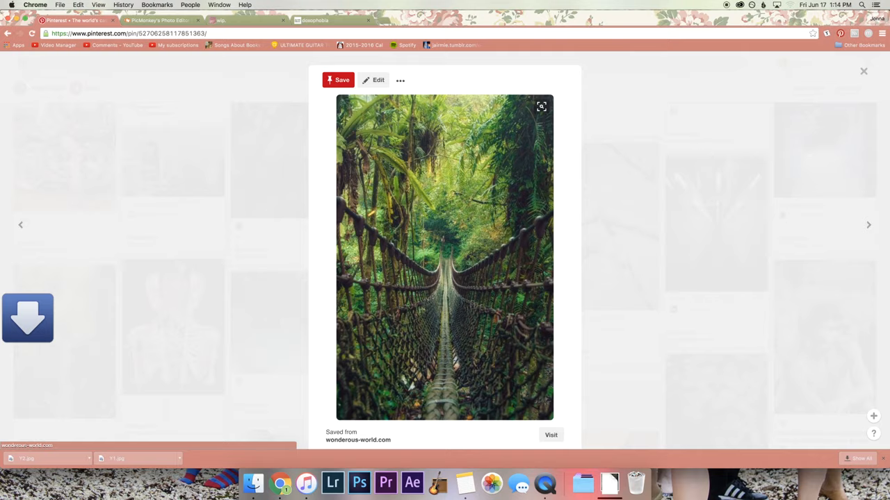
{"action": "left_click", "coordinate": [863, 71]}
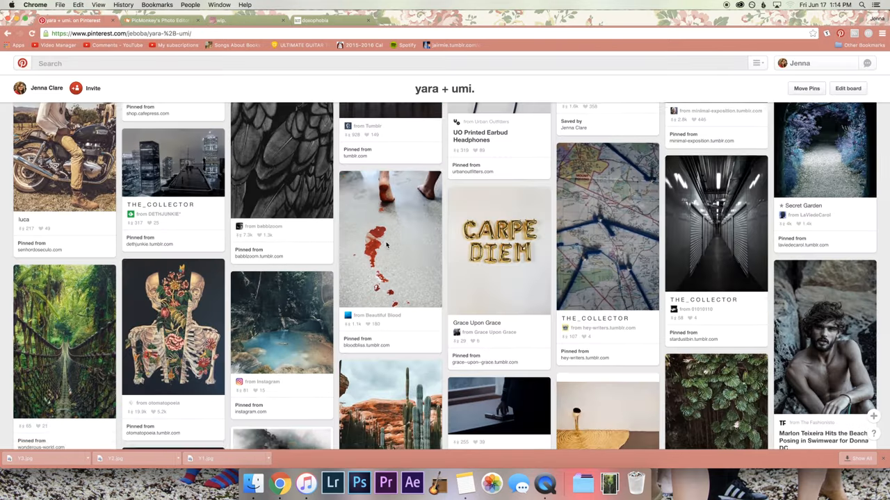
- Save the black boots image from its pin
{"action": "scroll", "scroll_direction": "down", "scroll_amount": 3}
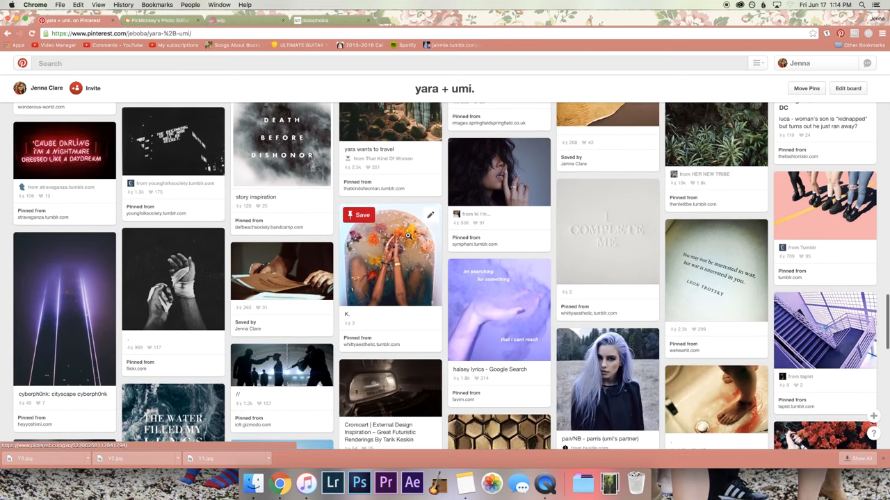
{"action": "mouse_move", "coordinate": [709, 271]}
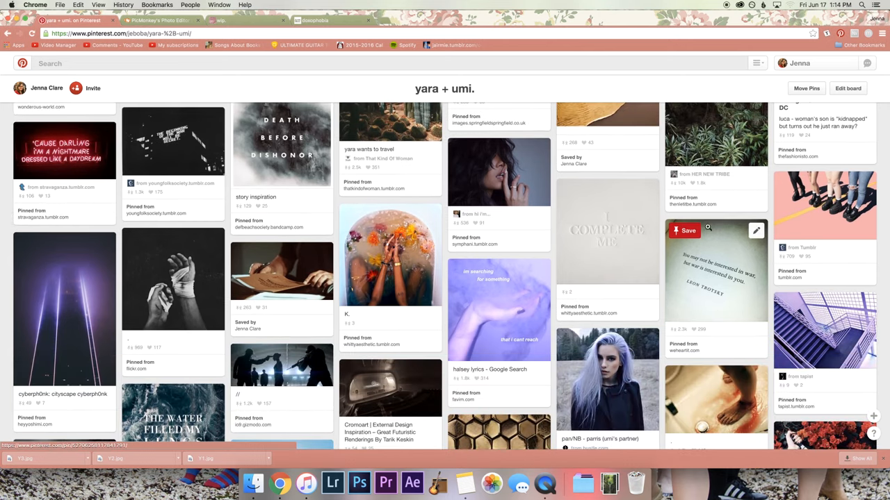
{"action": "scroll", "scroll_direction": "down", "scroll_amount": 3}
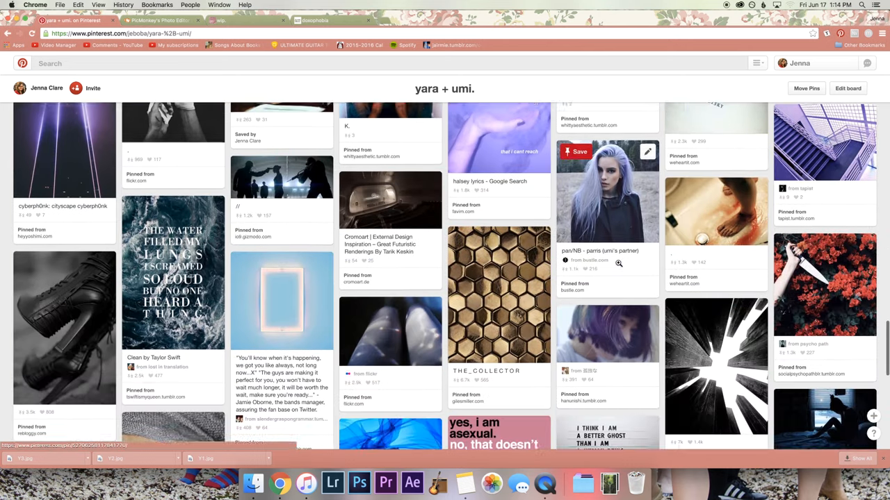
{"action": "left_click", "coordinate": [64, 327]}
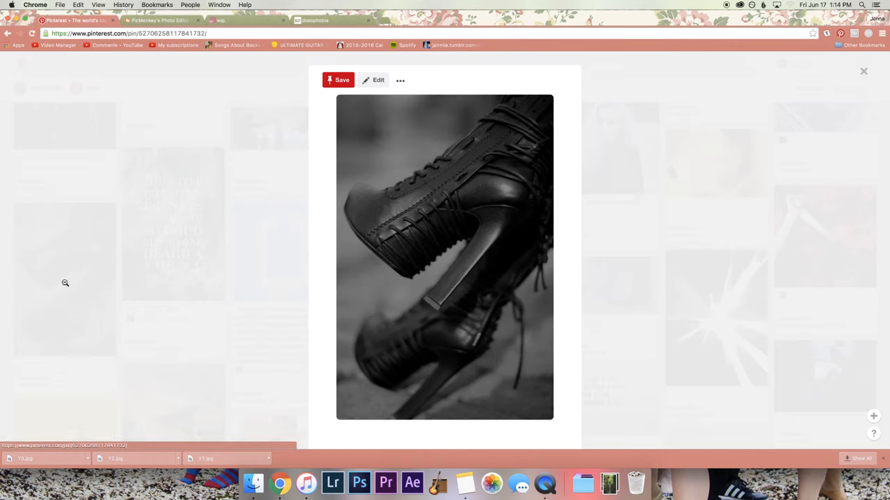
{"action": "right_click", "coordinate": [445, 278]}
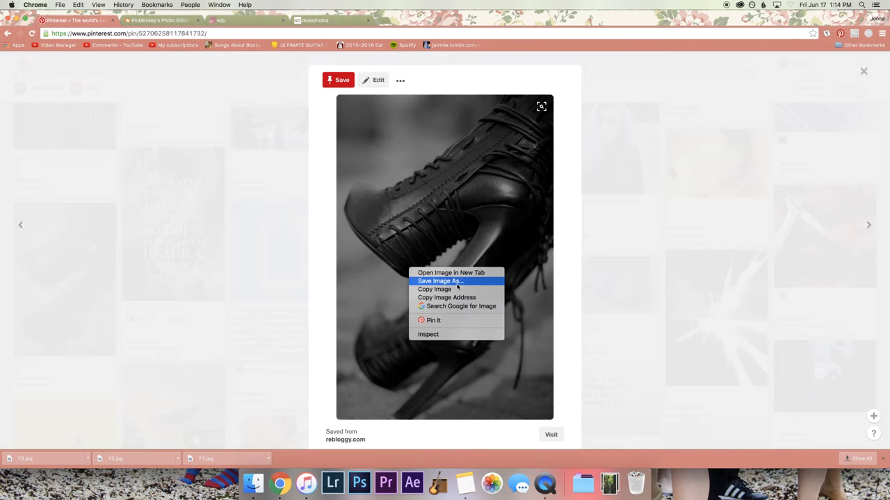
{"action": "left_click", "coordinate": [439, 281]}
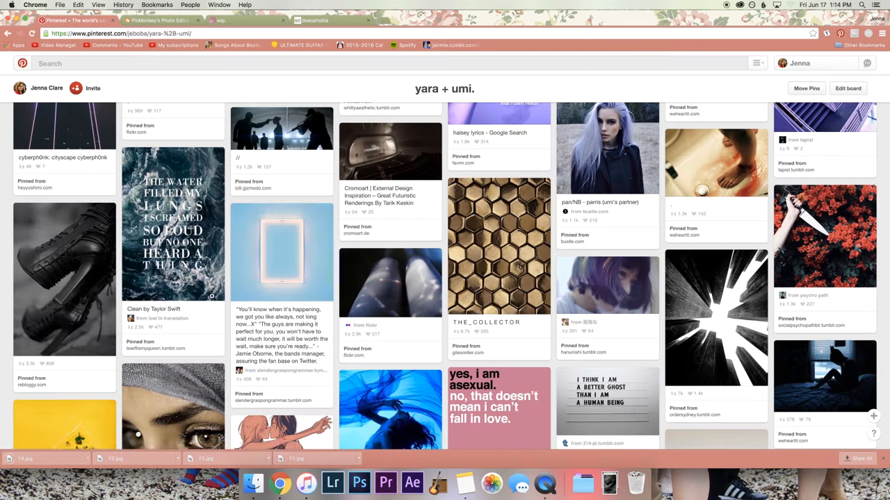
- Save the red 'DON'T BELONG TO NO MAN' image from further down the pin page
{"action": "scroll", "scroll_direction": "down", "scroll_amount": 3}
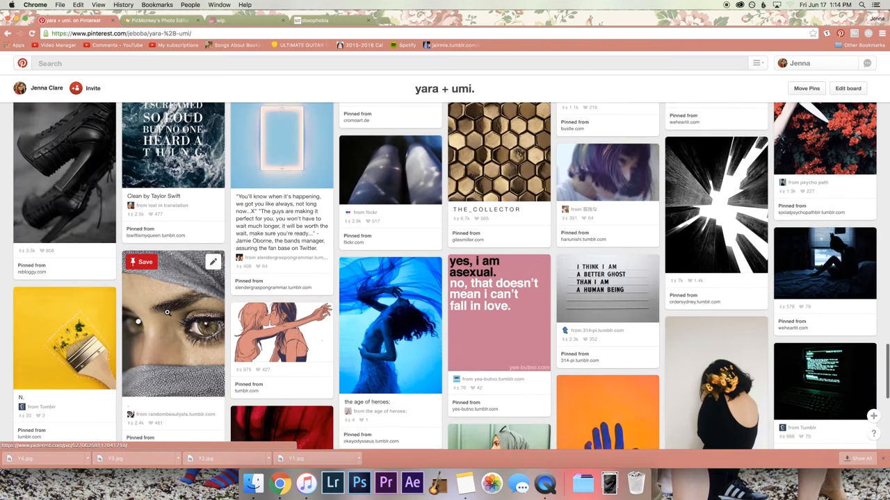
{"action": "scroll", "scroll_direction": "down", "scroll_amount": 3}
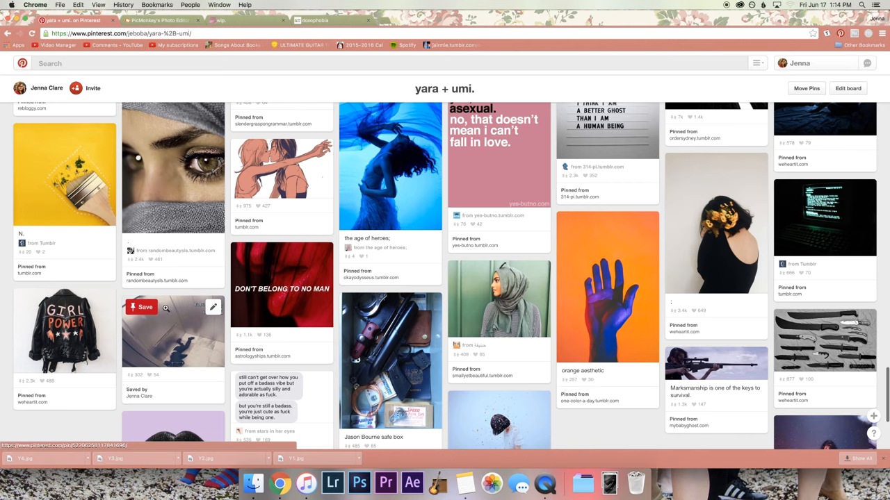
{"action": "scroll", "scroll_direction": "down", "scroll_amount": 3}
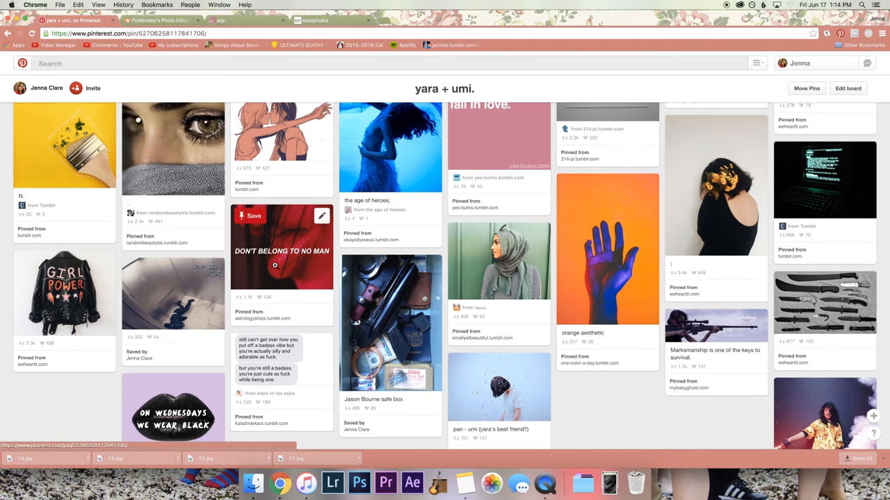
{"action": "right_click", "coordinate": [445, 194]}
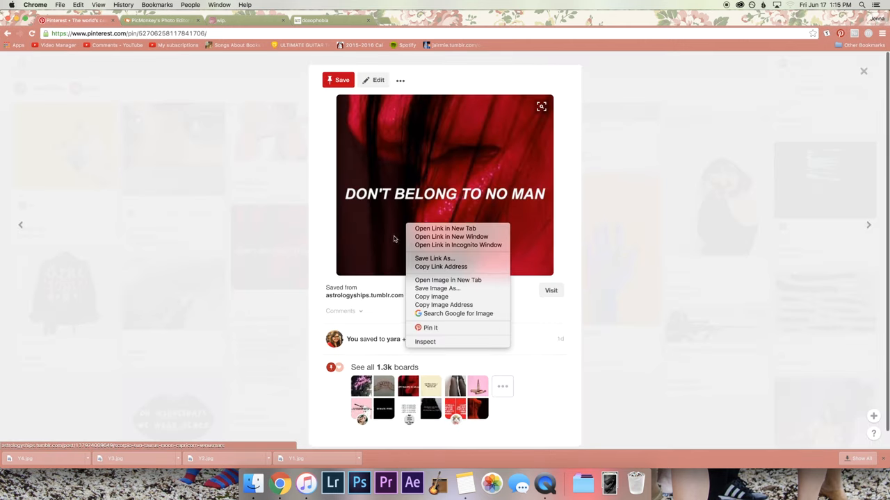
{"action": "left_click", "coordinate": [437, 289]}
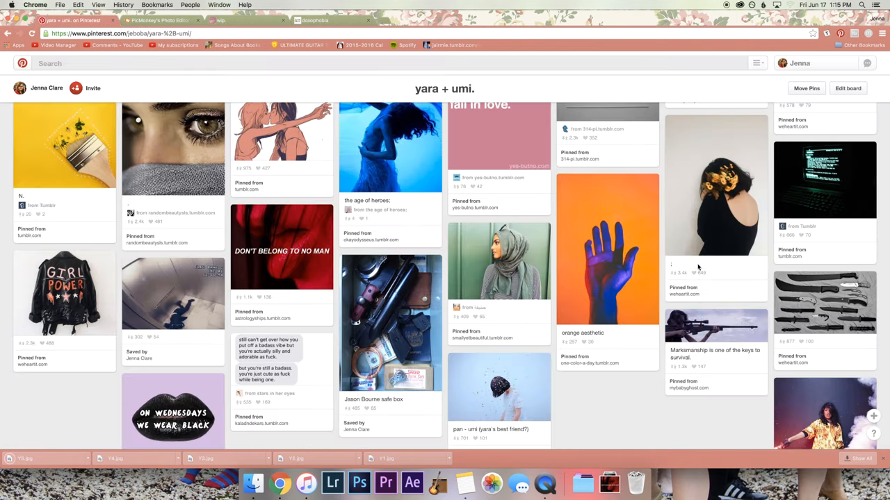
{"action": "scroll", "scroll_direction": "down", "scroll_amount": 3}
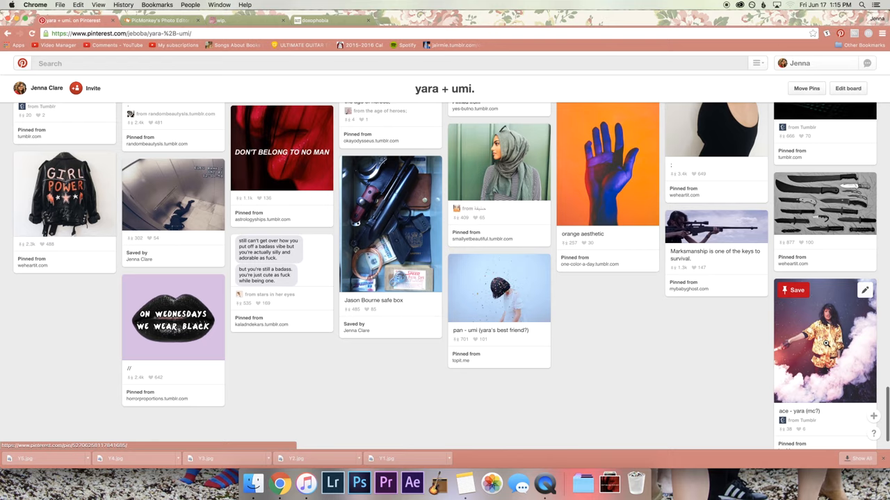
{"action": "left_click", "coordinate": [825, 340]}
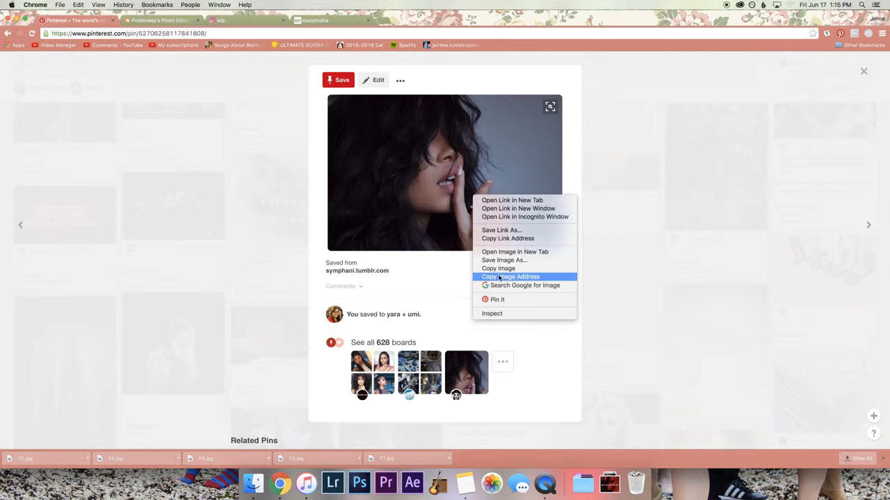
- Save the portrait and writing hands photos to disk
{"action": "left_click", "coordinate": [504, 260]}
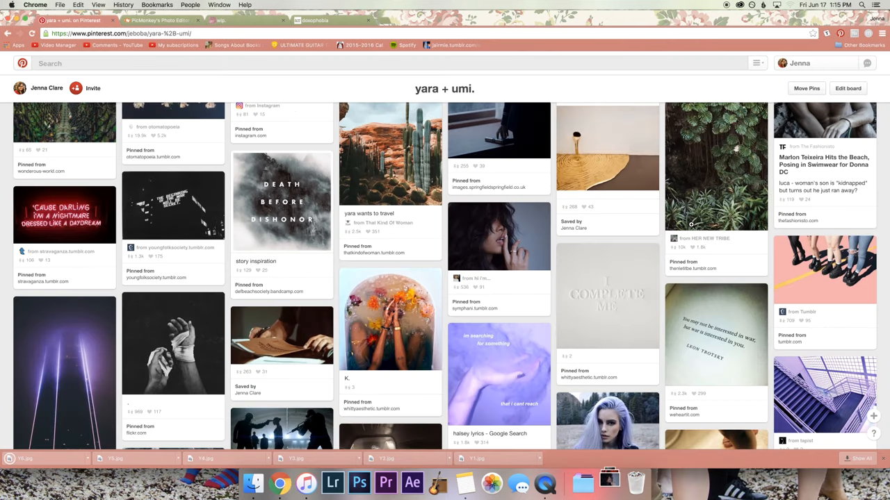
{"action": "mouse_move", "coordinate": [282, 341]}
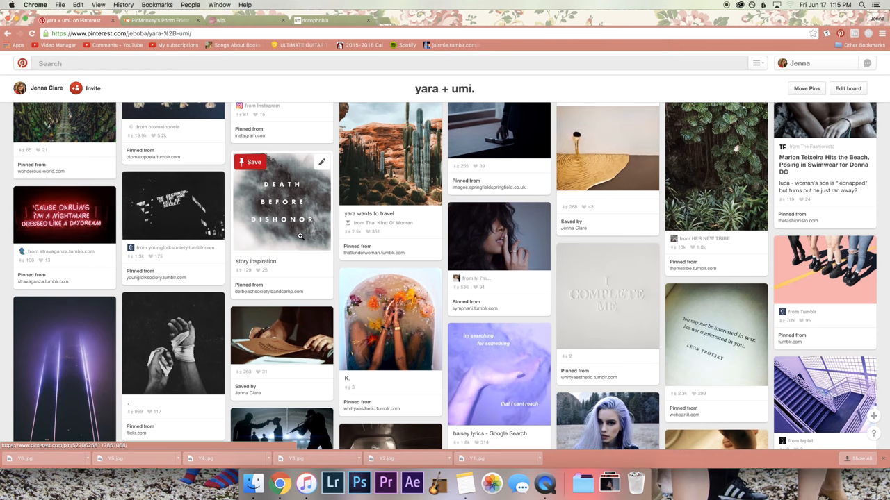
{"action": "mouse_move", "coordinate": [296, 344]}
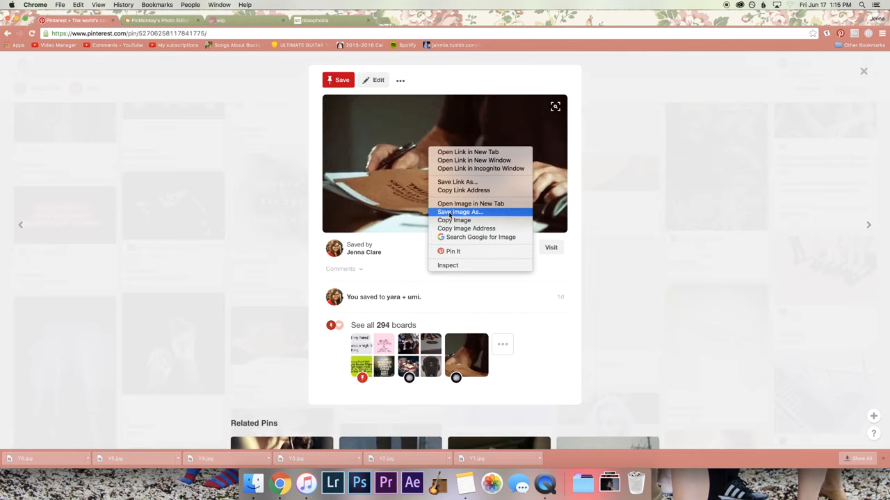
{"action": "left_click", "coordinate": [459, 212]}
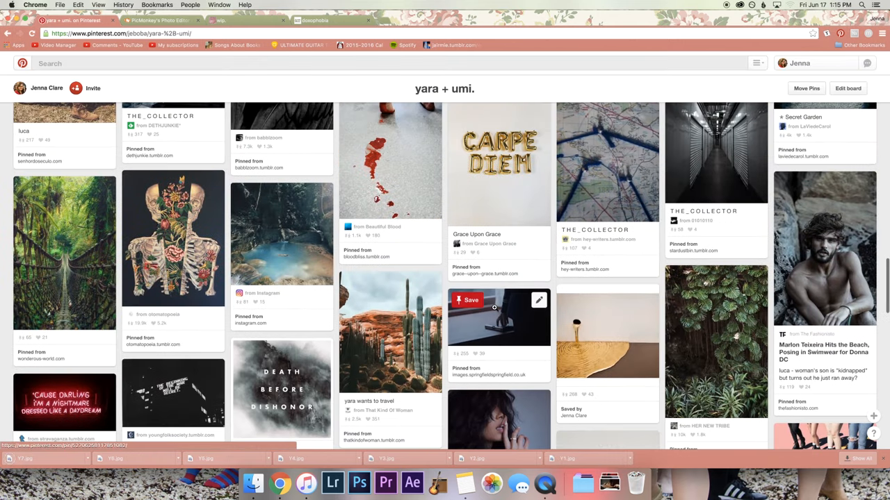
{"action": "scroll", "scroll_direction": "up", "scroll_amount": 3}
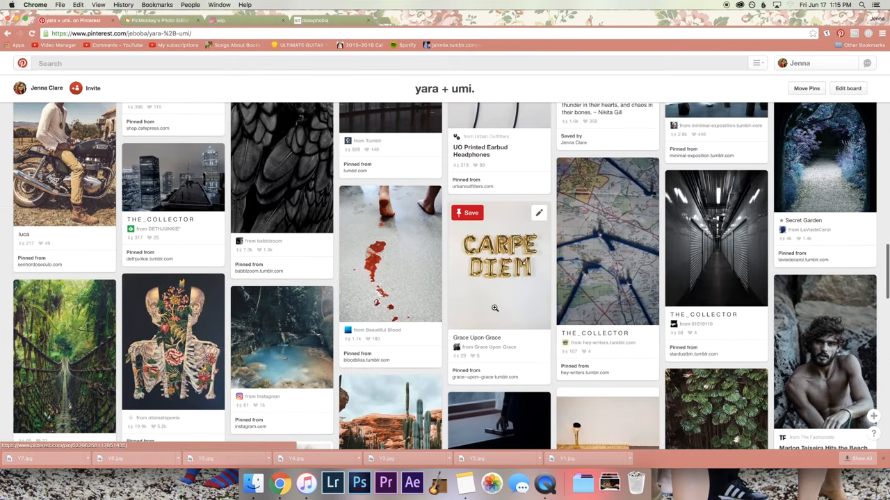
{"action": "scroll", "scroll_direction": "up", "scroll_amount": 3}
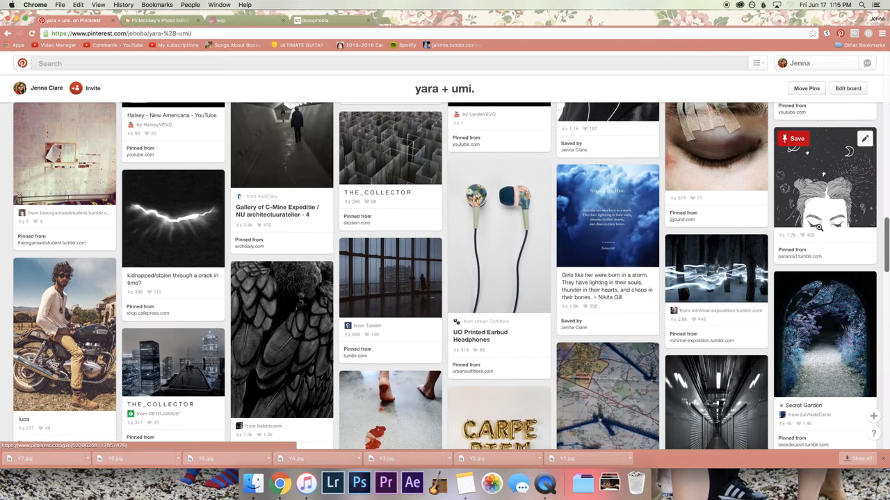
- Download the starry-sky girl drawing and the metal maze photo, then return to the board
{"action": "left_click", "coordinate": [825, 177]}
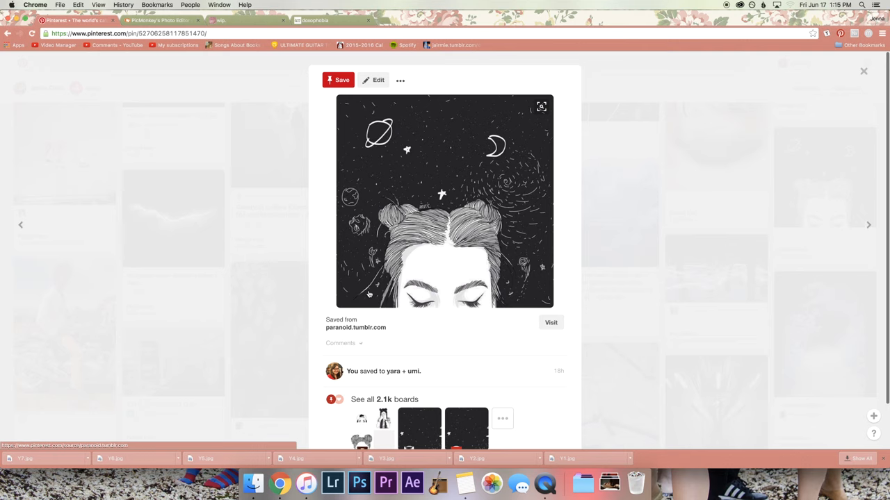
{"action": "right_click", "coordinate": [445, 201]}
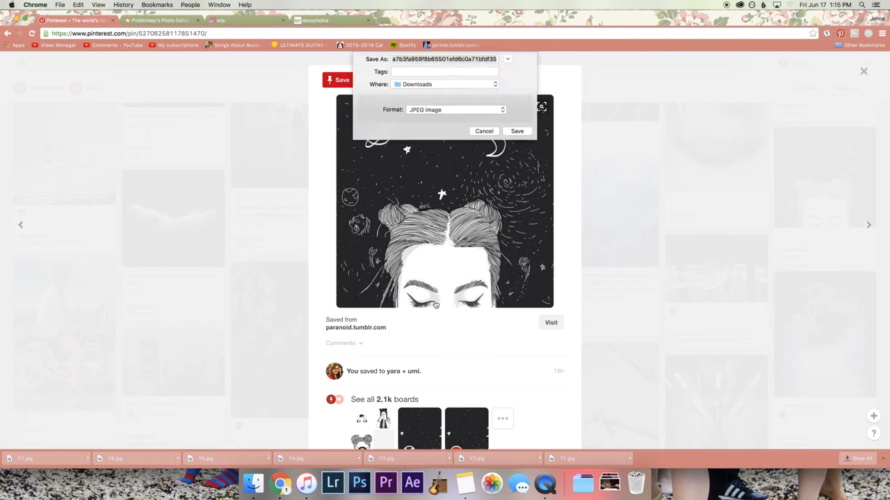
{"action": "left_click", "coordinate": [517, 131]}
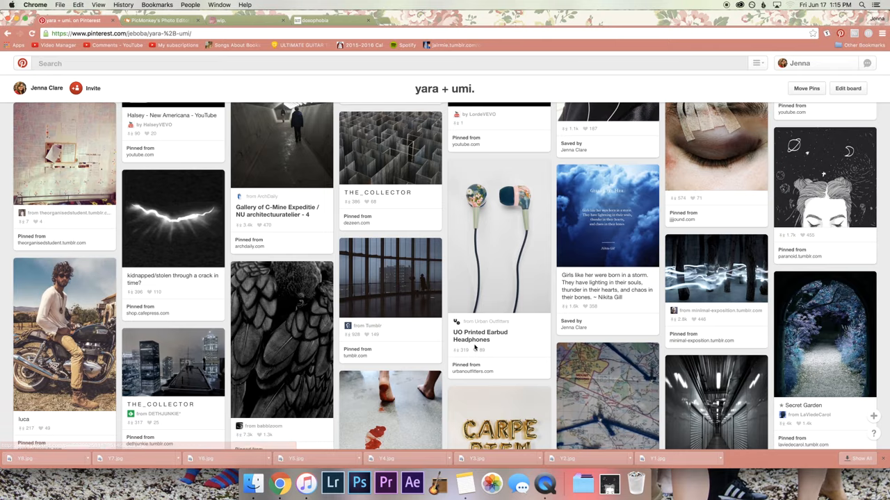
{"action": "scroll", "scroll_direction": "up", "scroll_amount": 3}
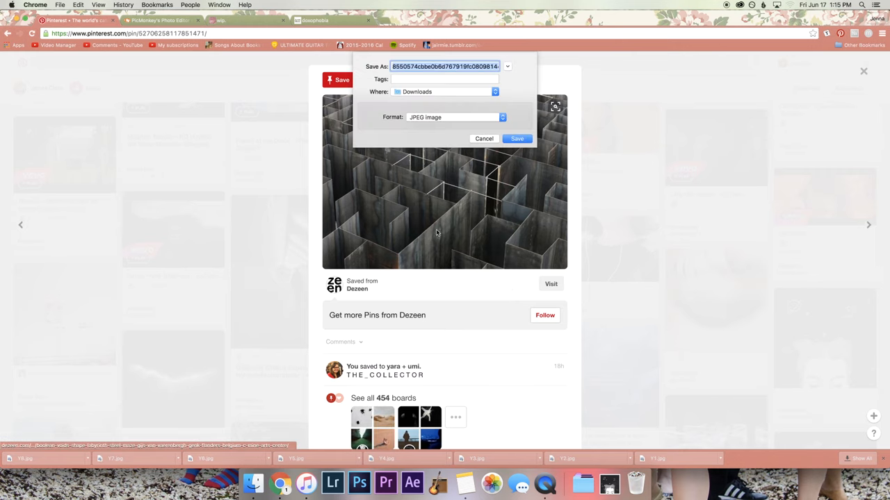
{"action": "left_click", "coordinate": [517, 138]}
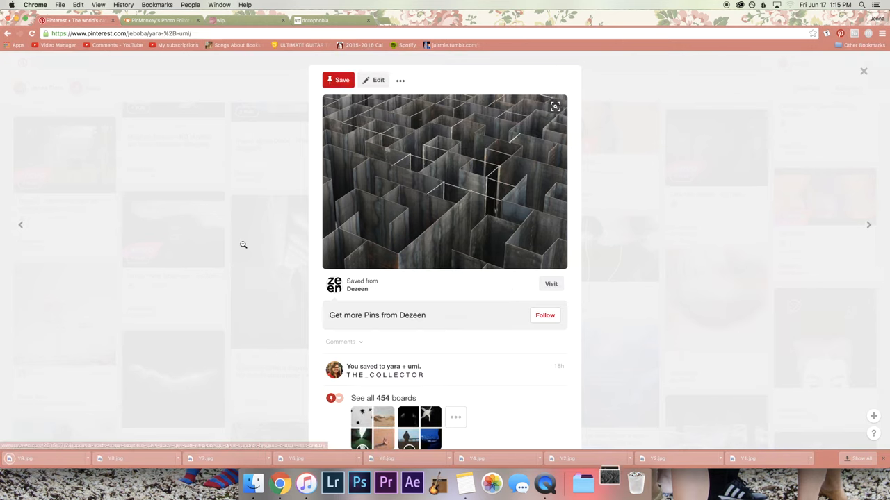
{"action": "left_click", "coordinate": [864, 70]}
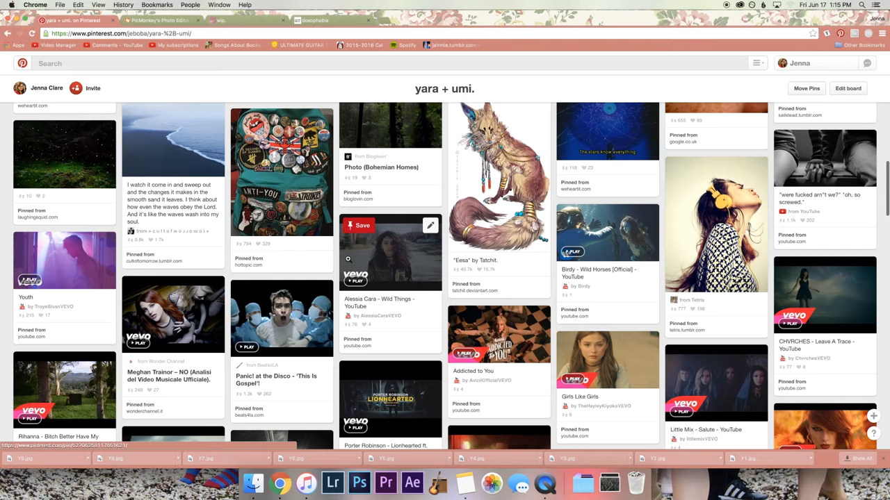
- Download the firefly forest photo from its pin
{"action": "scroll", "scroll_direction": "up", "scroll_amount": 3}
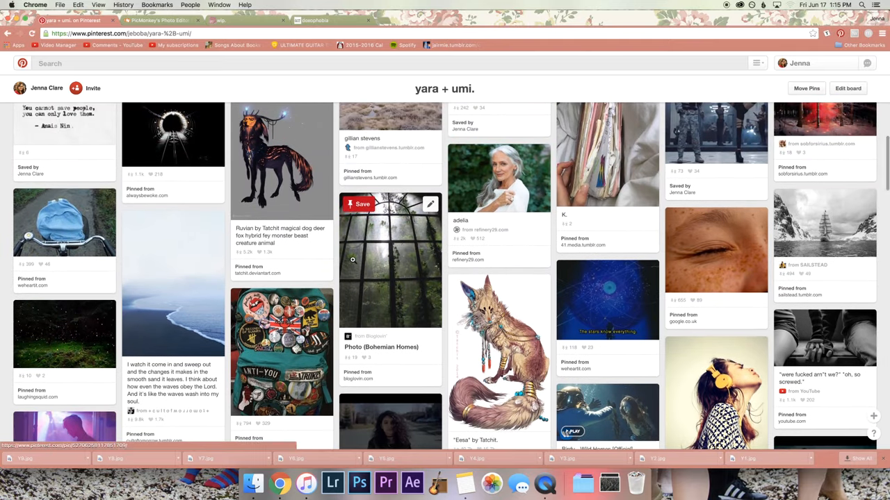
{"action": "left_click", "coordinate": [390, 260]}
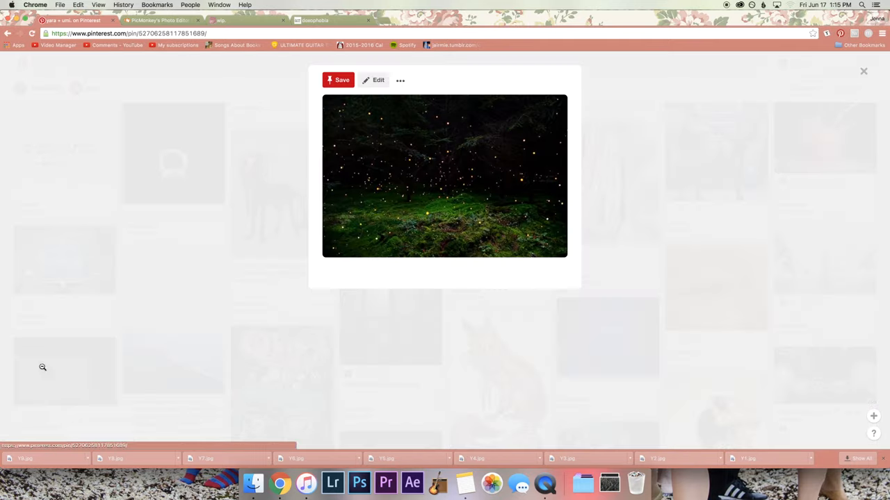
{"action": "right_click", "coordinate": [445, 176]}
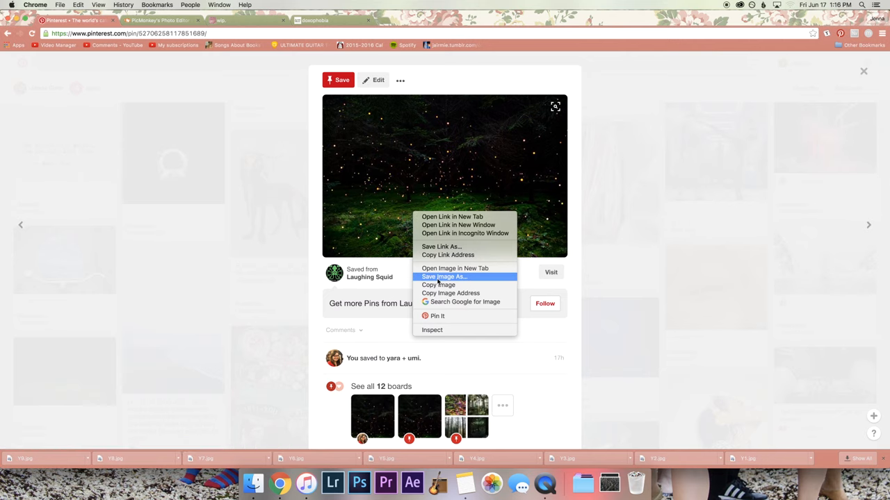
{"action": "left_click", "coordinate": [445, 277]}
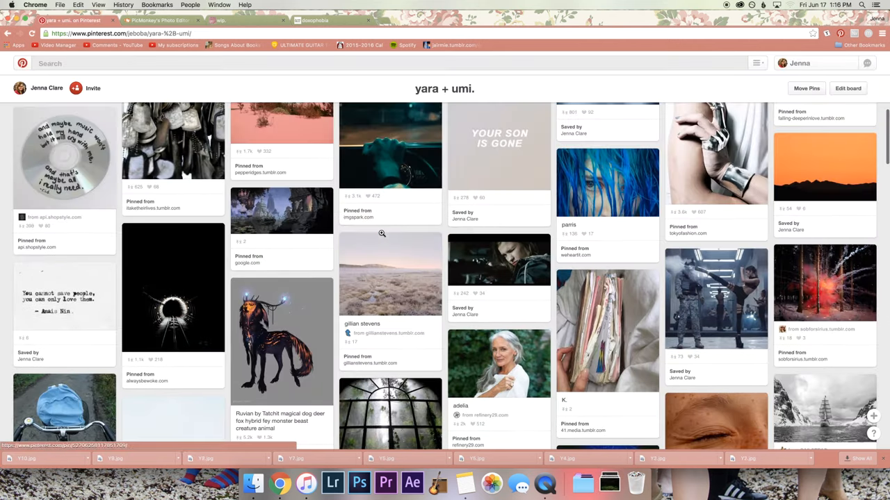
- Move from the YOUR SON IS GONE pin to the orange sunset pin and save that photo
{"action": "scroll", "scroll_direction": "up", "scroll_amount": 3}
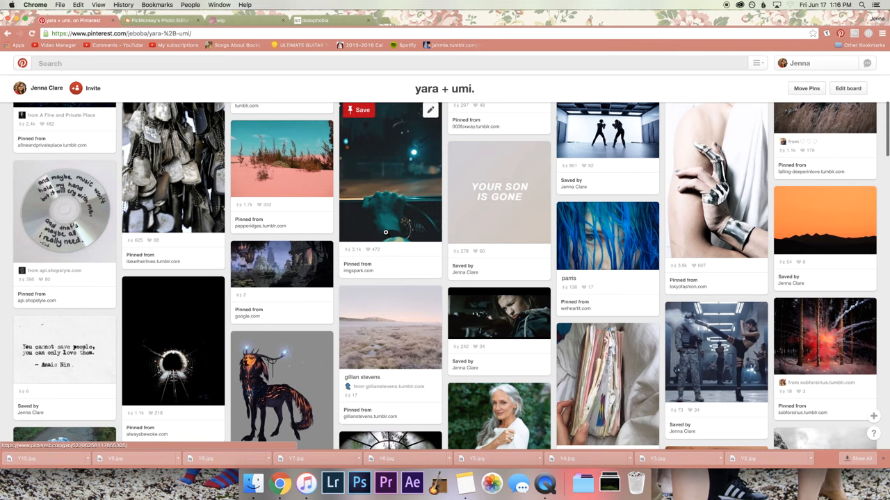
{"action": "scroll", "scroll_direction": "up", "scroll_amount": 3}
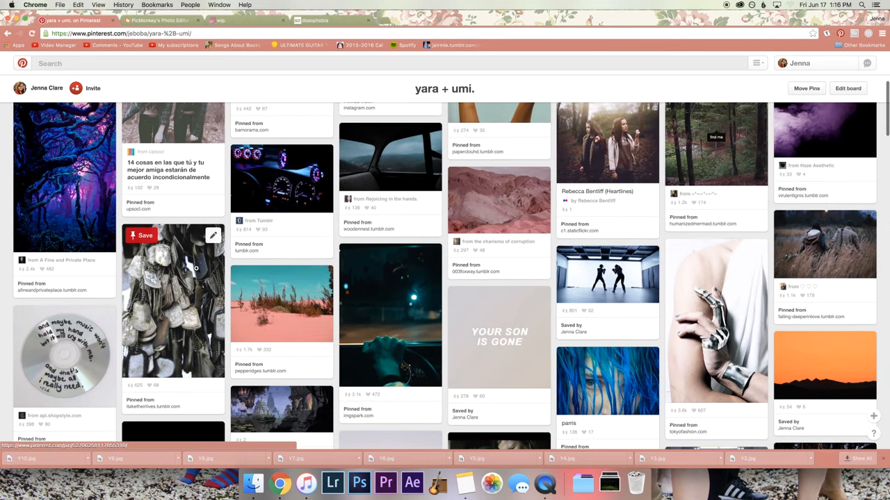
{"action": "mouse_move", "coordinate": [225, 268]}
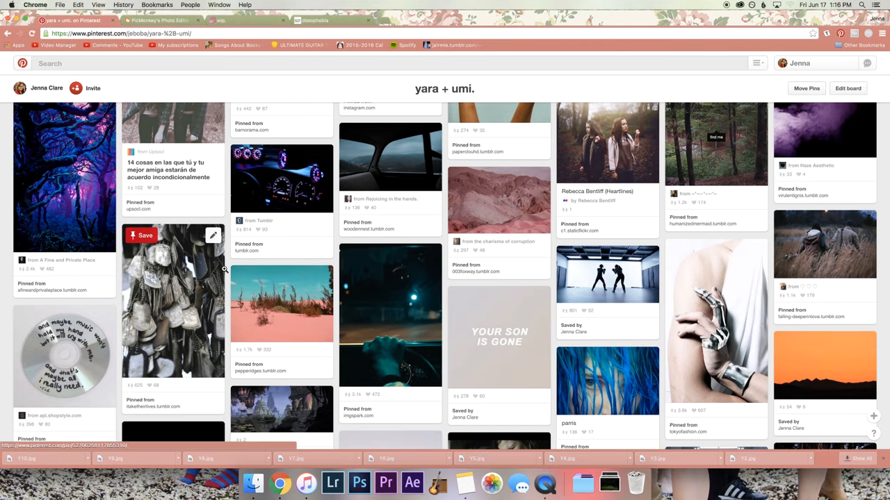
{"action": "left_click", "coordinate": [499, 337]}
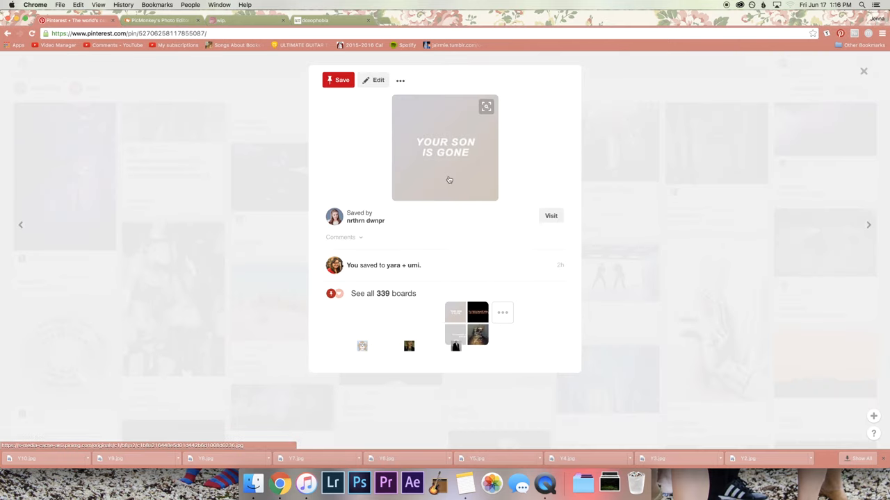
{"action": "left_click", "coordinate": [868, 225]}
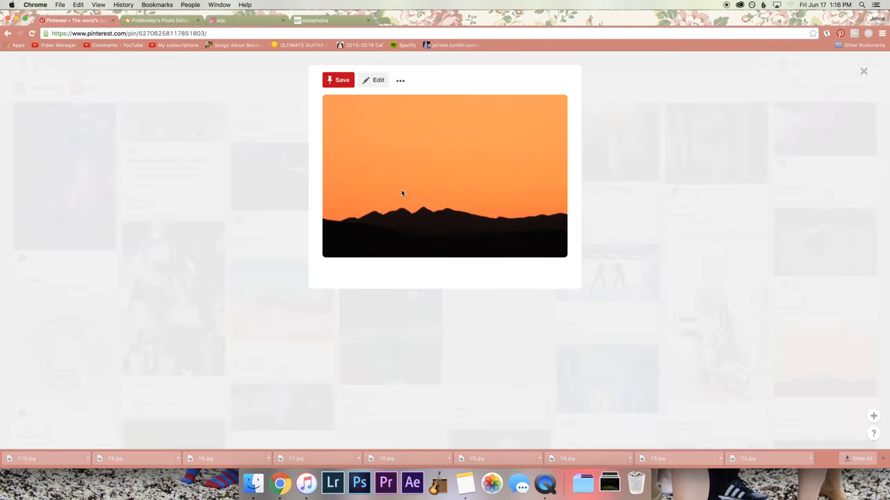
{"action": "right_click", "coordinate": [401, 194]}
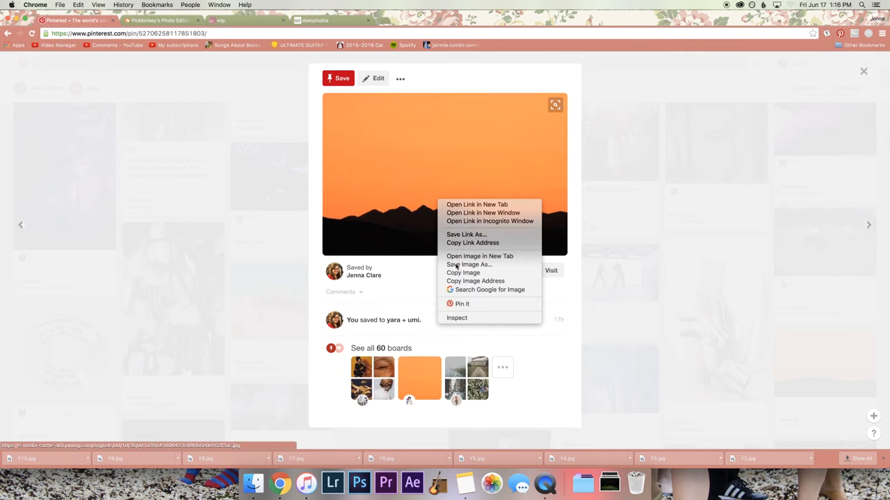
{"action": "left_click", "coordinate": [469, 264]}
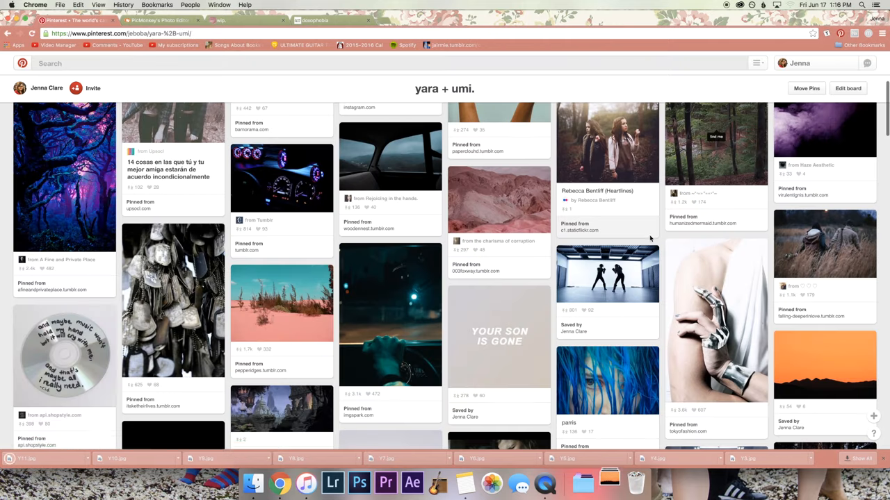
- Save the night-driving photo as Y12
{"action": "scroll", "scroll_direction": "down", "scroll_amount": 3}
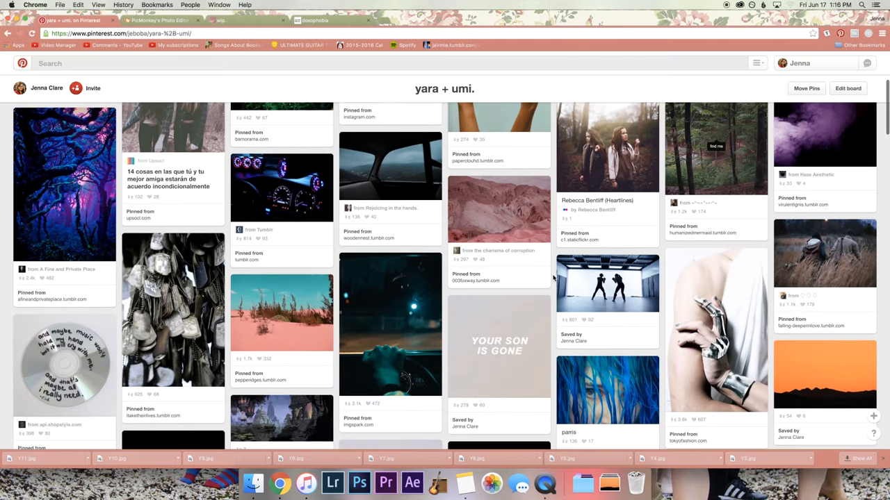
{"action": "left_click", "coordinate": [389, 327]}
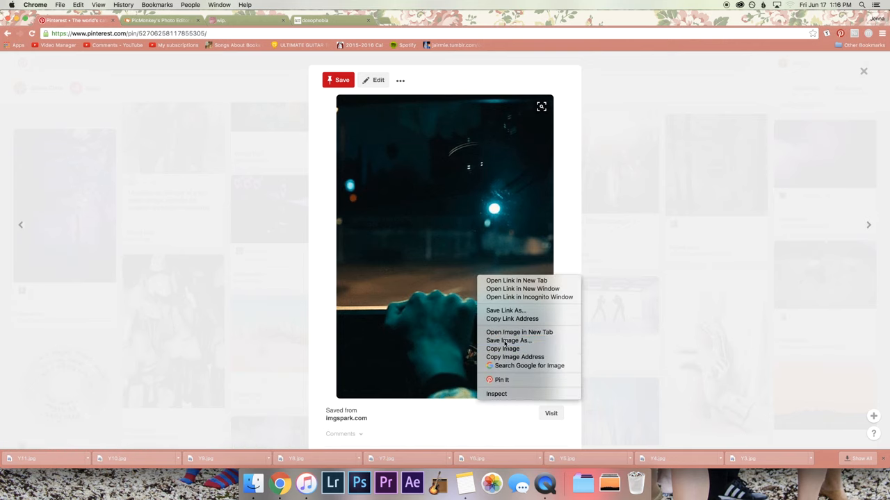
{"action": "left_click", "coordinate": [508, 341]}
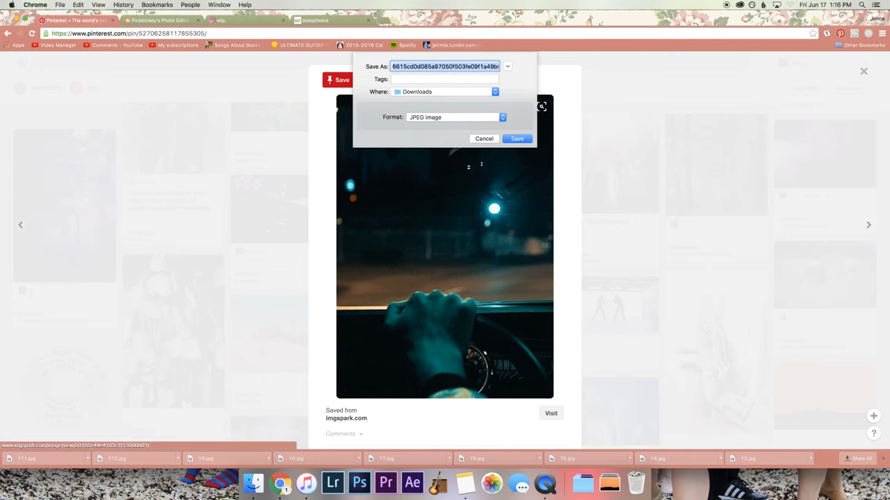
{"action": "type", "text": "Y12"}
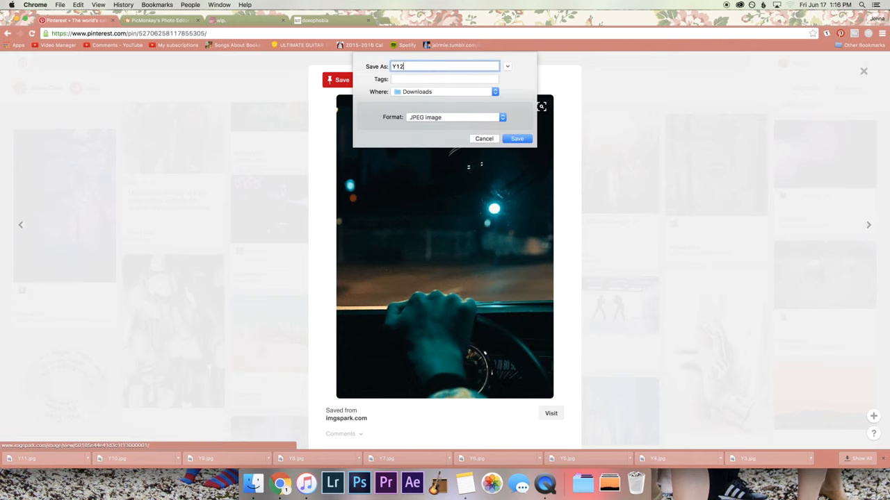
{"action": "left_click", "coordinate": [518, 139]}
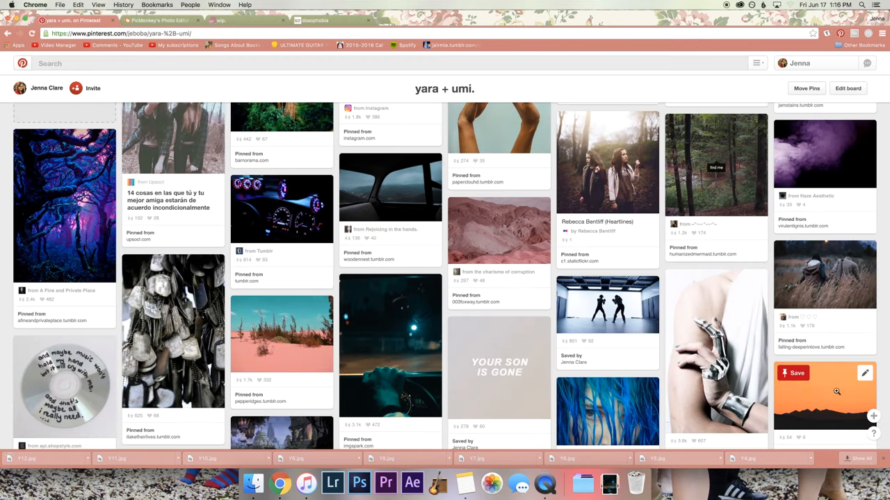
{"action": "scroll", "scroll_direction": "up", "scroll_amount": 3}
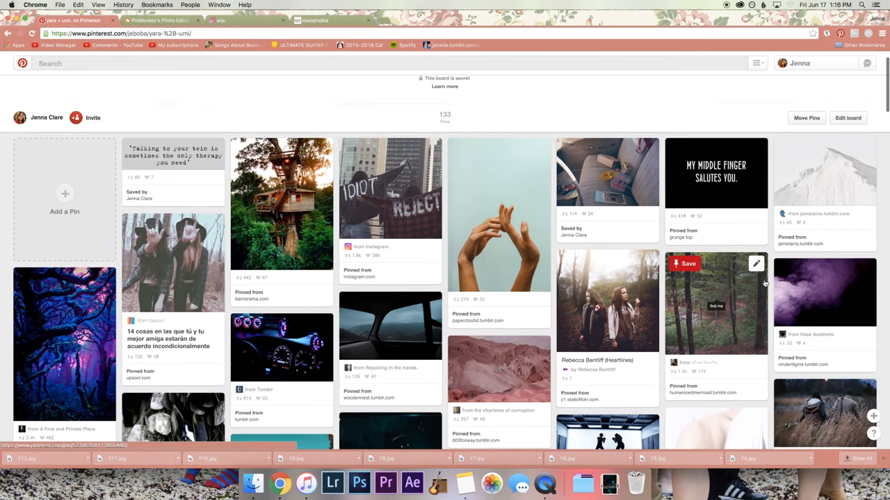
{"action": "scroll", "scroll_direction": "down", "scroll_amount": 3}
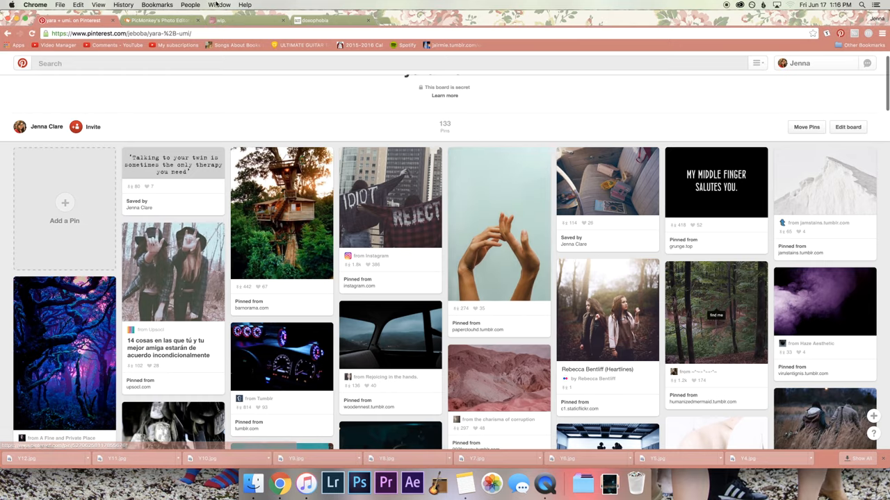
{"action": "left_click", "coordinate": [160, 21]}
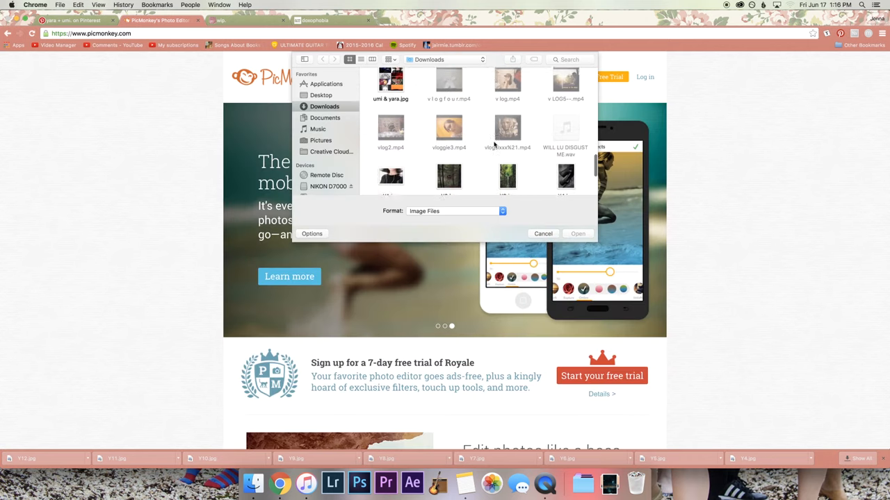
- Start a new PicMonkey collage with a three-panel 2000×2000 layout and the downloaded photos
{"action": "scroll", "scroll_direction": "down", "scroll_amount": 3}
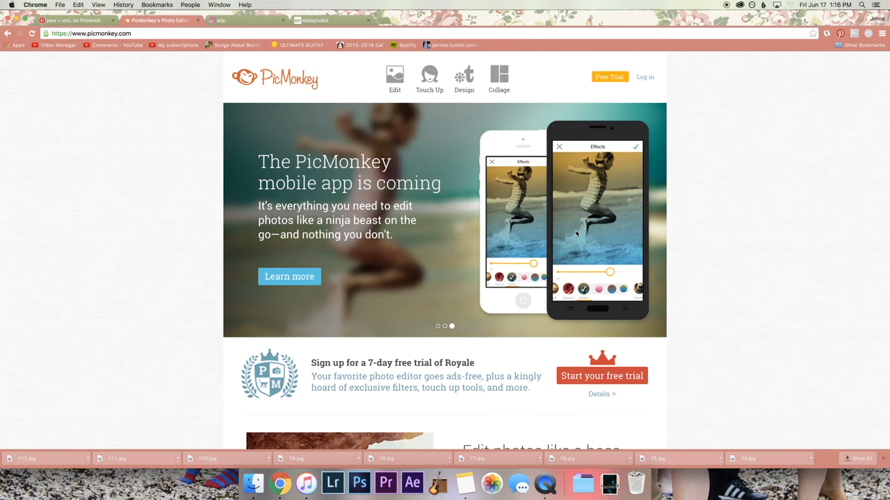
{"action": "left_click", "coordinate": [499, 77]}
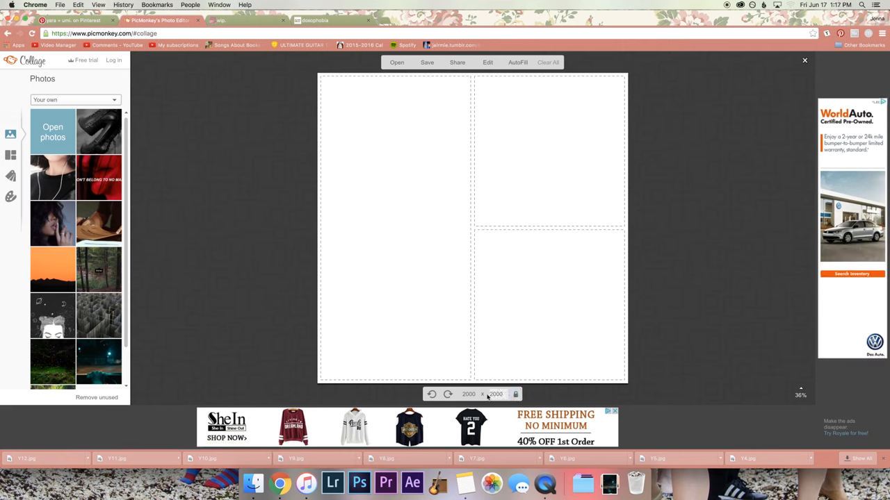
- Resize the collage to 1280×1600 and drag the boots, sunset and other photos into grid cells
{"action": "triple_click", "coordinate": [496, 394]}
{"action": "type", "text": "1600"}
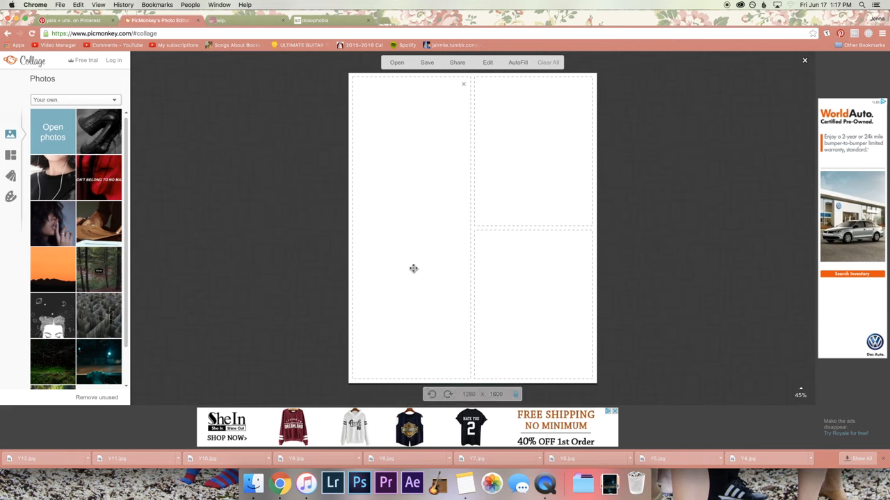
{"action": "mouse_move", "coordinate": [425, 186]}
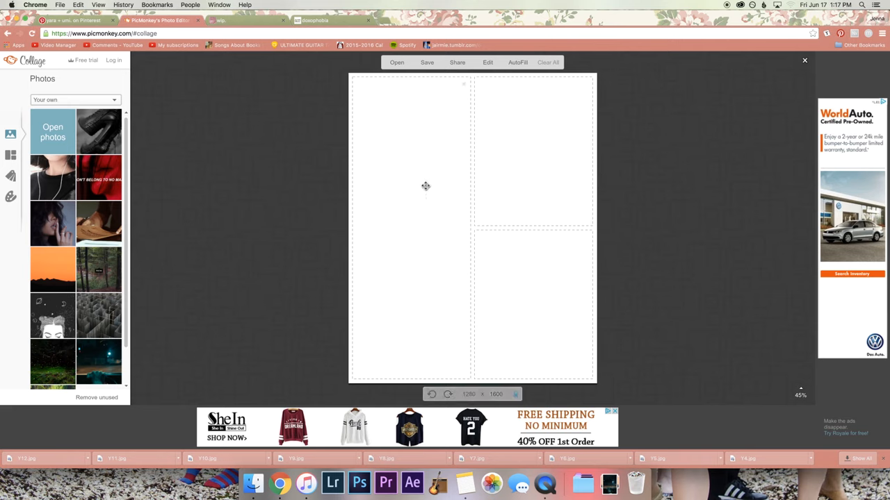
{"action": "mouse_move", "coordinate": [456, 184]}
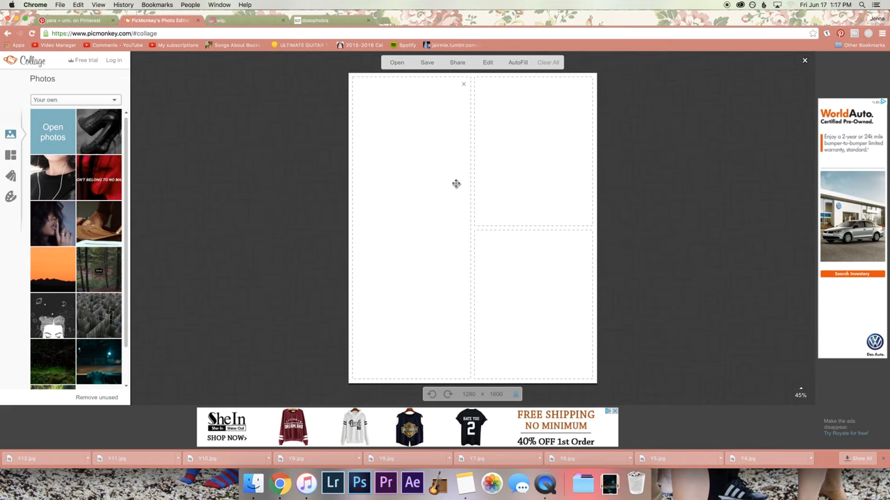
{"action": "left_click_drag", "start_coordinate": [98, 131], "coordinate": [523, 278]}
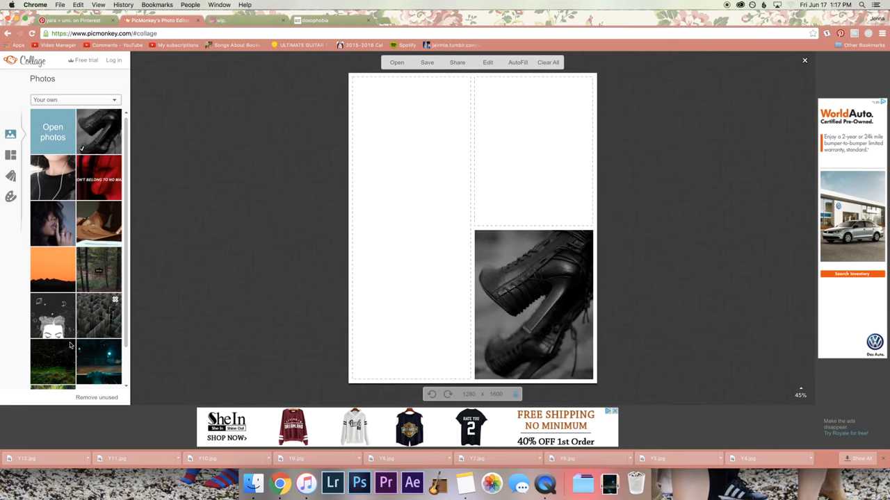
{"action": "left_click_drag", "start_coordinate": [53, 363], "coordinate": [515, 202]}
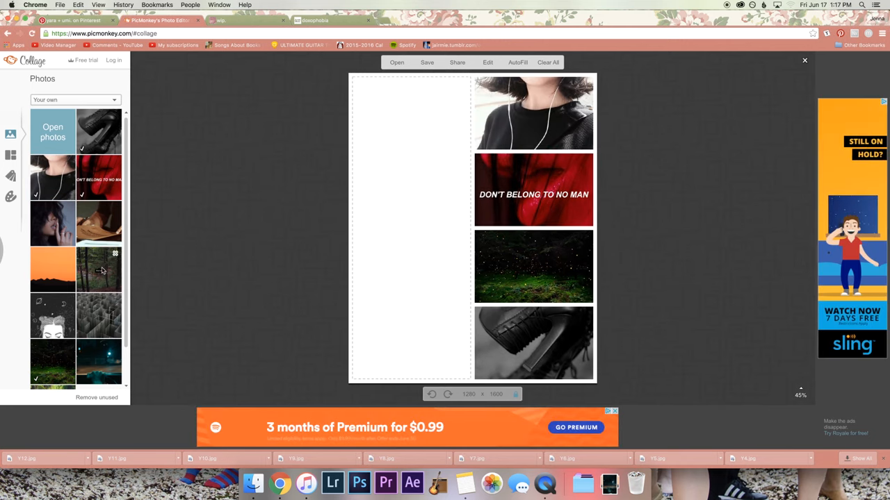
{"action": "left_click_drag", "start_coordinate": [98, 270], "coordinate": [365, 287]}
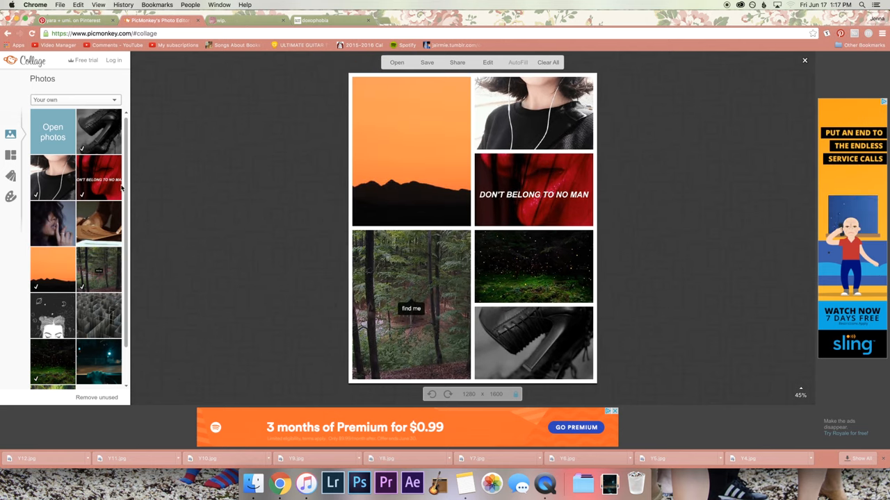
{"action": "scroll", "scroll_direction": "down", "scroll_amount": 3}
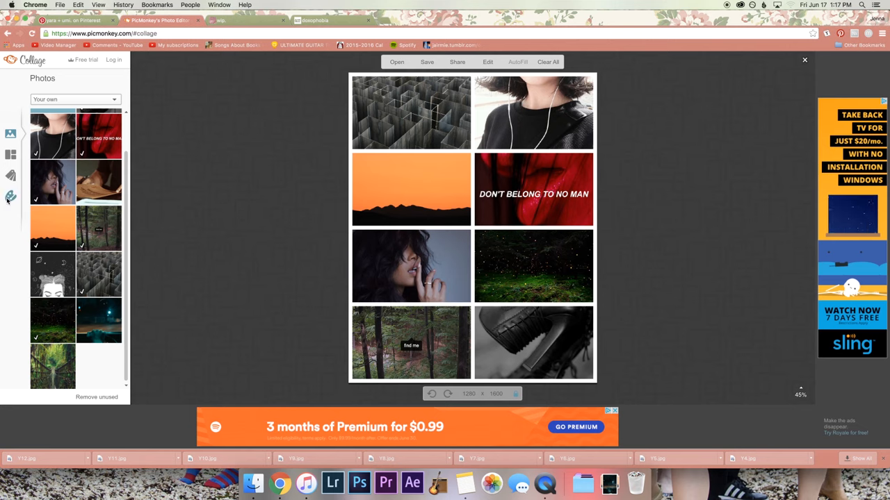
- Drag the collage's Background Spacing slider to 0 so the eight photos have no borders
{"action": "left_click", "coordinate": [10, 196]}
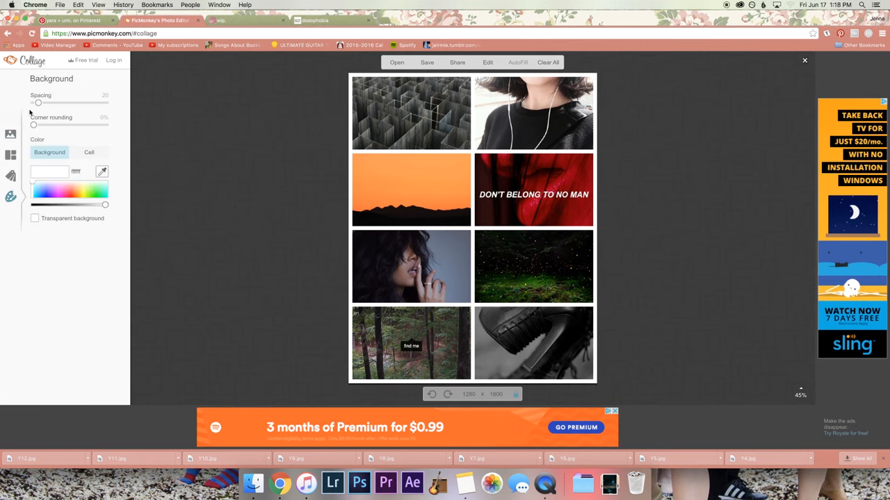
{"action": "left_click_drag", "start_coordinate": [38, 102], "coordinate": [34, 103]}
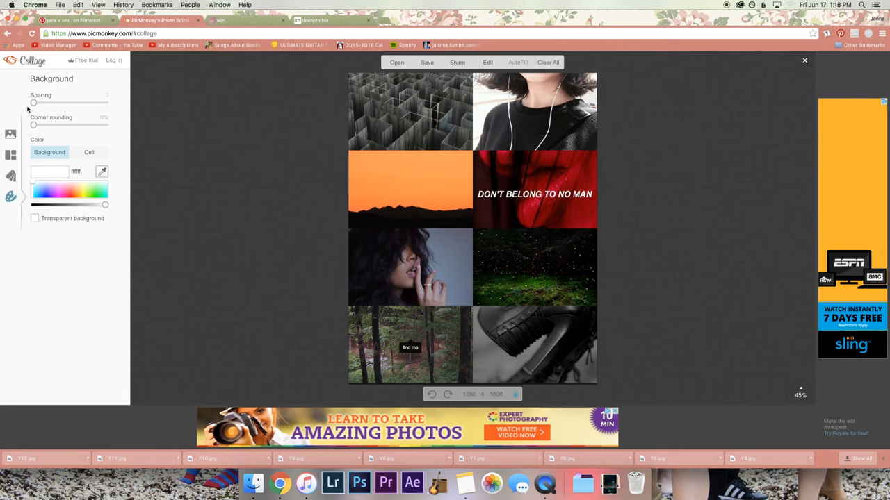
{"action": "left_click", "coordinate": [10, 134]}
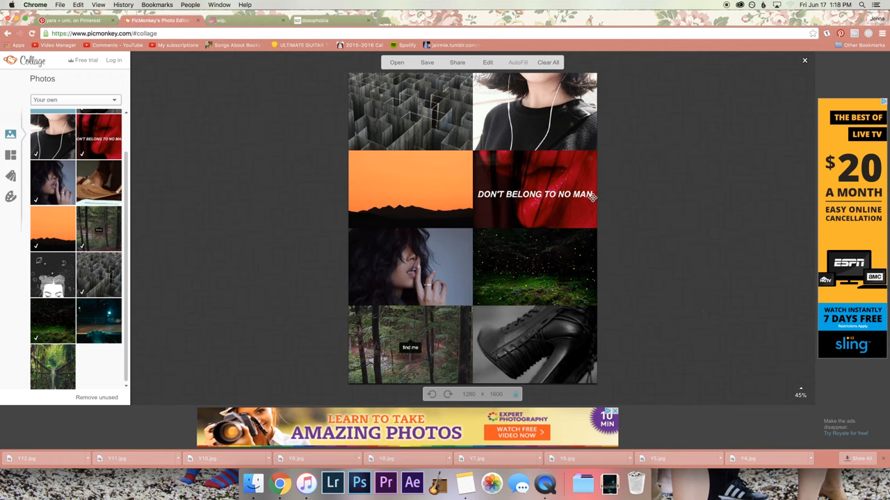
{"action": "mouse_move", "coordinate": [267, 181]}
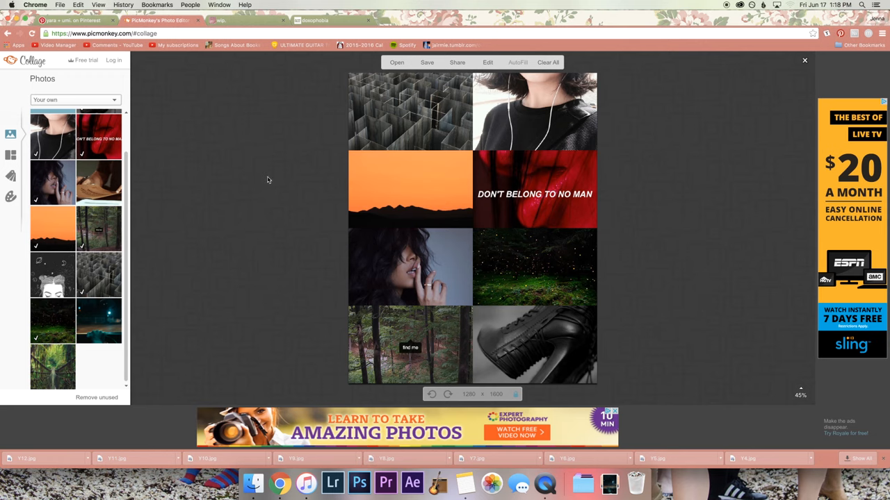
- Download the 'Girls Like Her' storm-cloud quote pin from the yara + umi. Pinterest board
{"action": "left_click", "coordinate": [69, 19]}
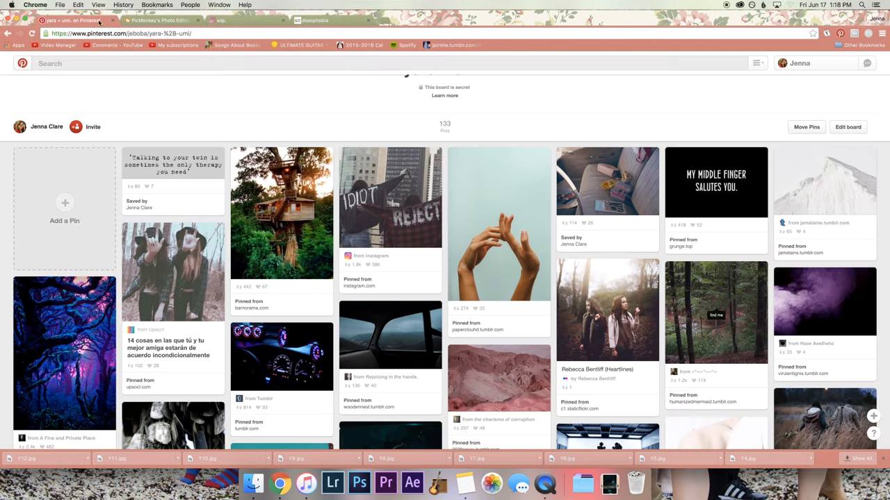
{"action": "scroll", "scroll_direction": "down", "scroll_amount": 3}
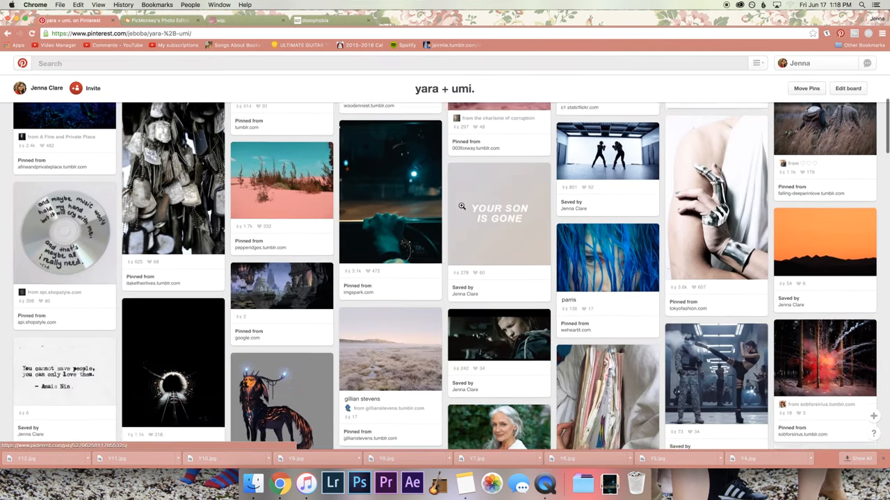
{"action": "scroll", "scroll_direction": "down", "scroll_amount": 3}
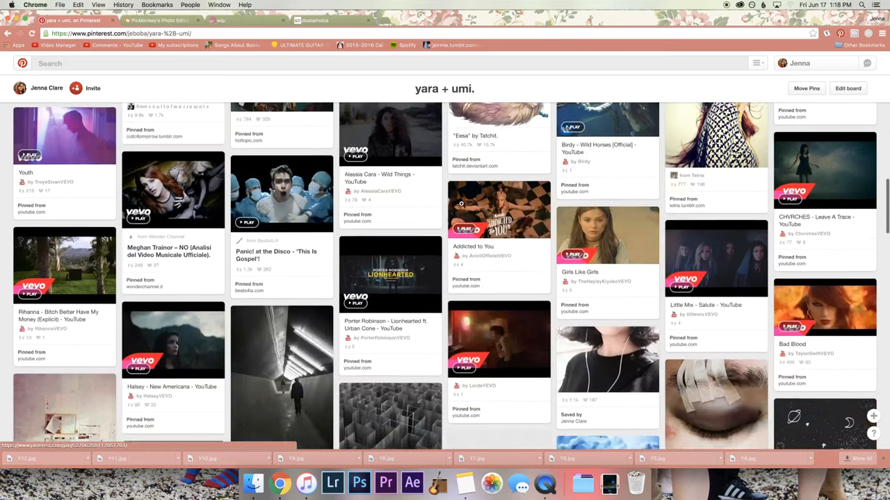
{"action": "scroll", "scroll_direction": "down", "scroll_amount": 3}
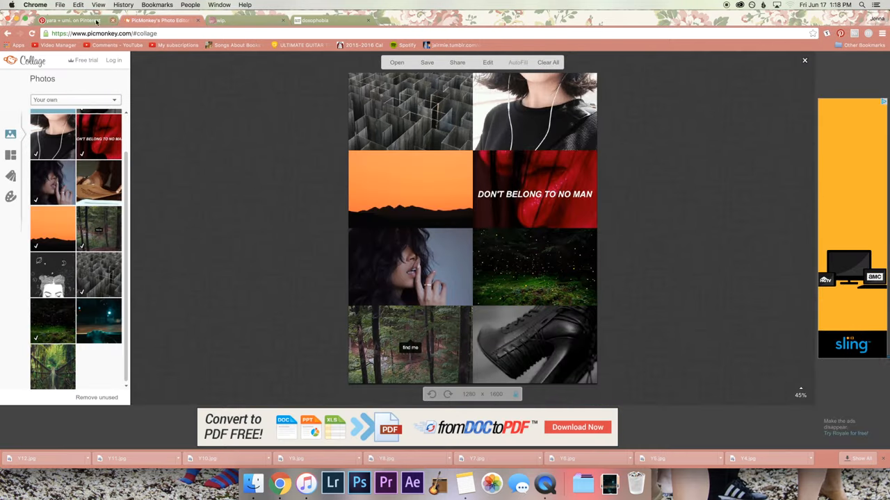
{"action": "left_click", "coordinate": [66, 21]}
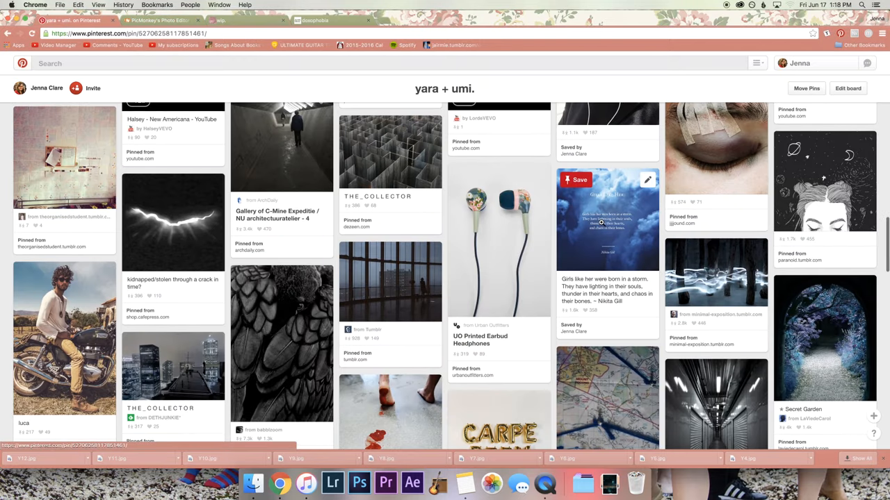
{"action": "left_click", "coordinate": [606, 219]}
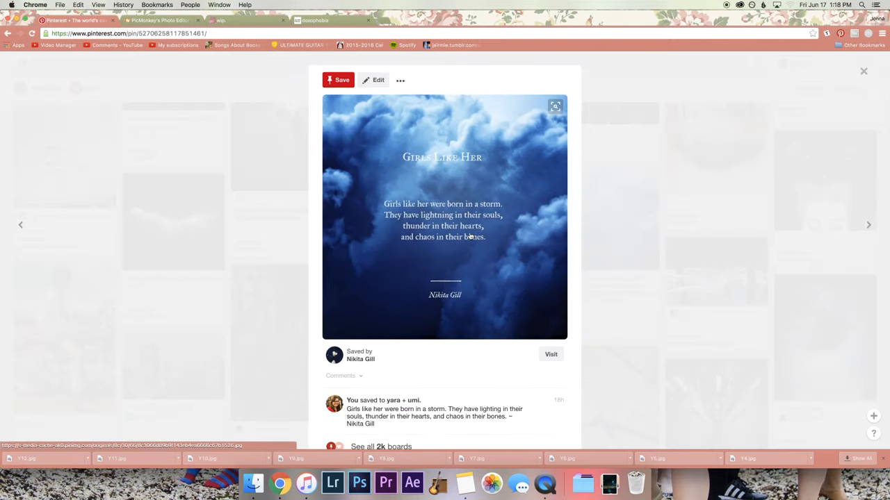
{"action": "mouse_move", "coordinate": [487, 301]}
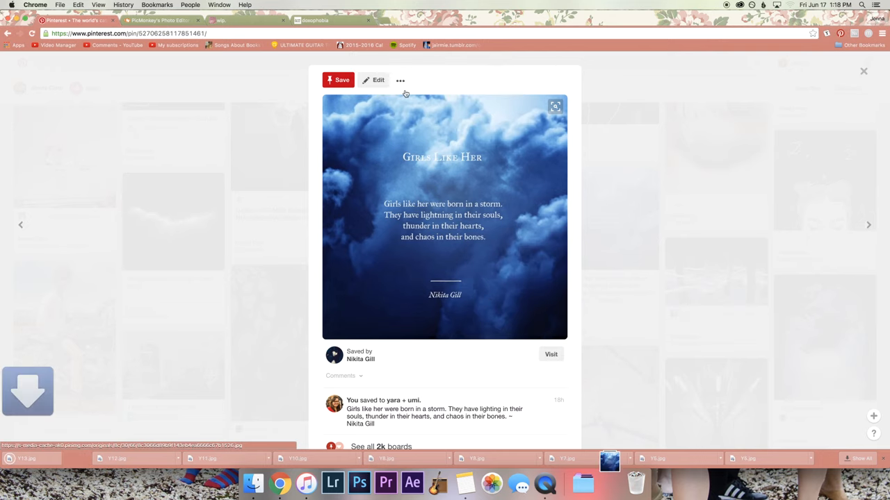
{"action": "left_click", "coordinate": [160, 19]}
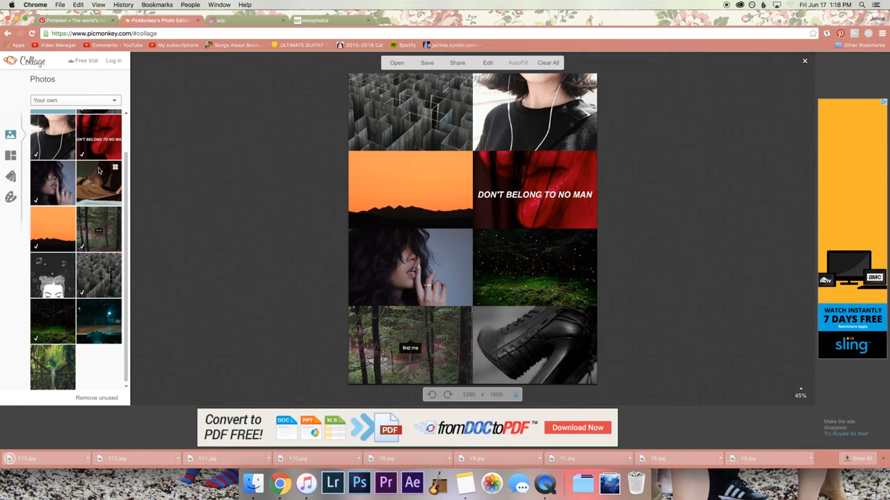
- Import Y13.jpg from Downloads into the collage's third-row left cell, replacing the green field
{"action": "left_click", "coordinate": [397, 62]}
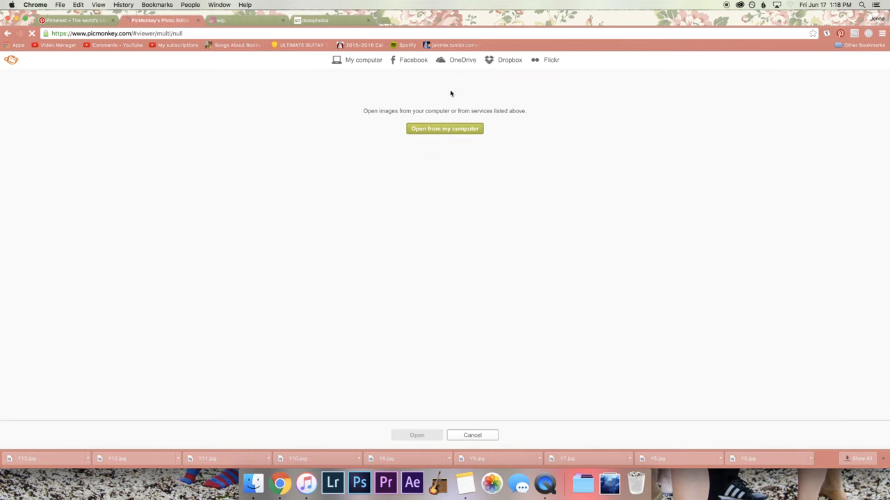
{"action": "left_click", "coordinate": [444, 128]}
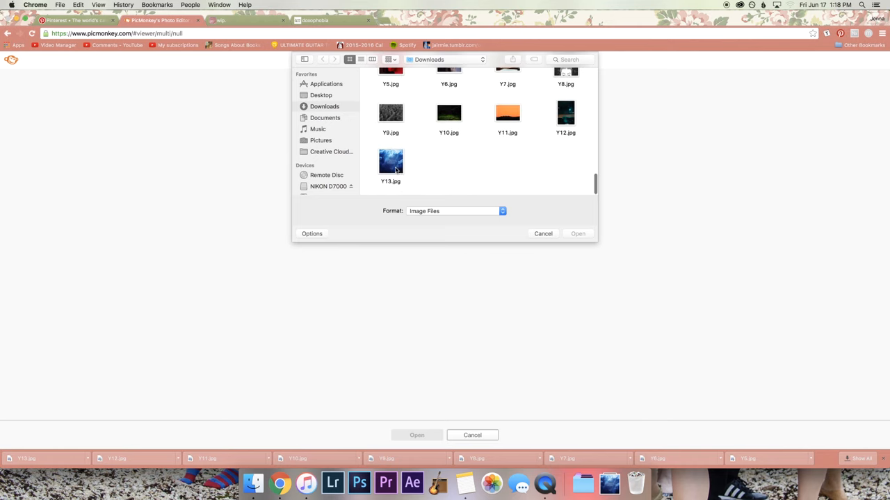
{"action": "left_click", "coordinate": [416, 435]}
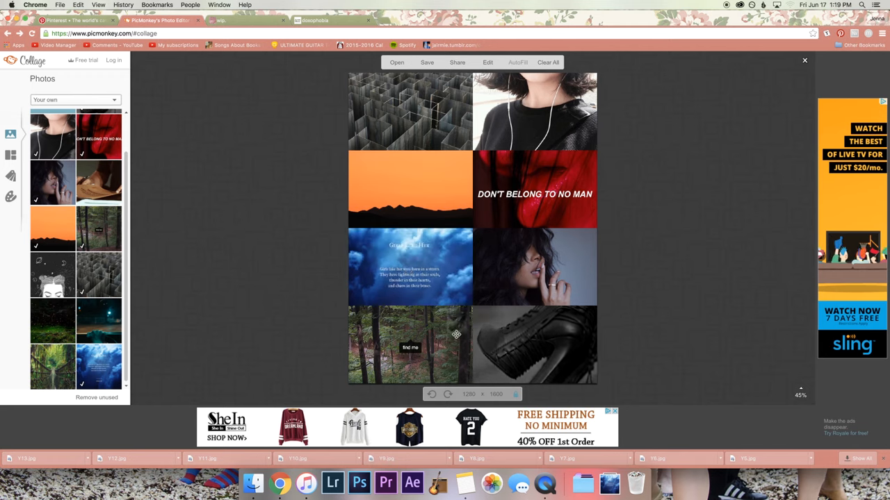
- Drag the black boot photo onto the forest cell, swapping the bottom row
{"action": "left_click_drag", "start_coordinate": [410, 345], "coordinate": [534, 346]}
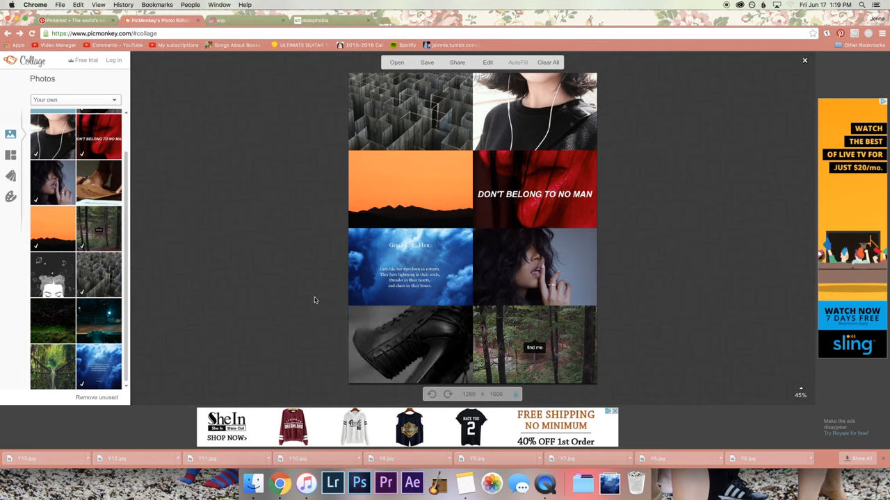
{"action": "mouse_move", "coordinate": [268, 242]}
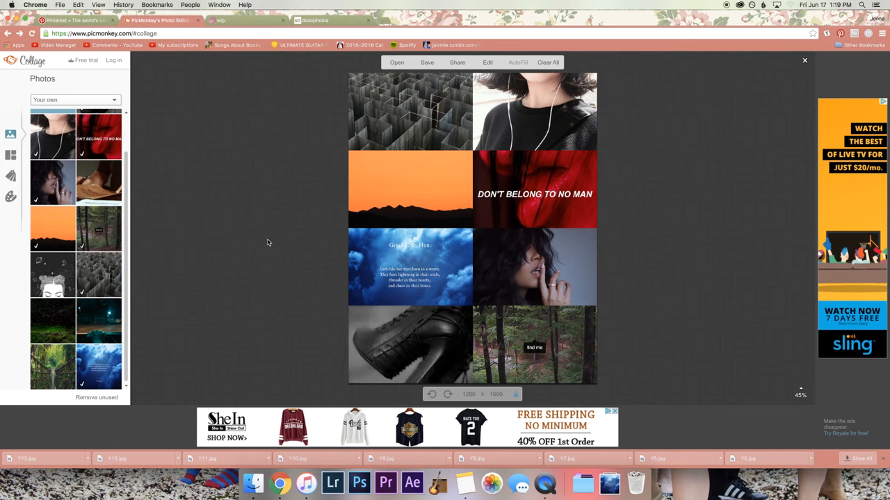
{"action": "mouse_move", "coordinate": [348, 205]}
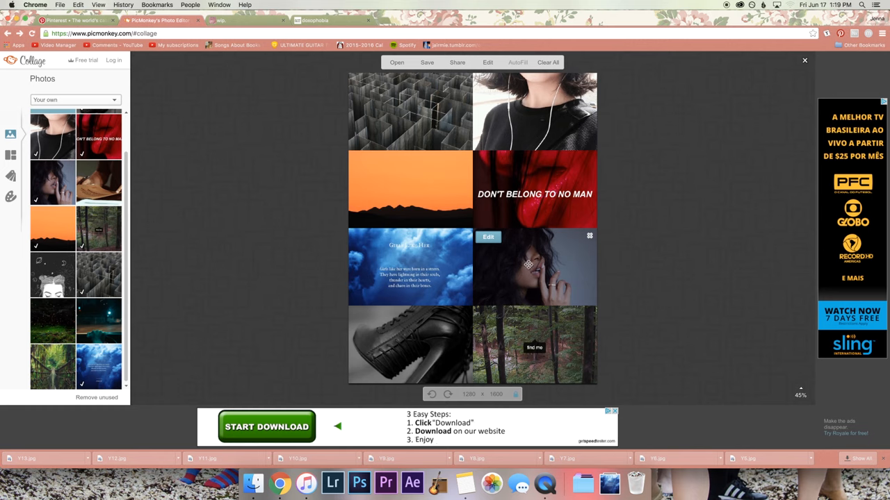
{"action": "mouse_move", "coordinate": [531, 252]}
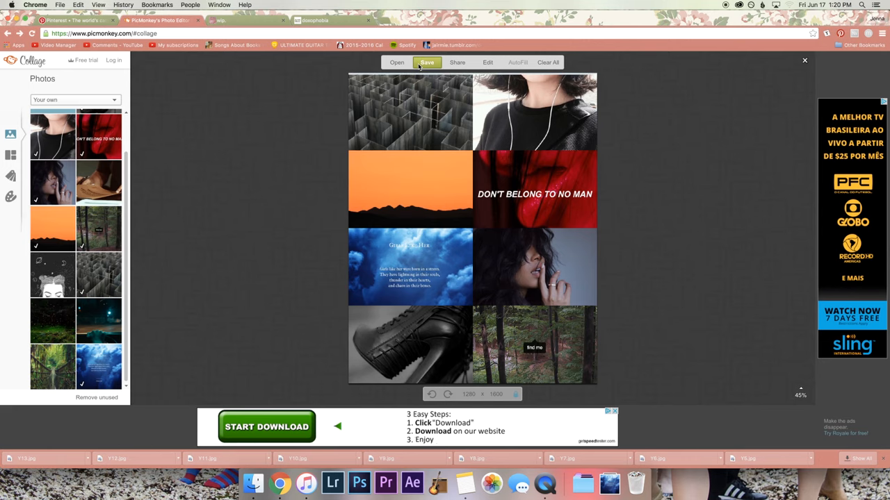
{"action": "mouse_move", "coordinate": [427, 62]}
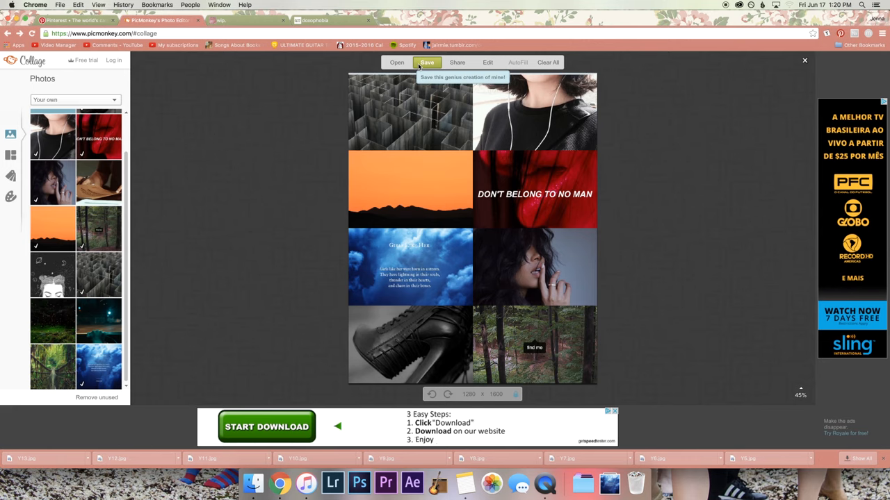
- Save the collage to the computer as 'yara & umi.jpg' and preview it in Finder's Downloads
{"action": "left_click", "coordinate": [426, 63]}
{"action": "type", "text": "yara & umi"}
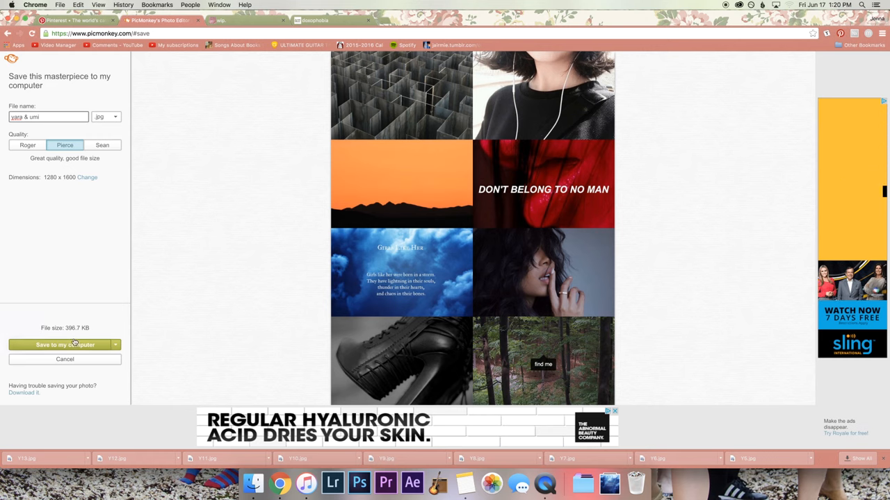
{"action": "left_click", "coordinate": [61, 344]}
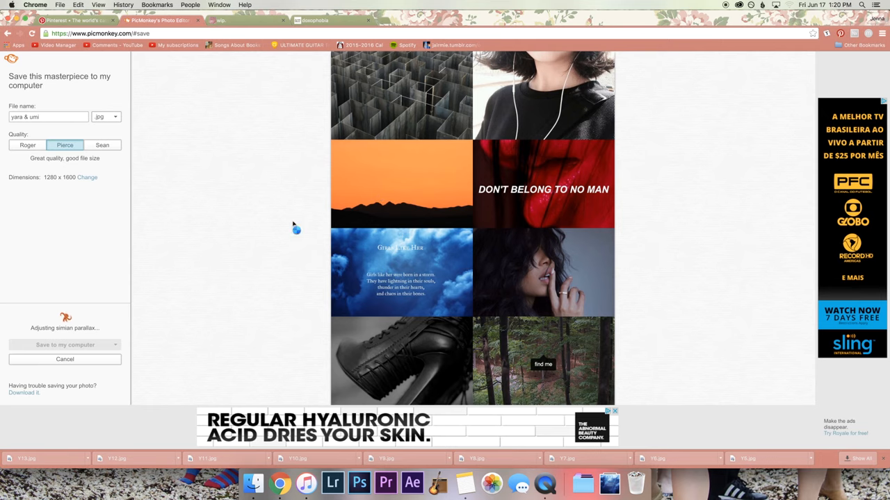
{"action": "left_click", "coordinate": [65, 359]}
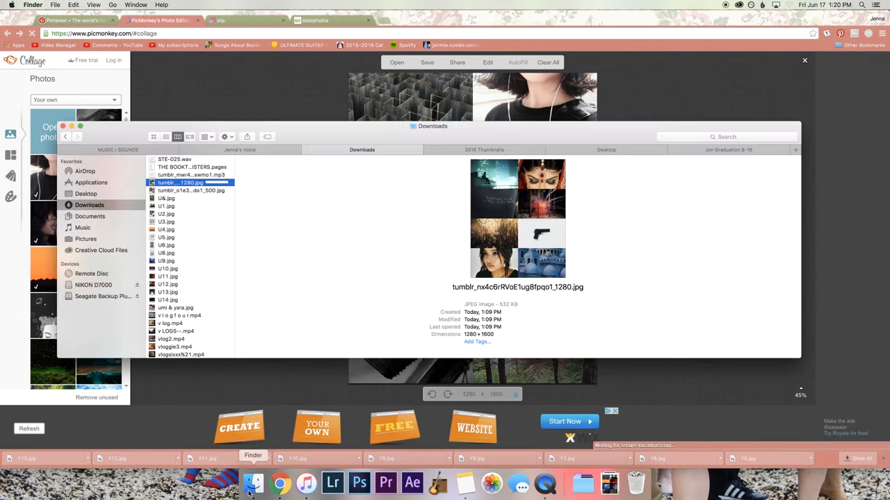
{"action": "scroll", "scroll_direction": "down", "scroll_amount": 3}
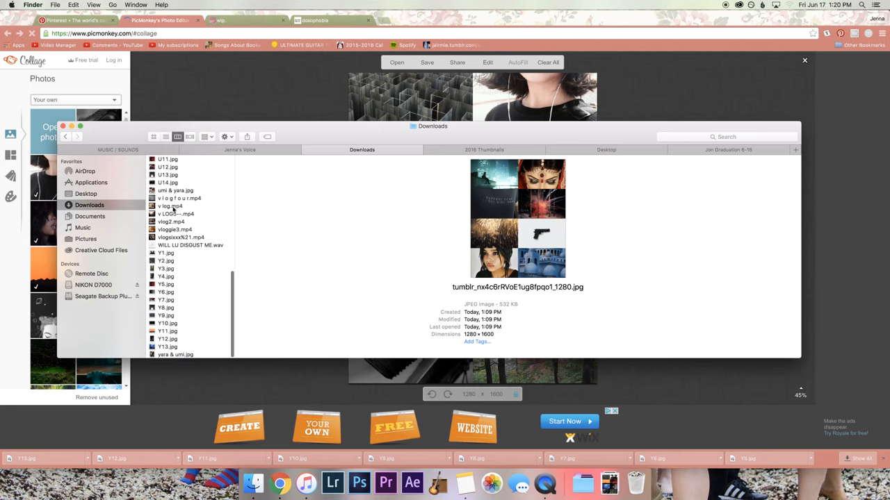
{"action": "left_click", "coordinate": [175, 355]}
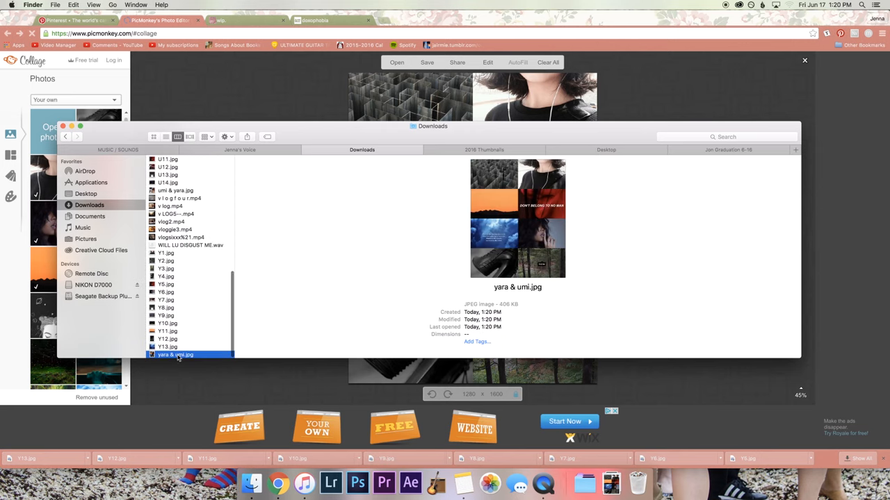